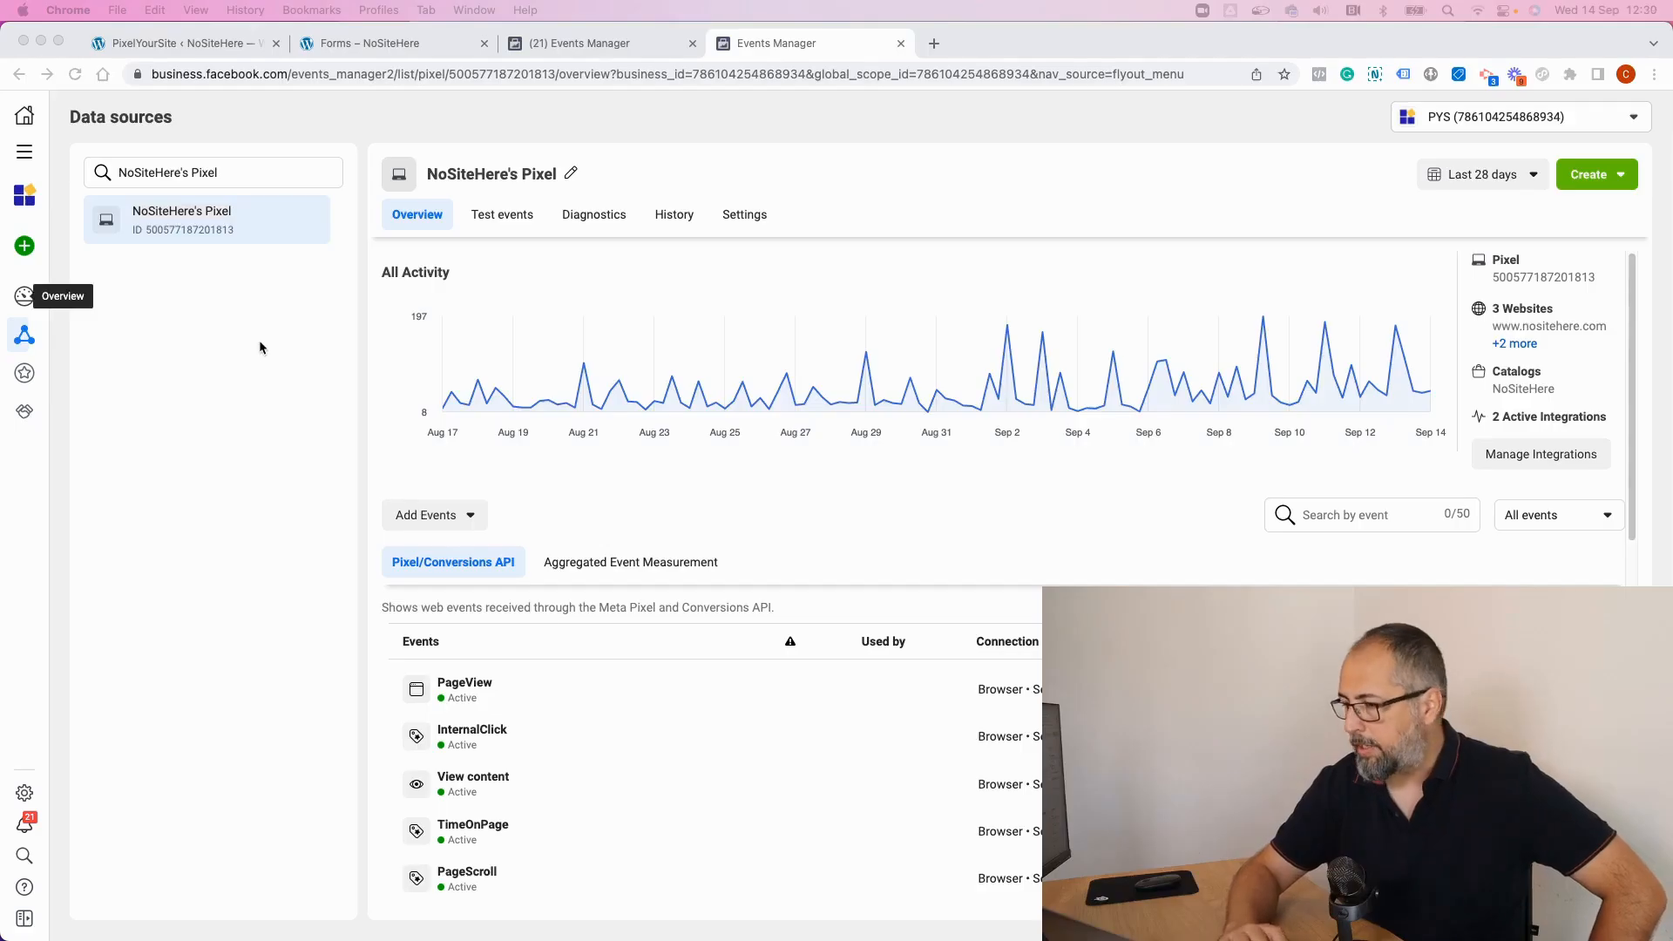
# - Scroll the Overview events list down to the Form event and its detail breakdown
pyautogui.scroll(-3)
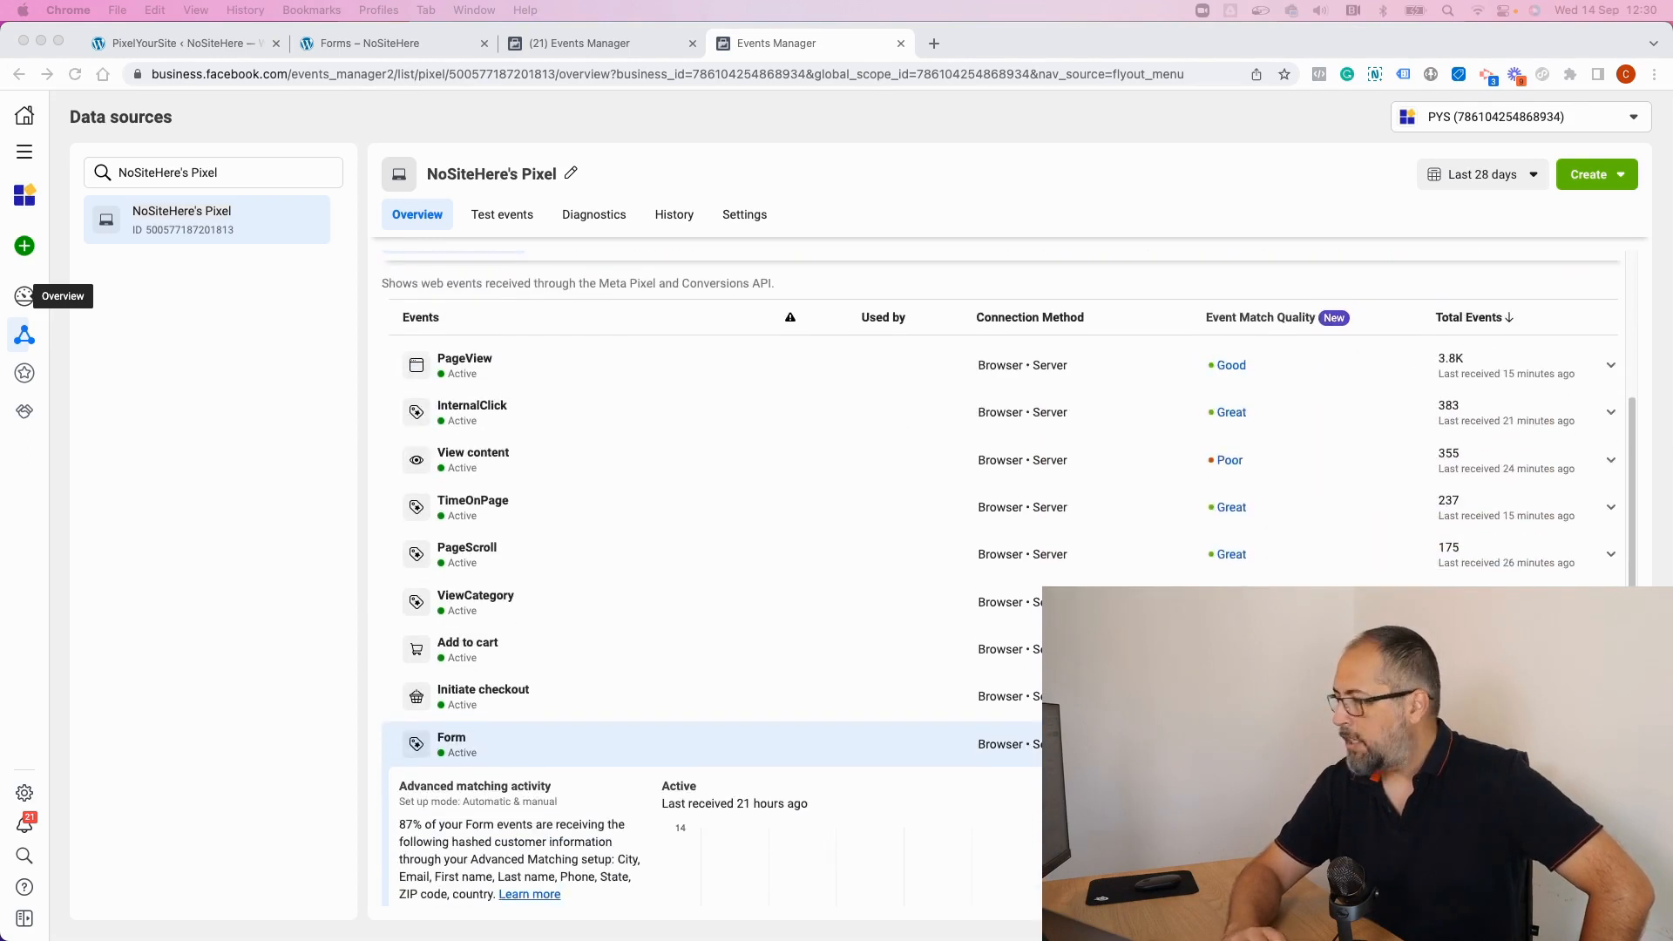
pyautogui.scroll(-3)
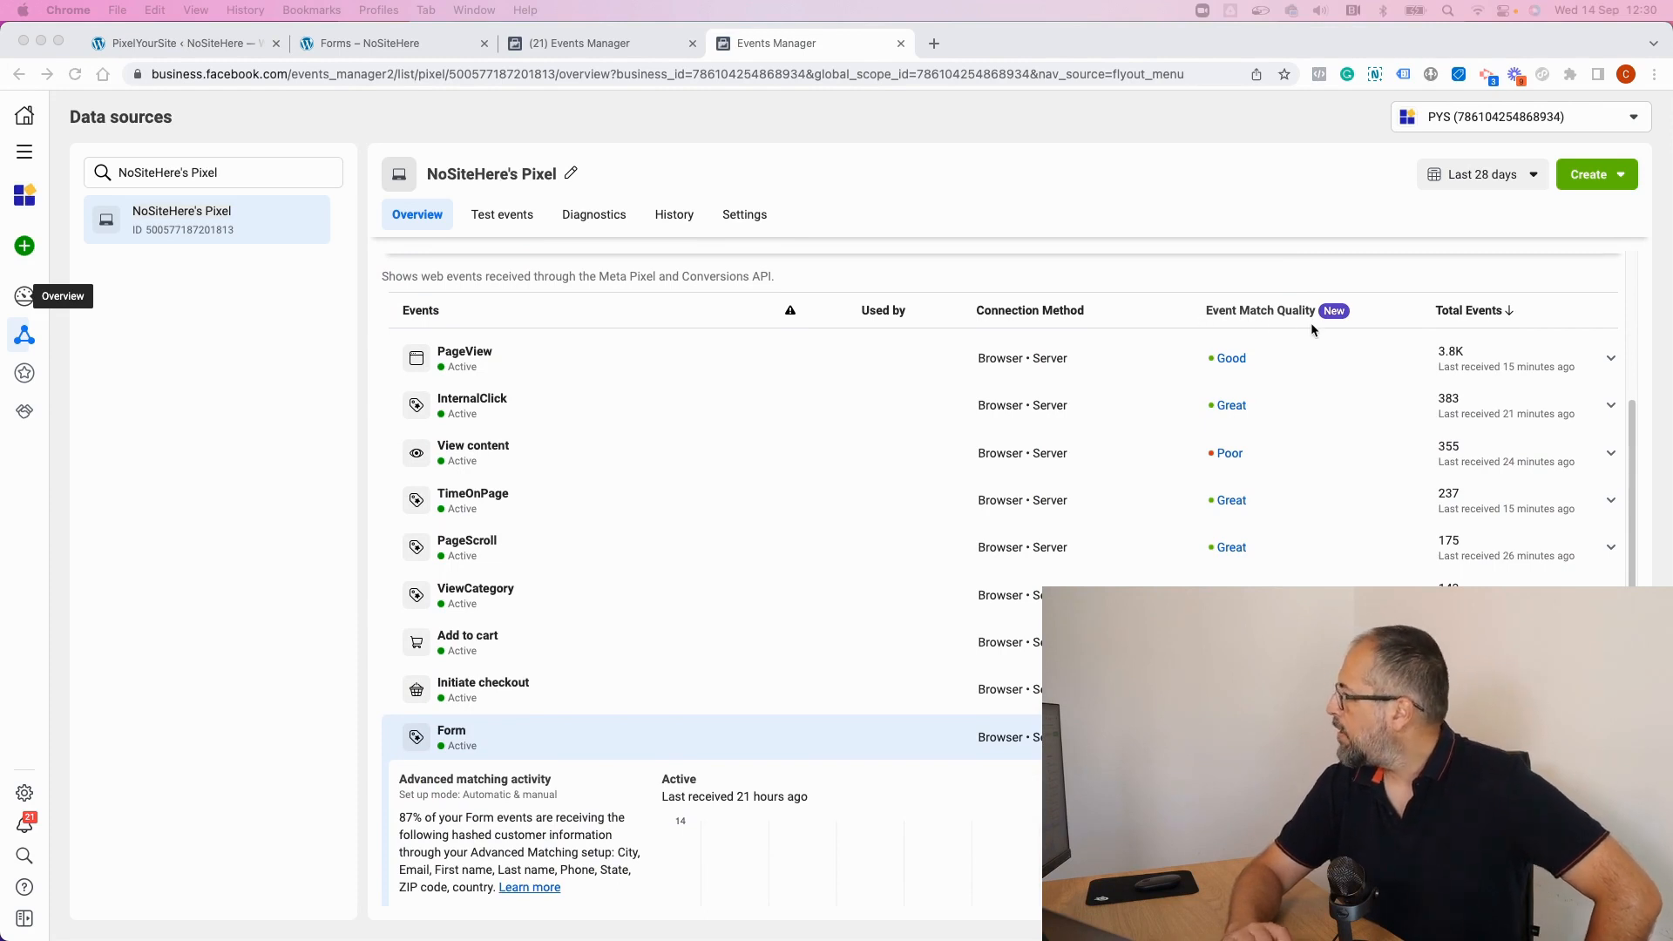
pyautogui.scroll(-3)
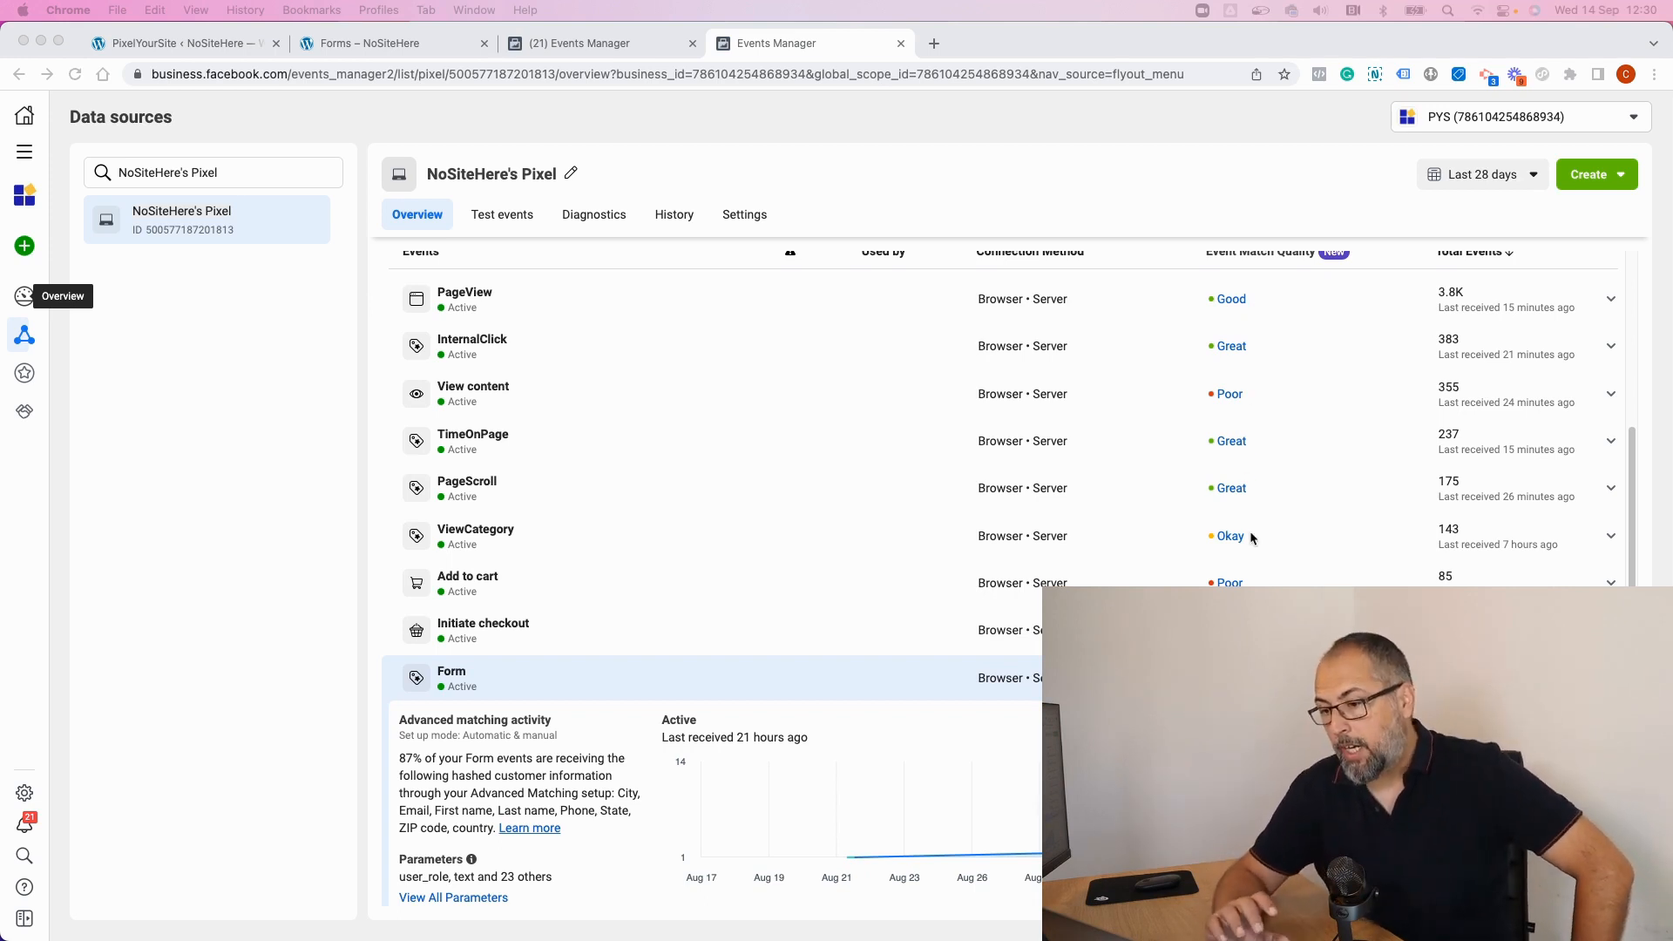
pyautogui.scroll(-3)
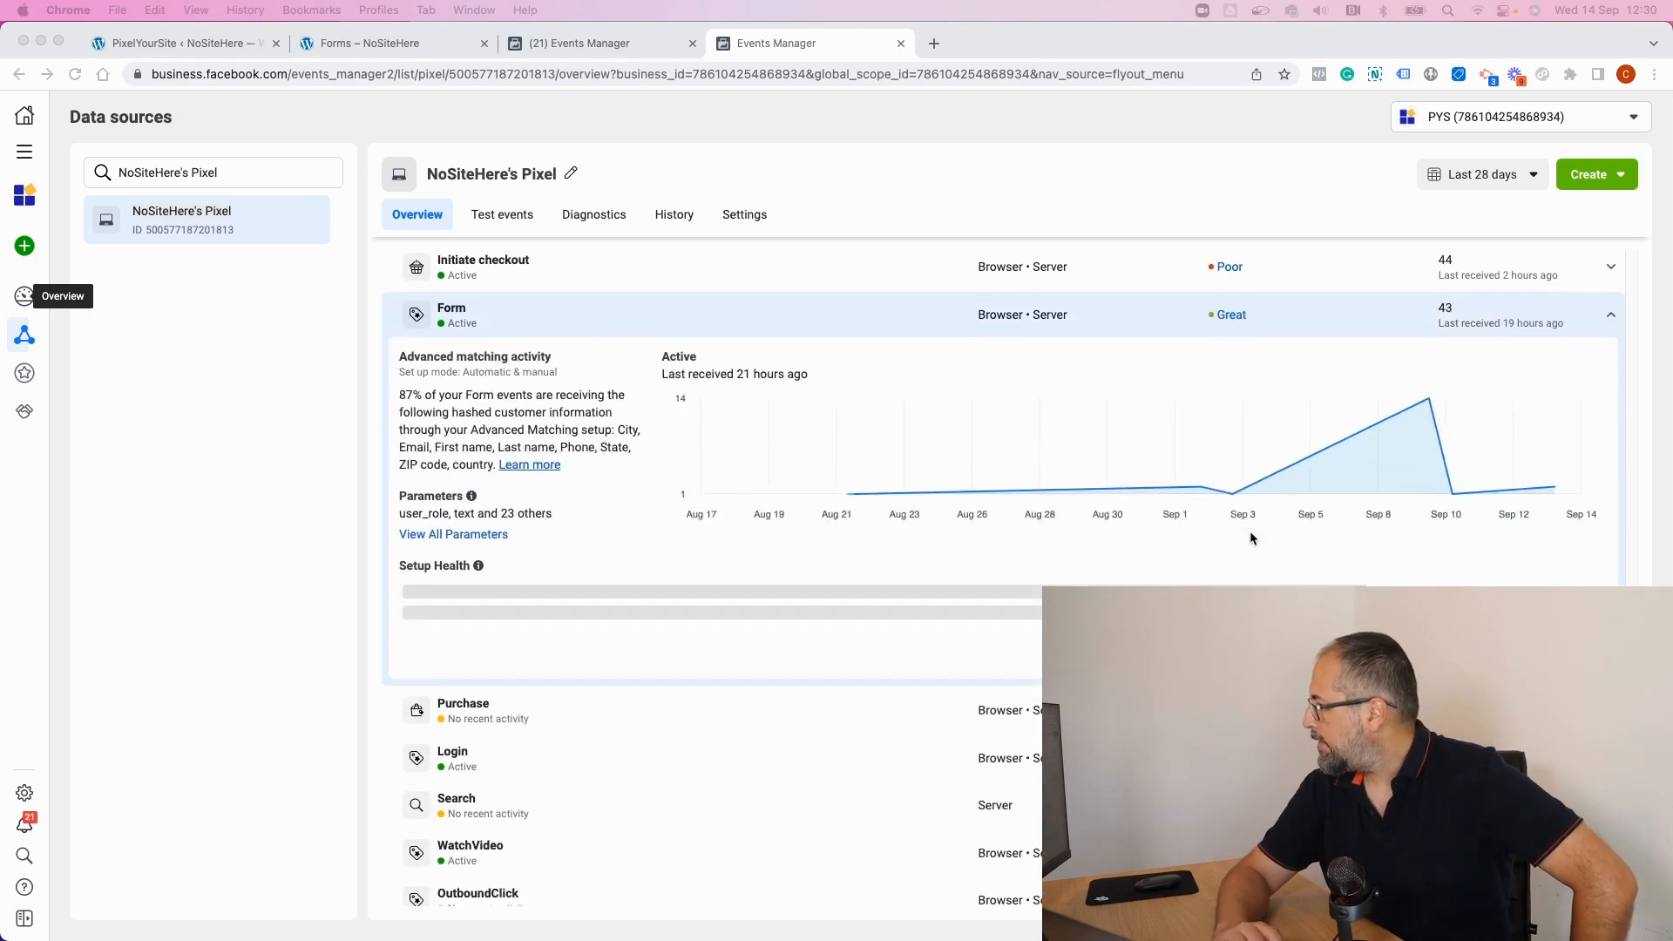
pyautogui.scroll(-3)
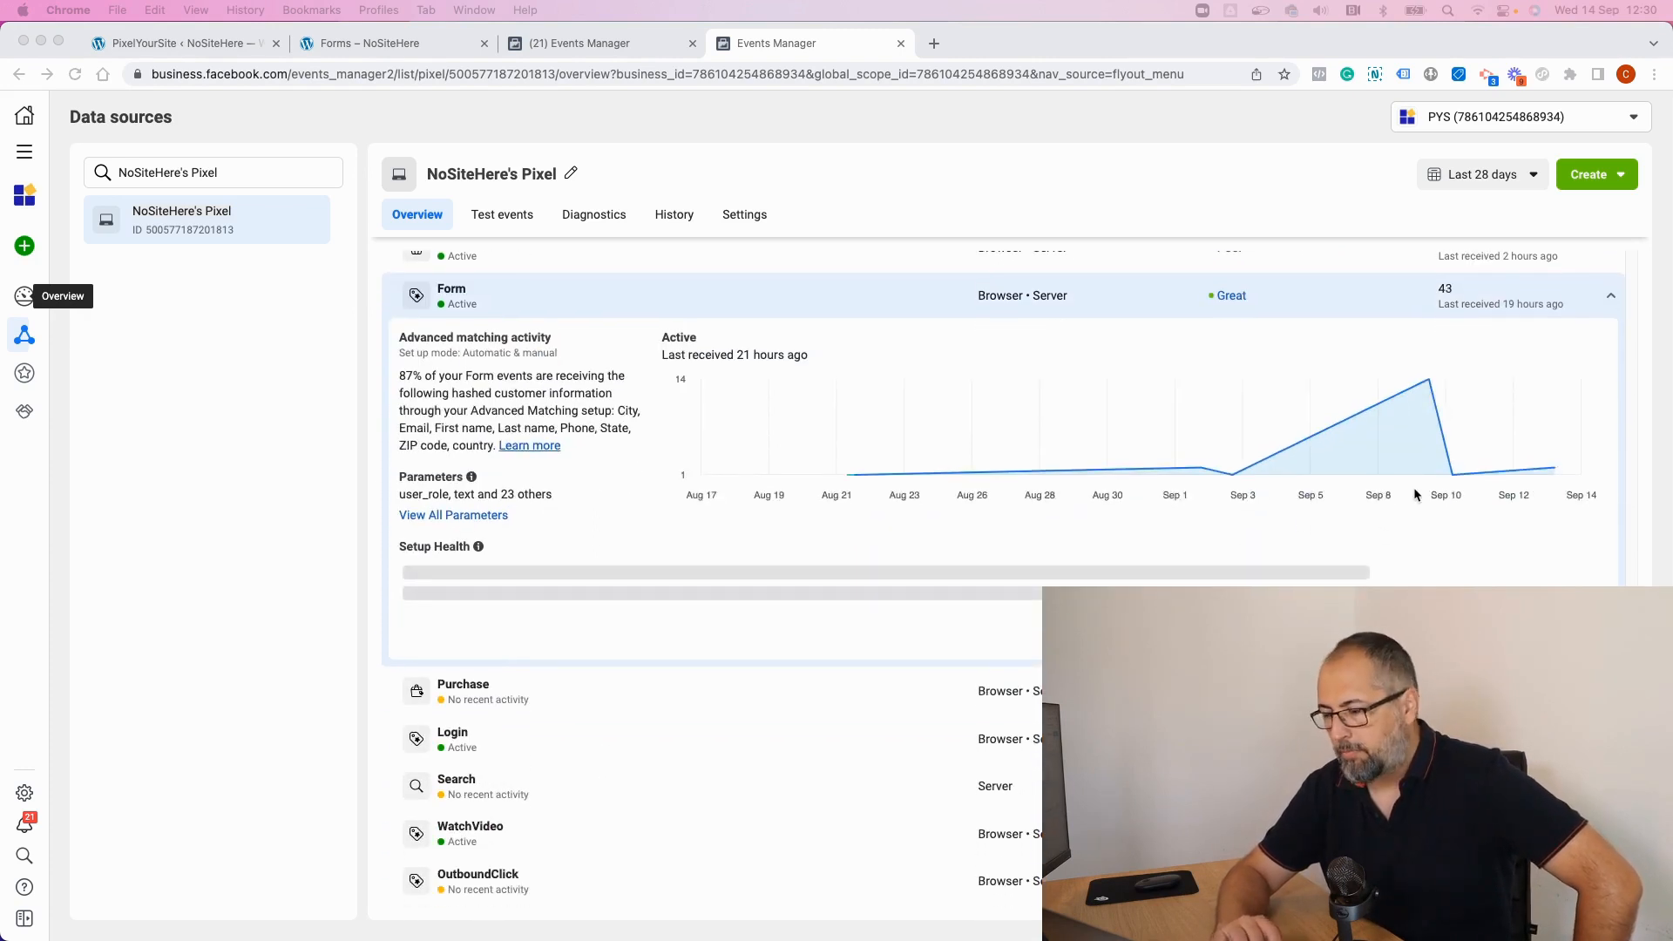
pyautogui.scroll(-3)
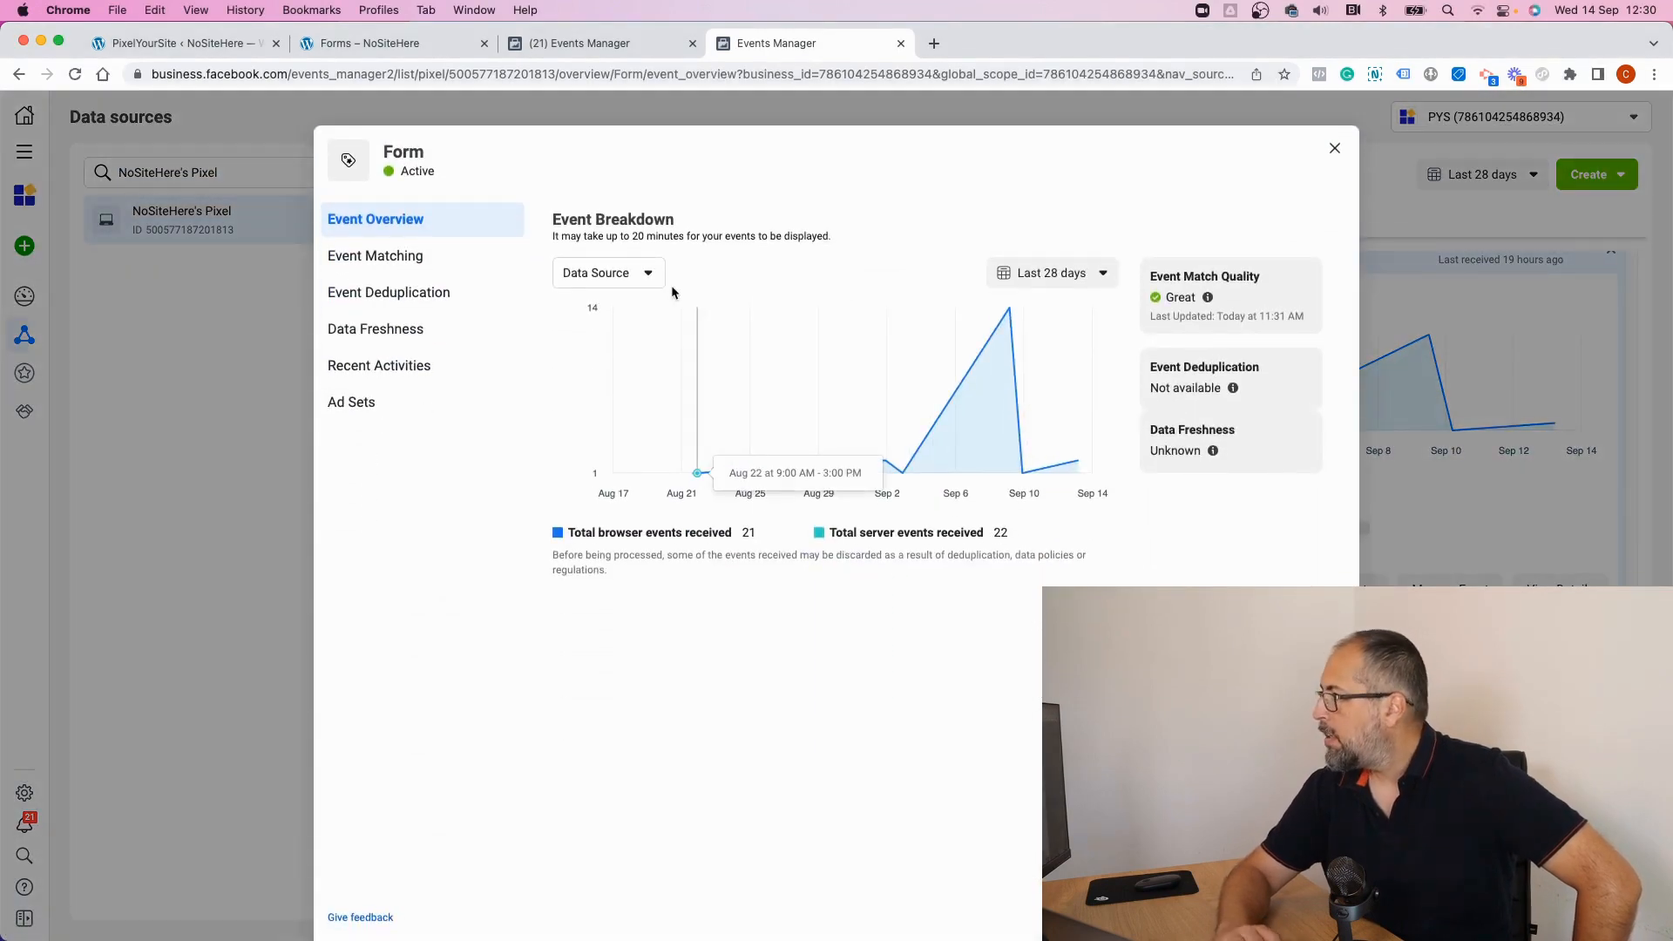
# - Show the Form event's Event Matching page with its customer information coverage
pyautogui.click(375, 254)
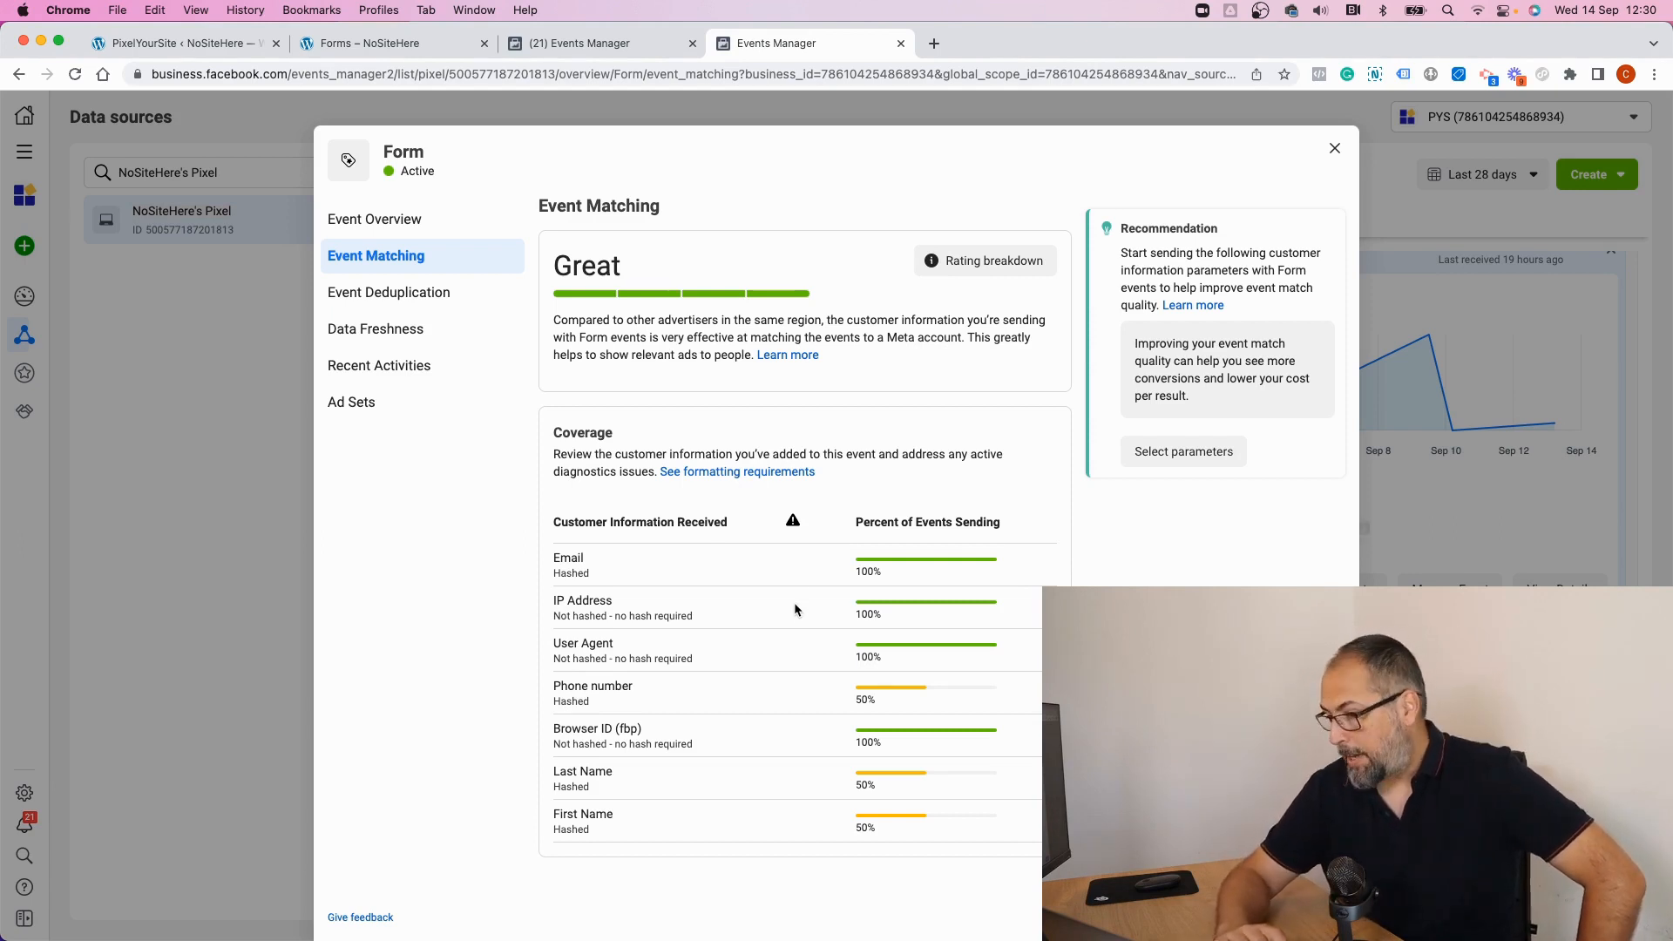
pyautogui.moveTo(779, 693)
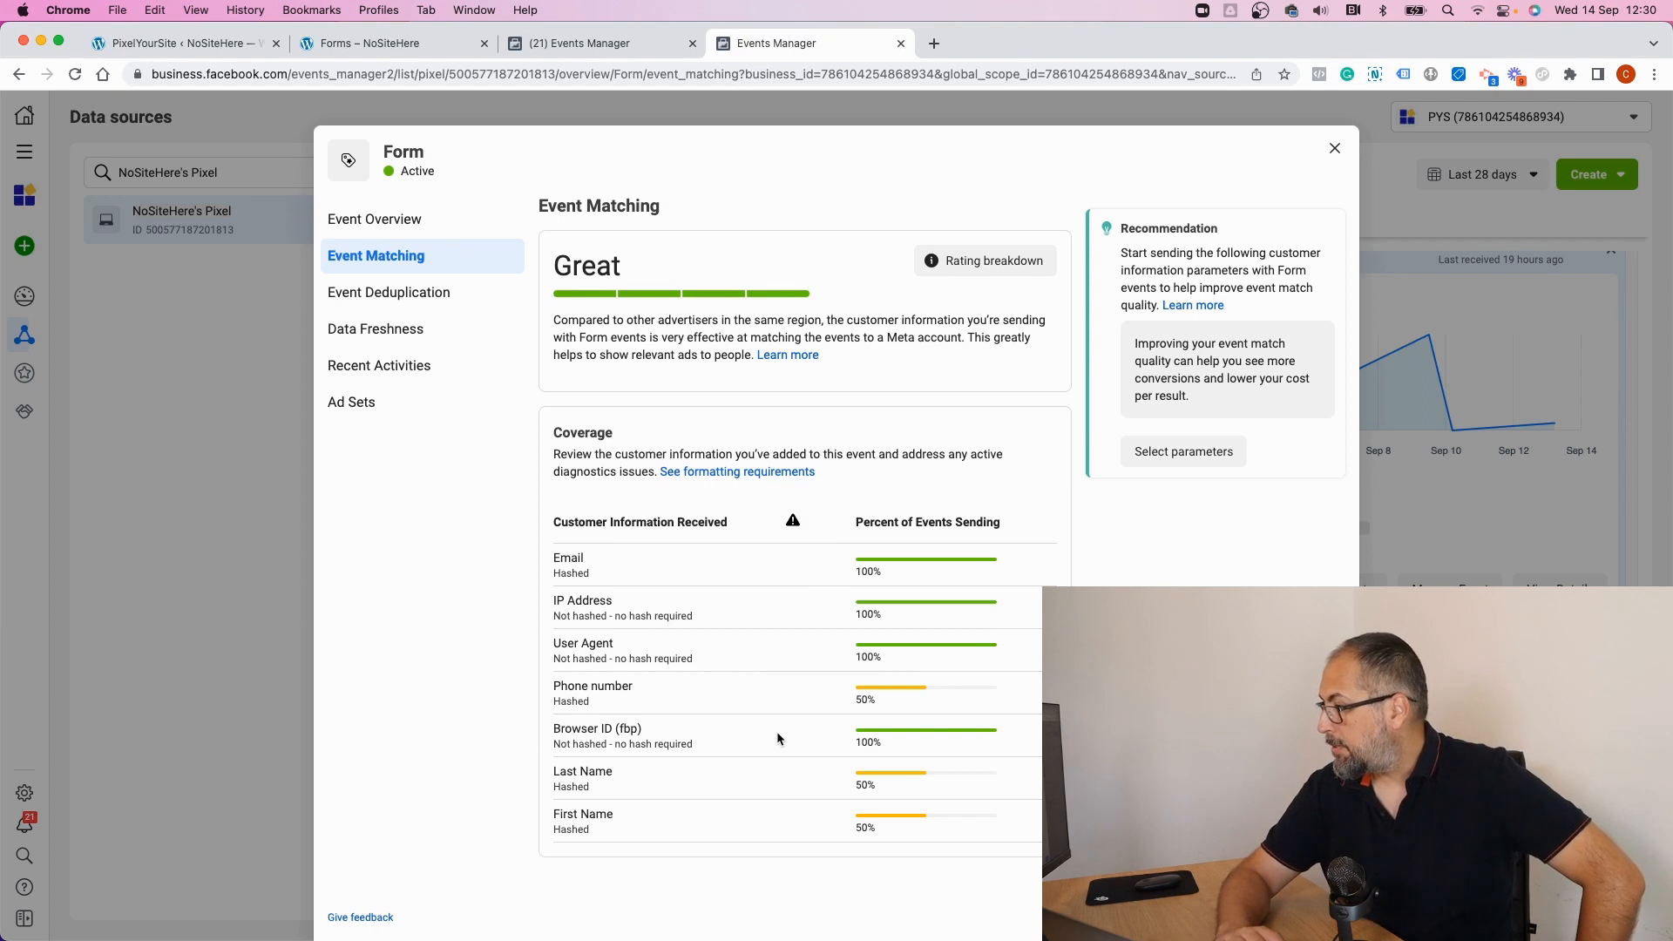
pyautogui.moveTo(779, 781)
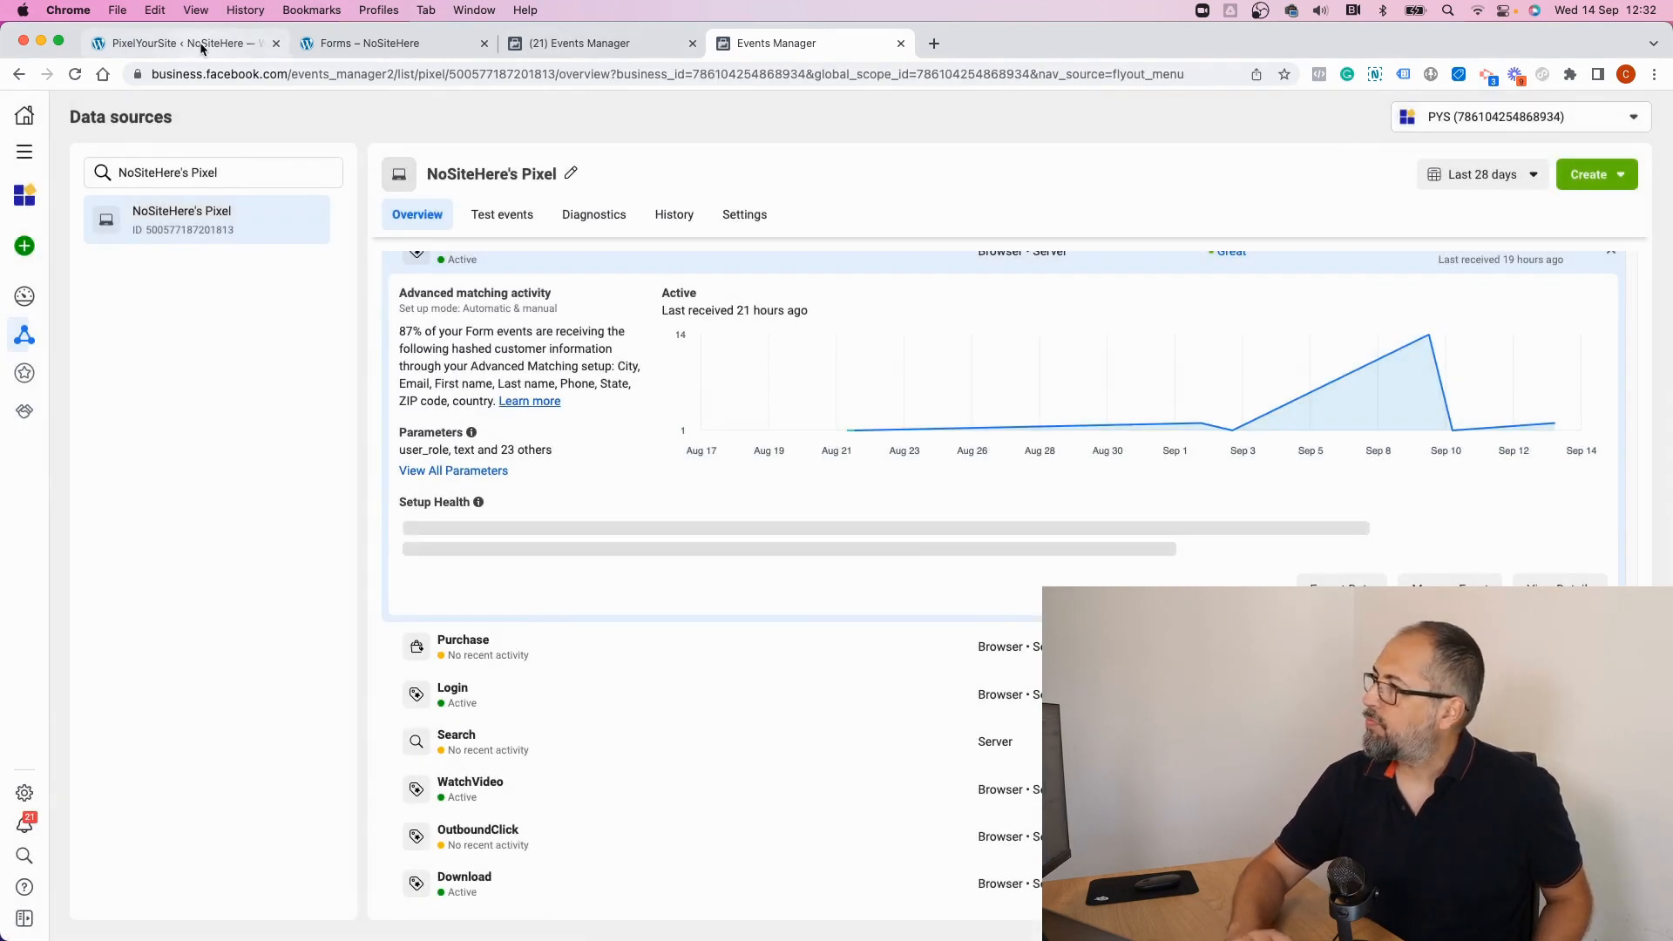
# - Bring up PixelYourSite Global Settings with Advanced user-data detection in WordPress
pyautogui.click(181, 42)
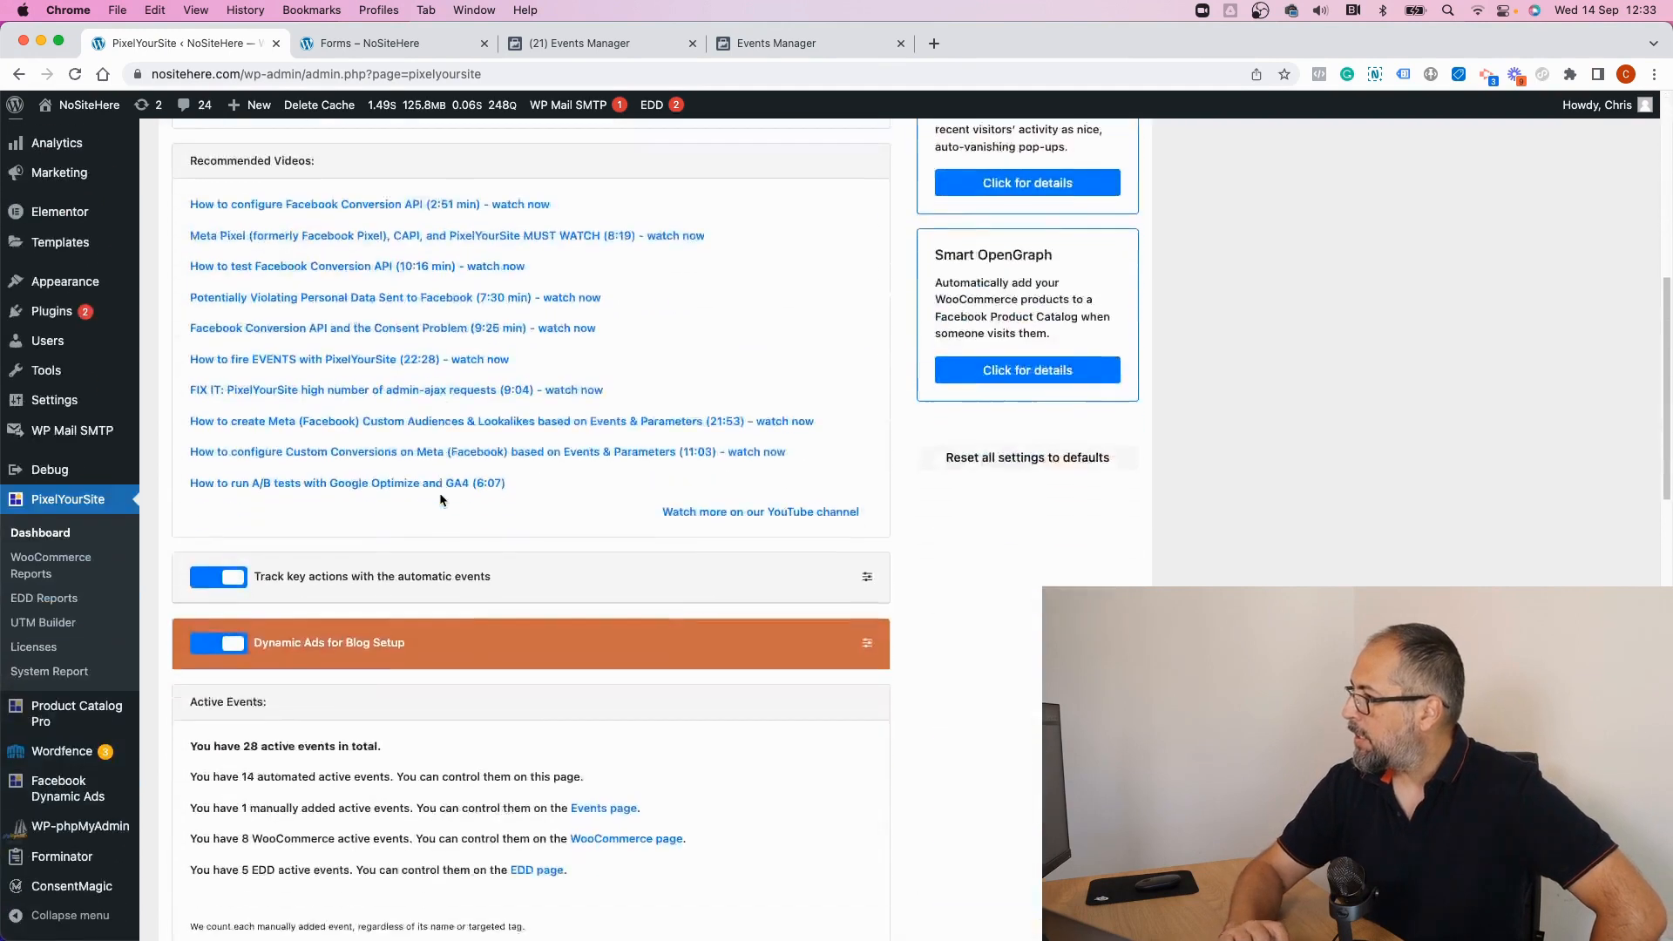
pyautogui.scroll(-3)
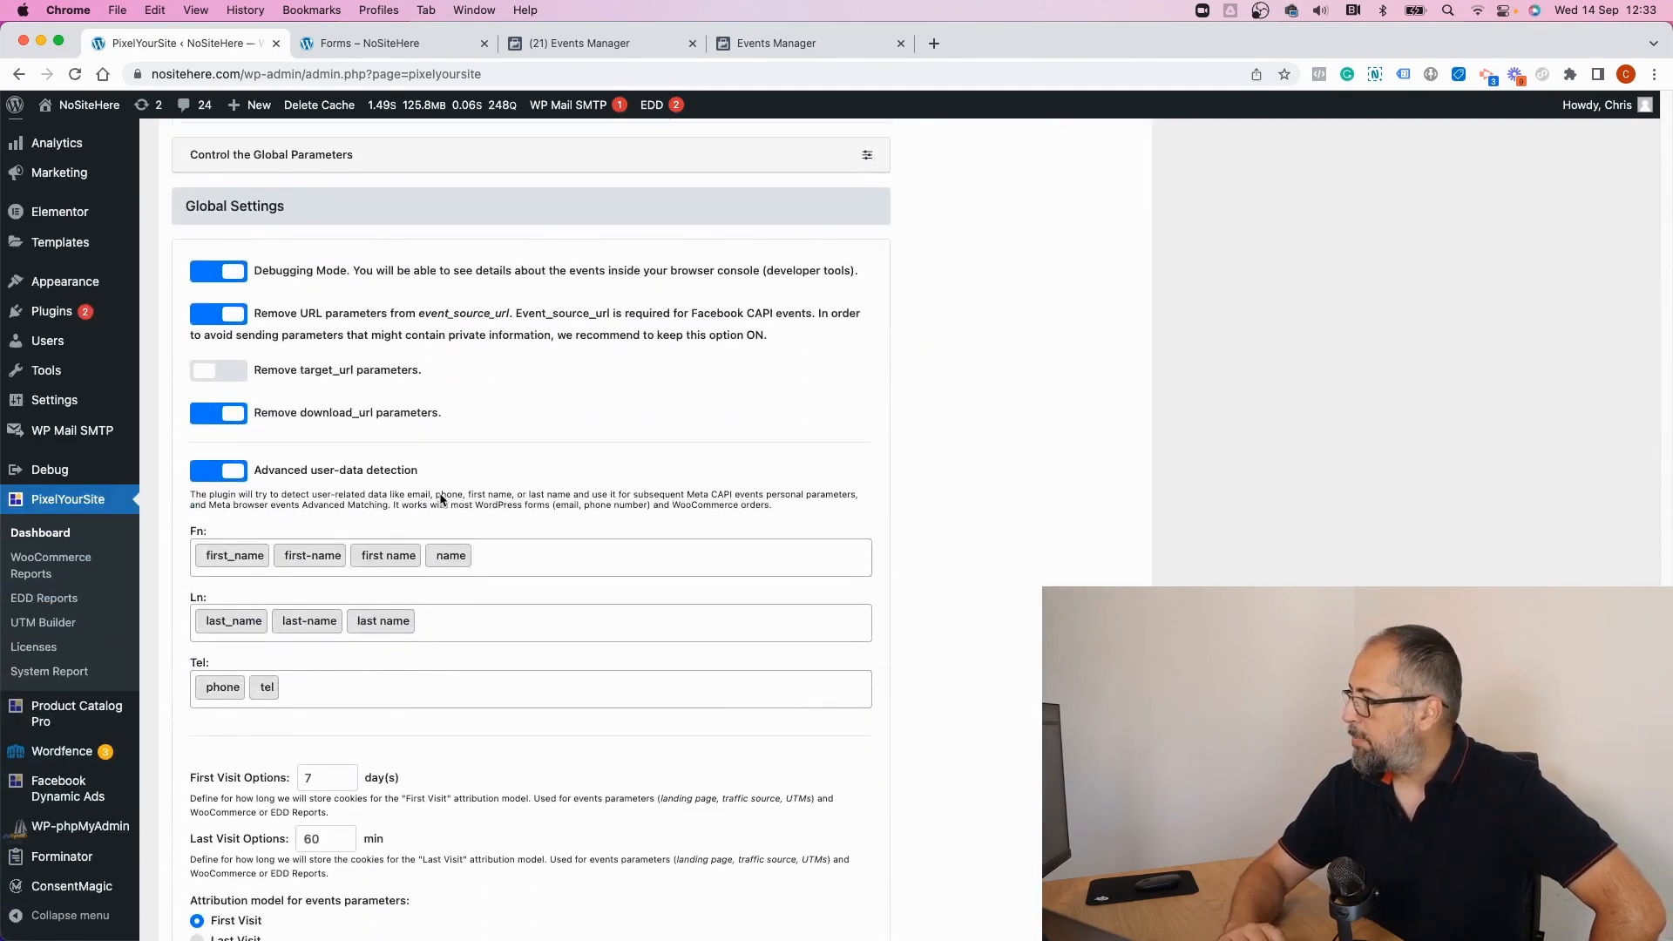
pyautogui.scroll(-3)
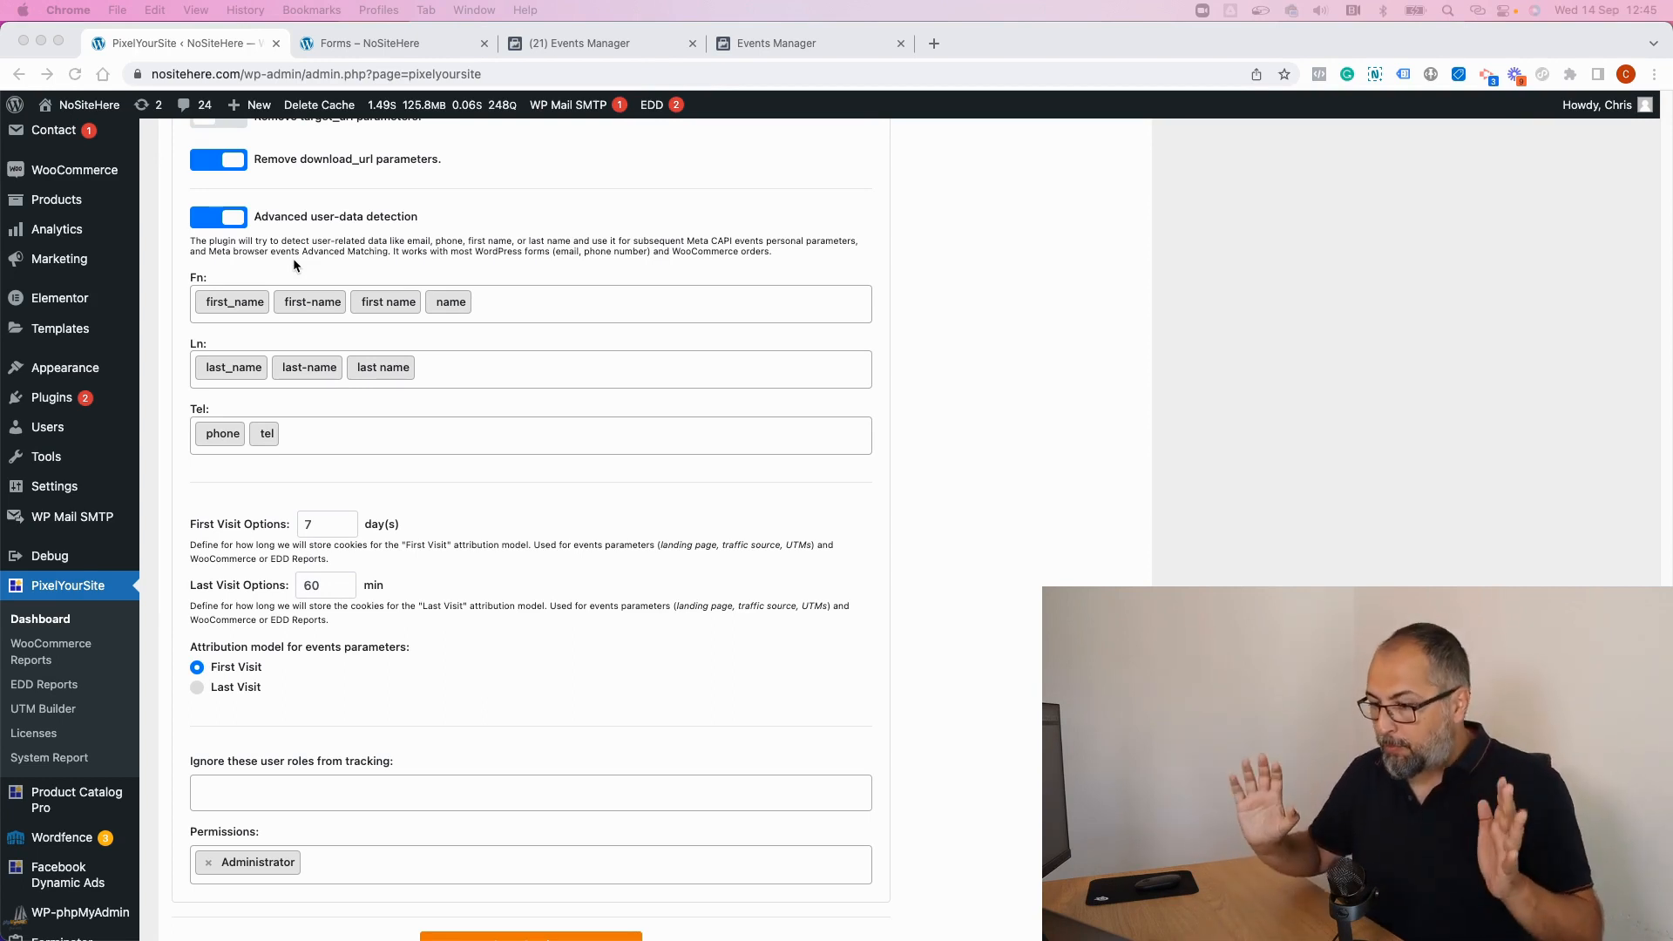
pyautogui.moveTo(453, 204)
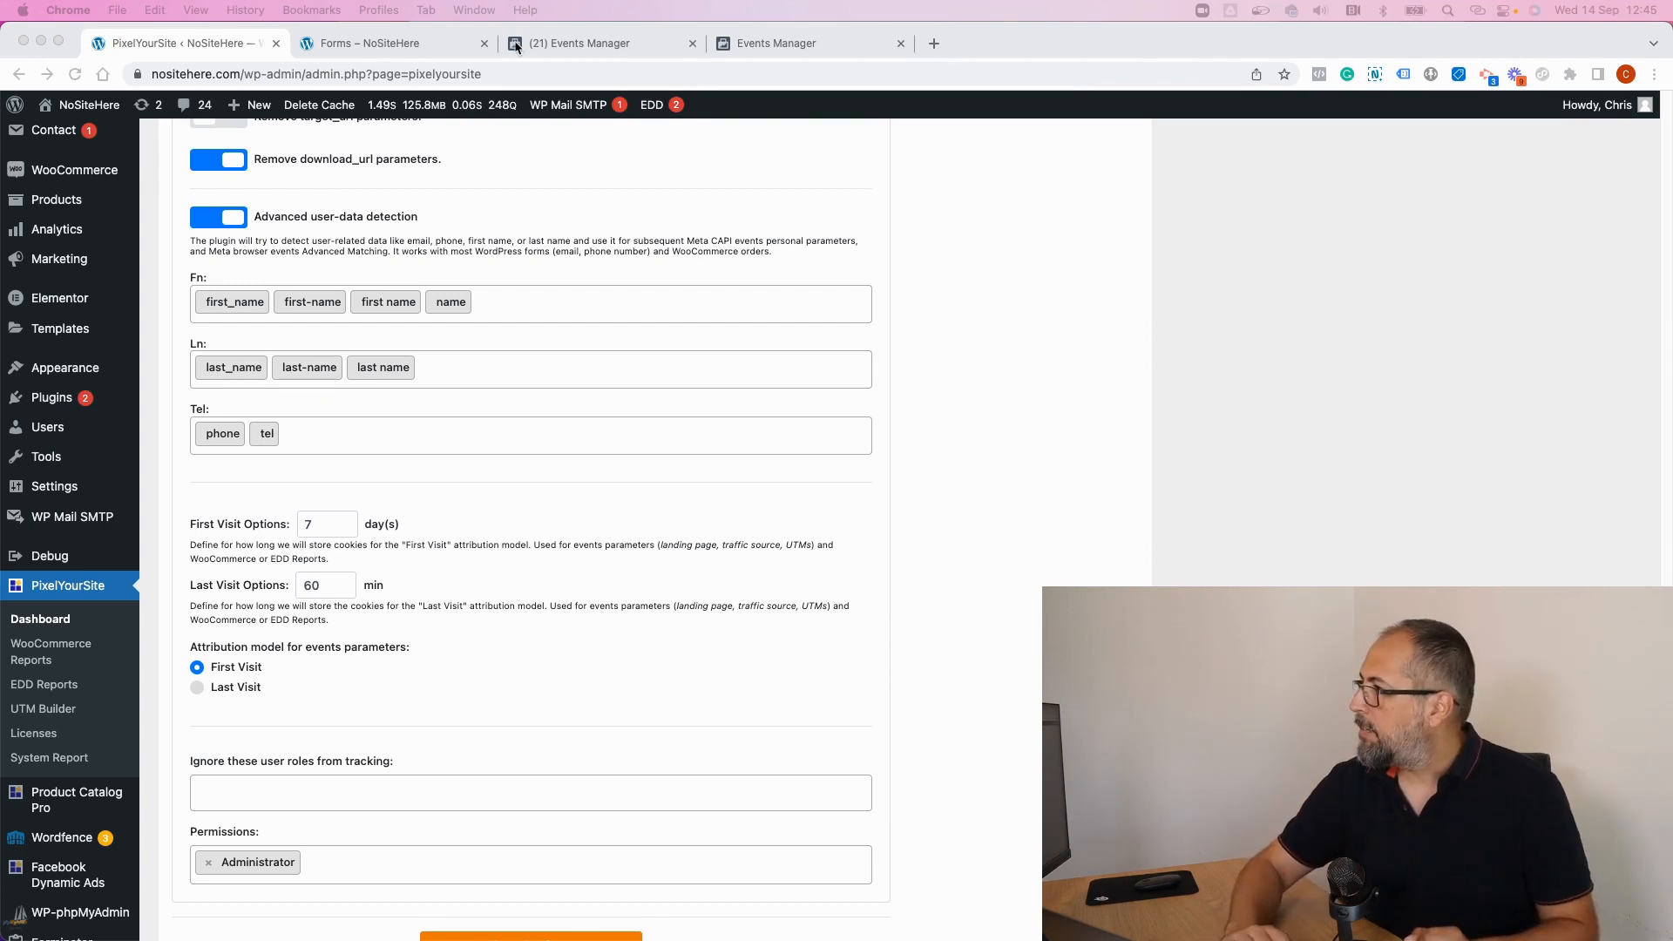
pyautogui.click(578, 41)
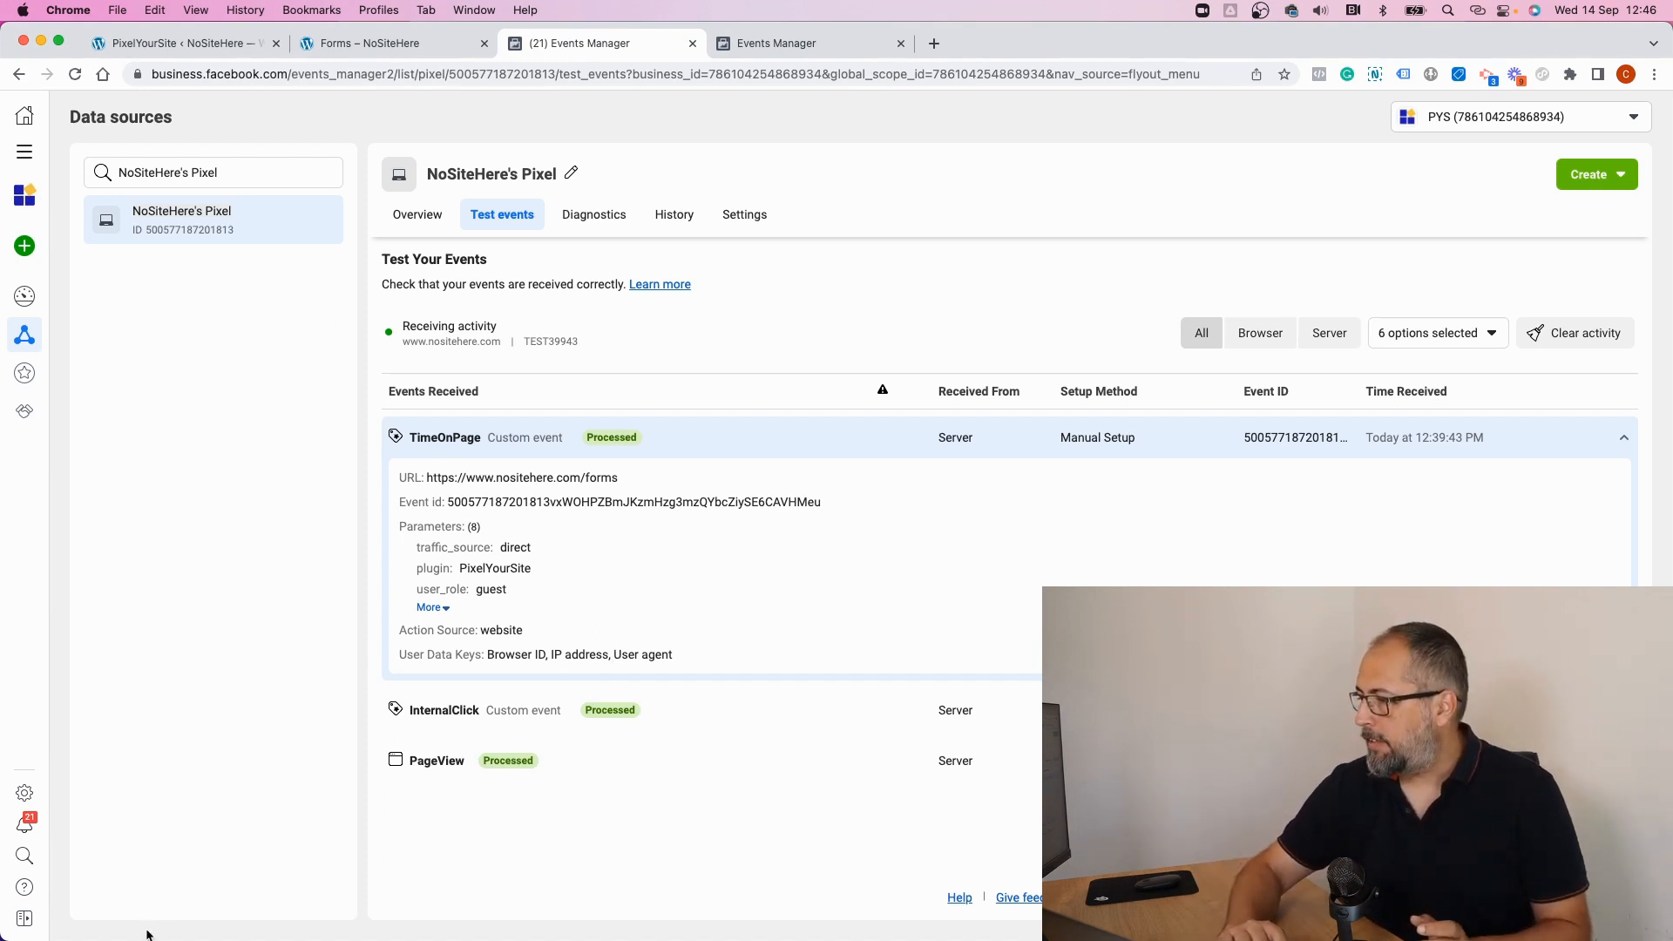
# - List the open Chrome windows from the Dock after inspecting the test events
pyautogui.rightClick(157, 906)
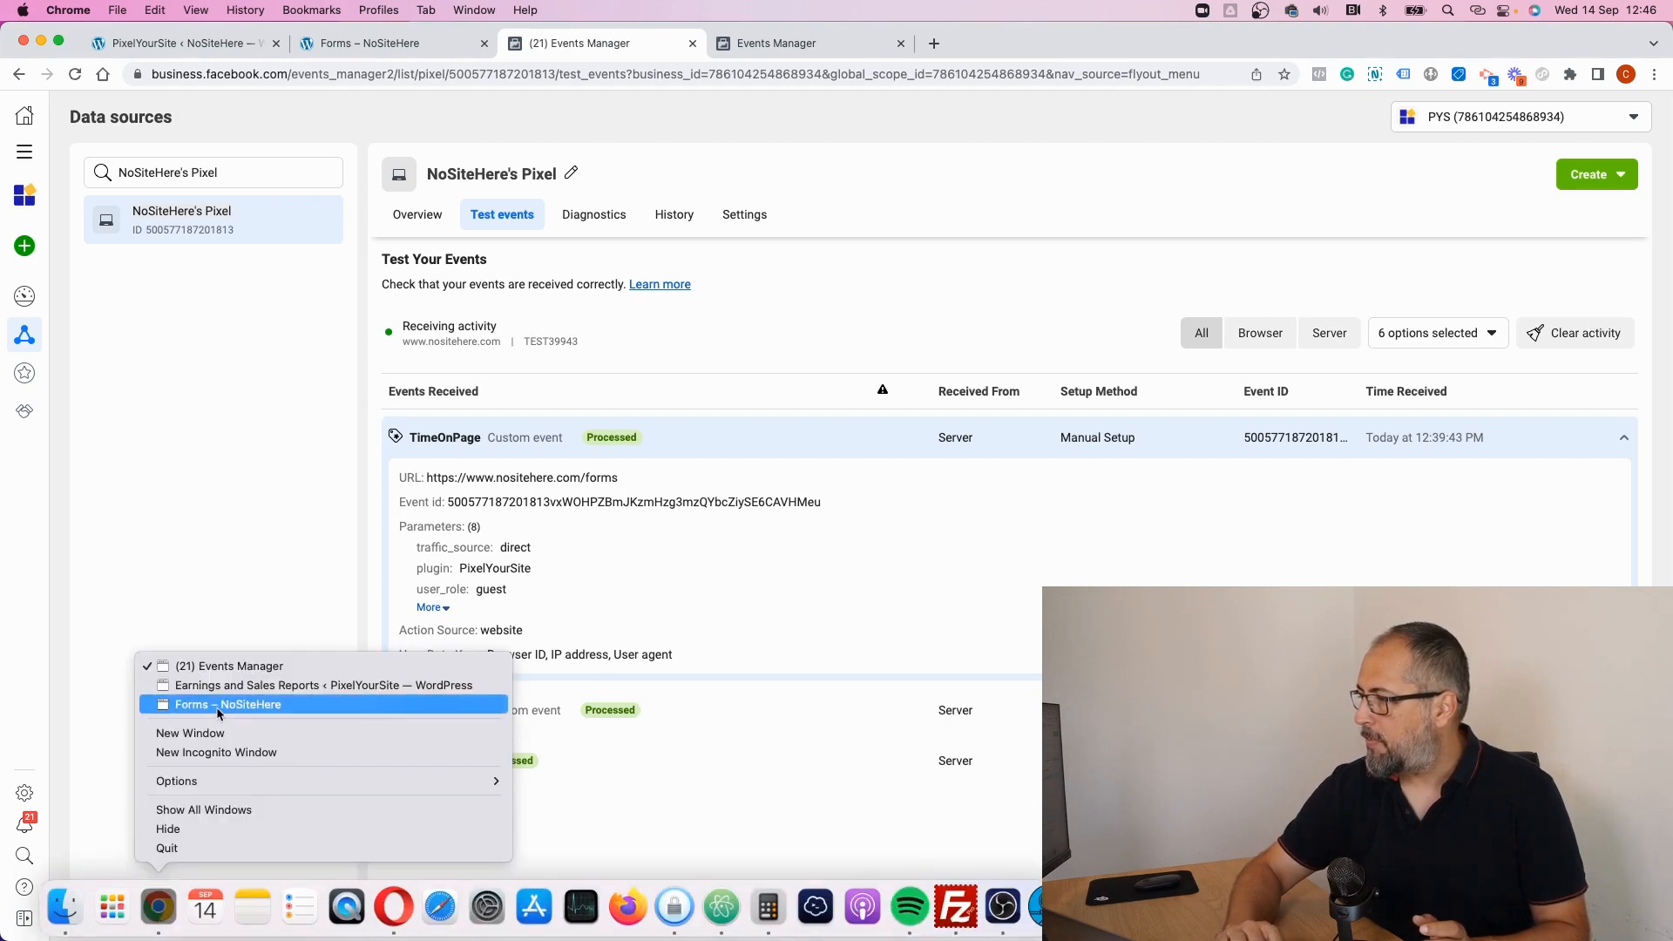
# - Submit the Forms page contact form in the incognito window with 'jon' and 'some text'
pyautogui.click(226, 705)
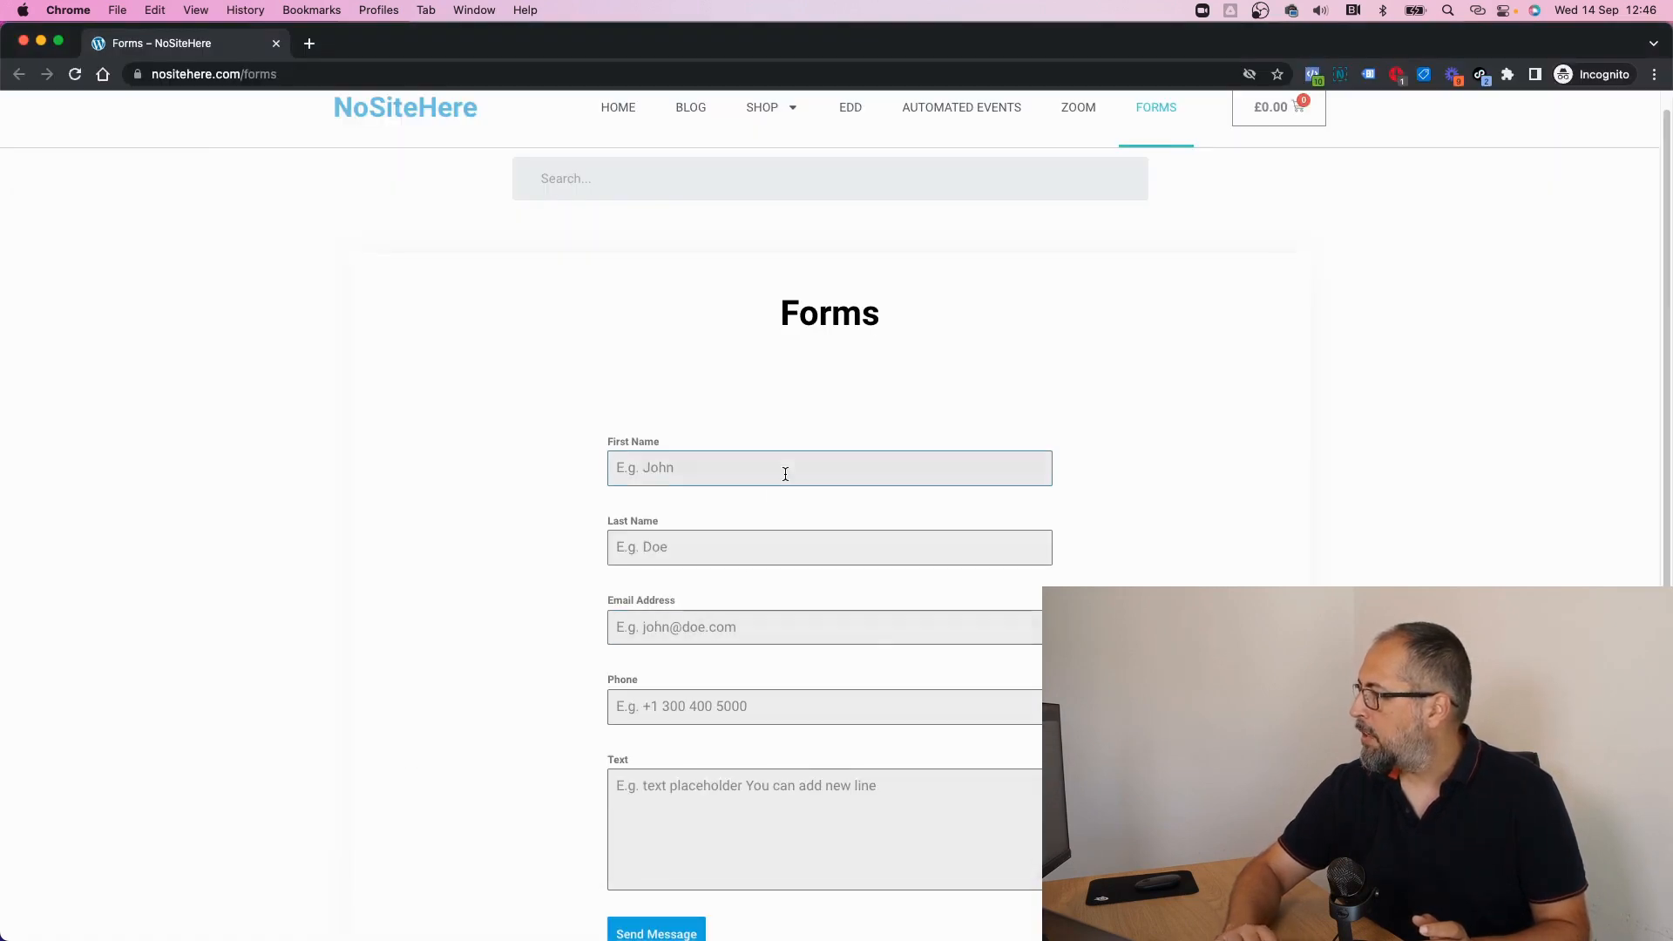
pyautogui.write('jon')
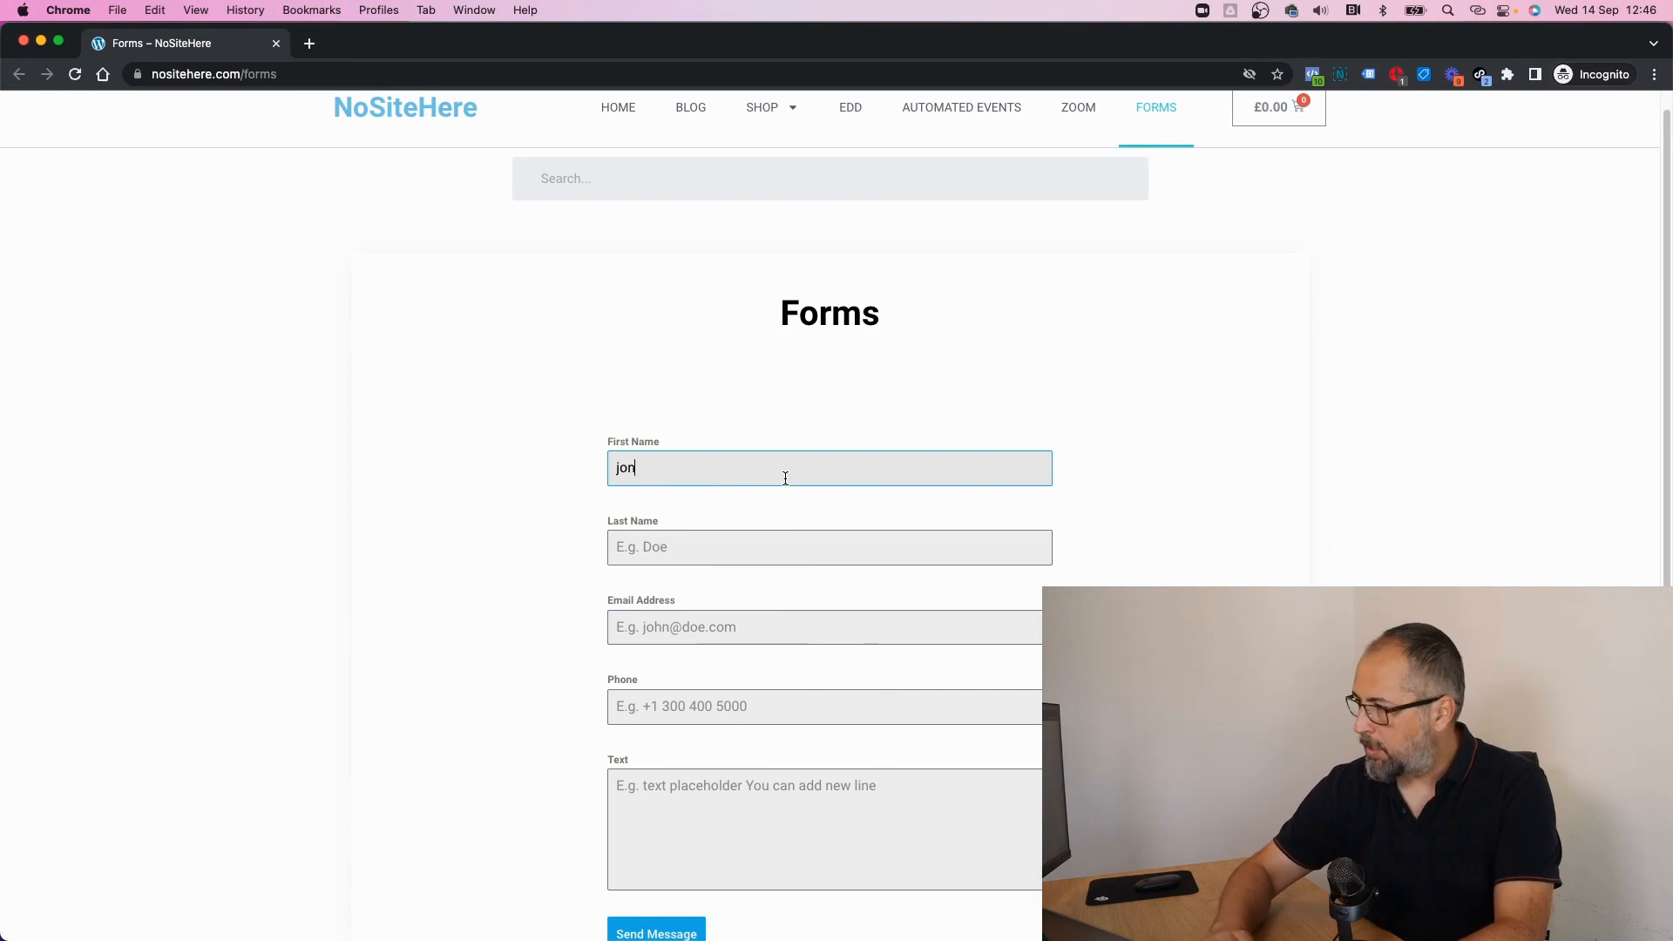
pyautogui.click(829, 547)
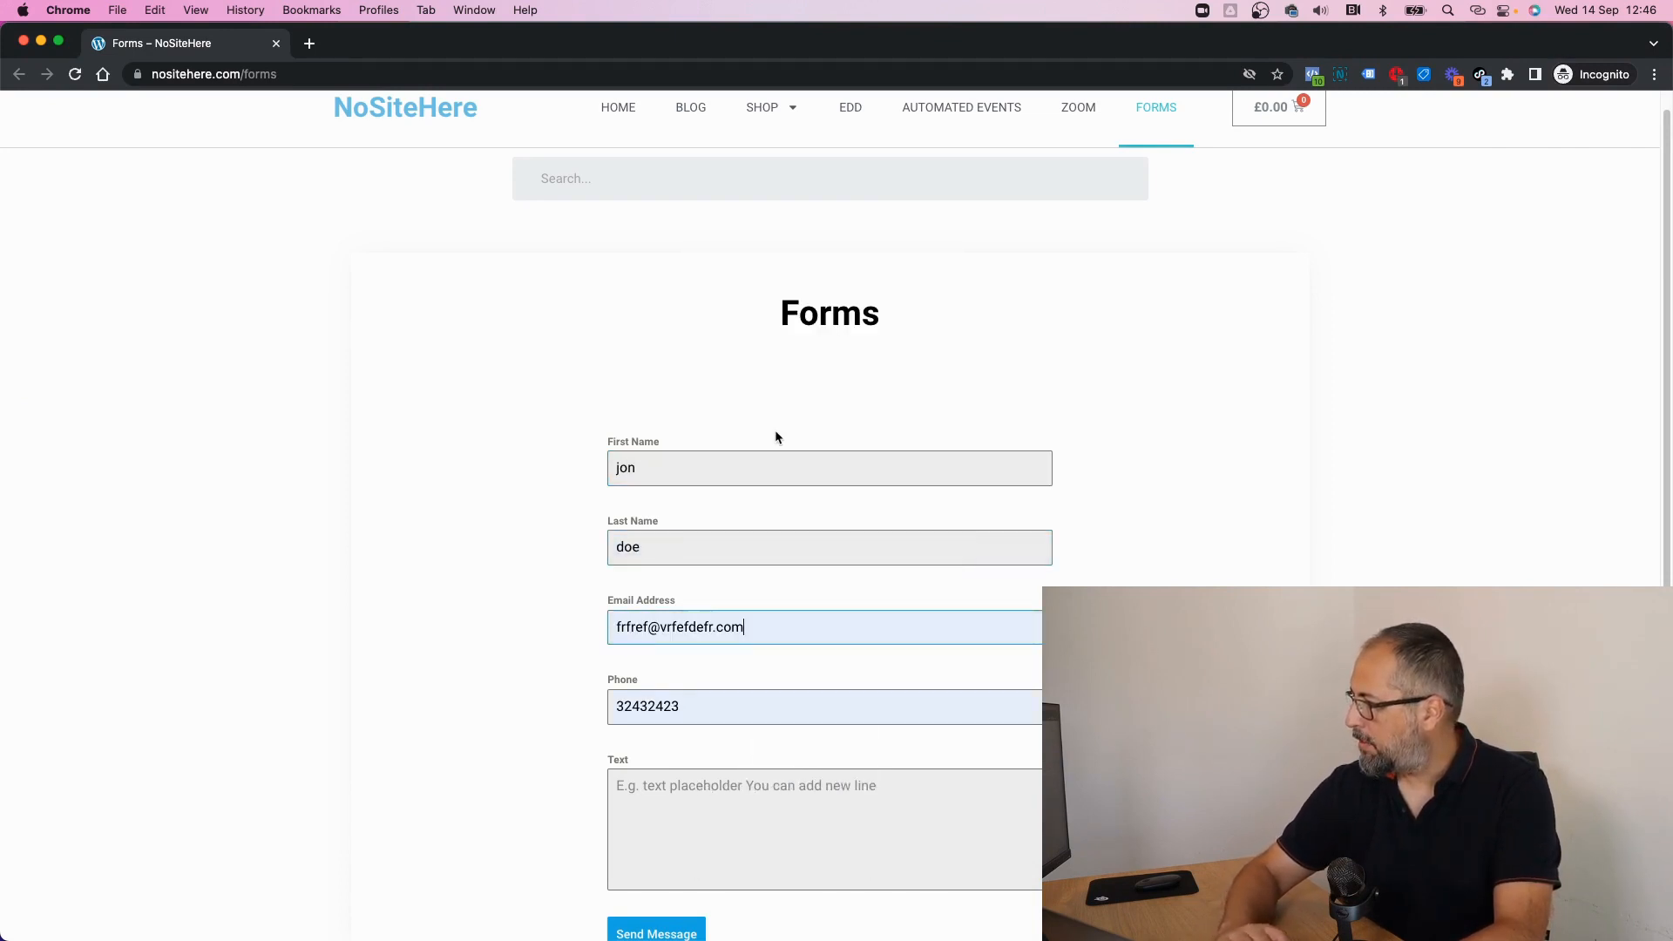
pyautogui.write('some text')
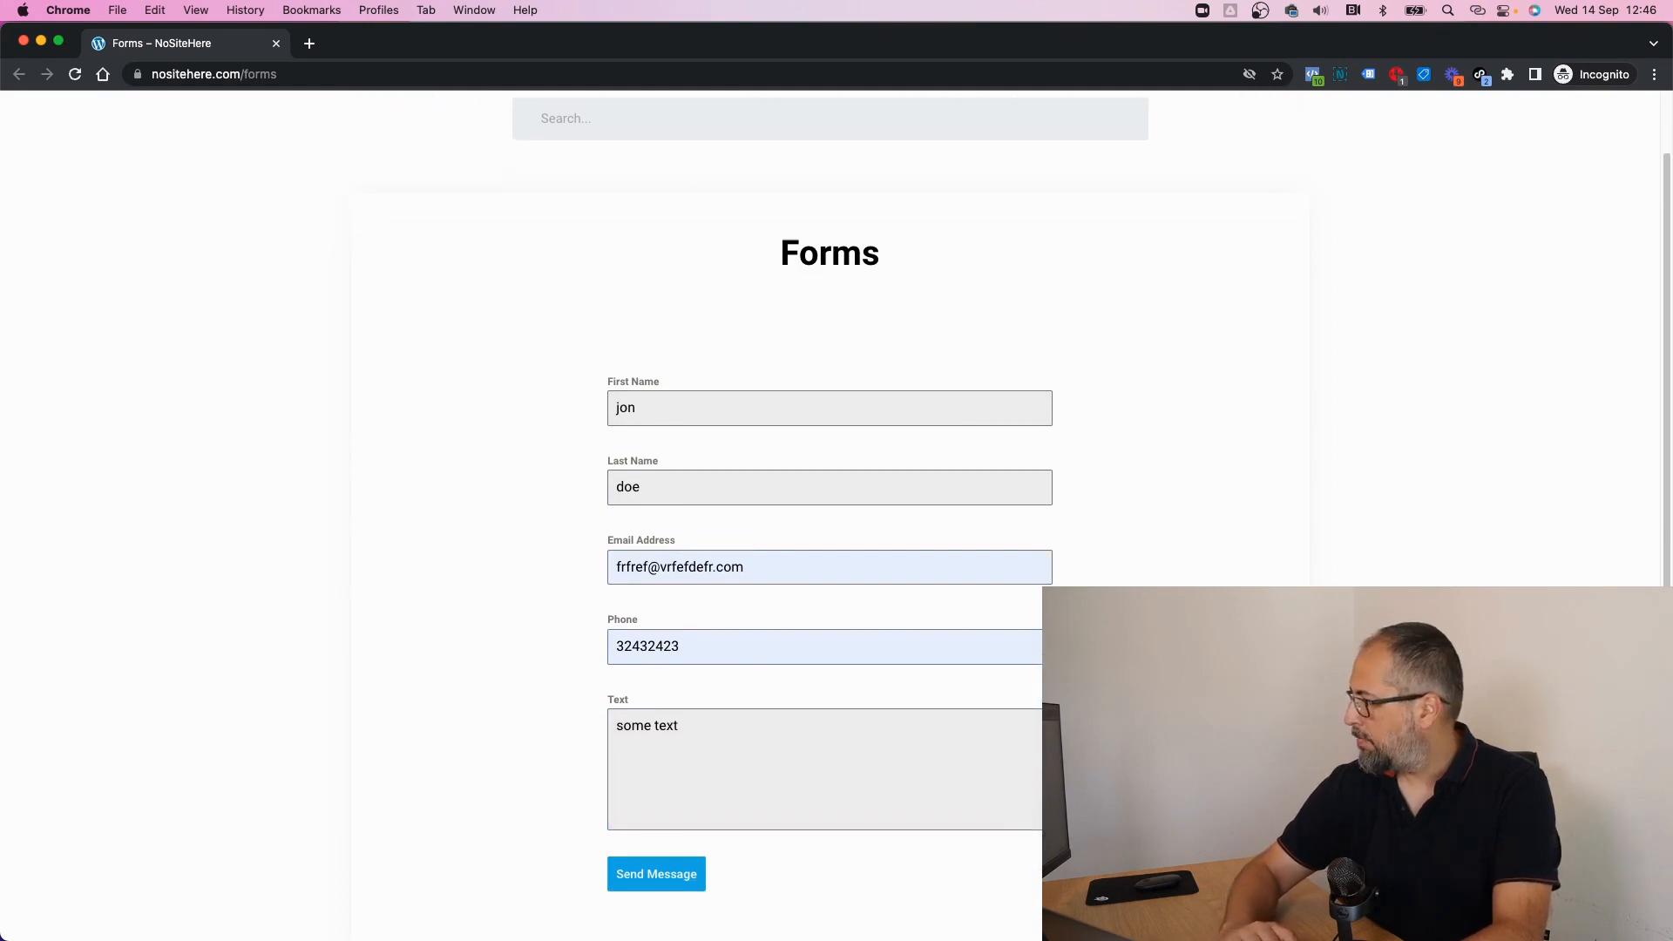
pyautogui.click(657, 873)
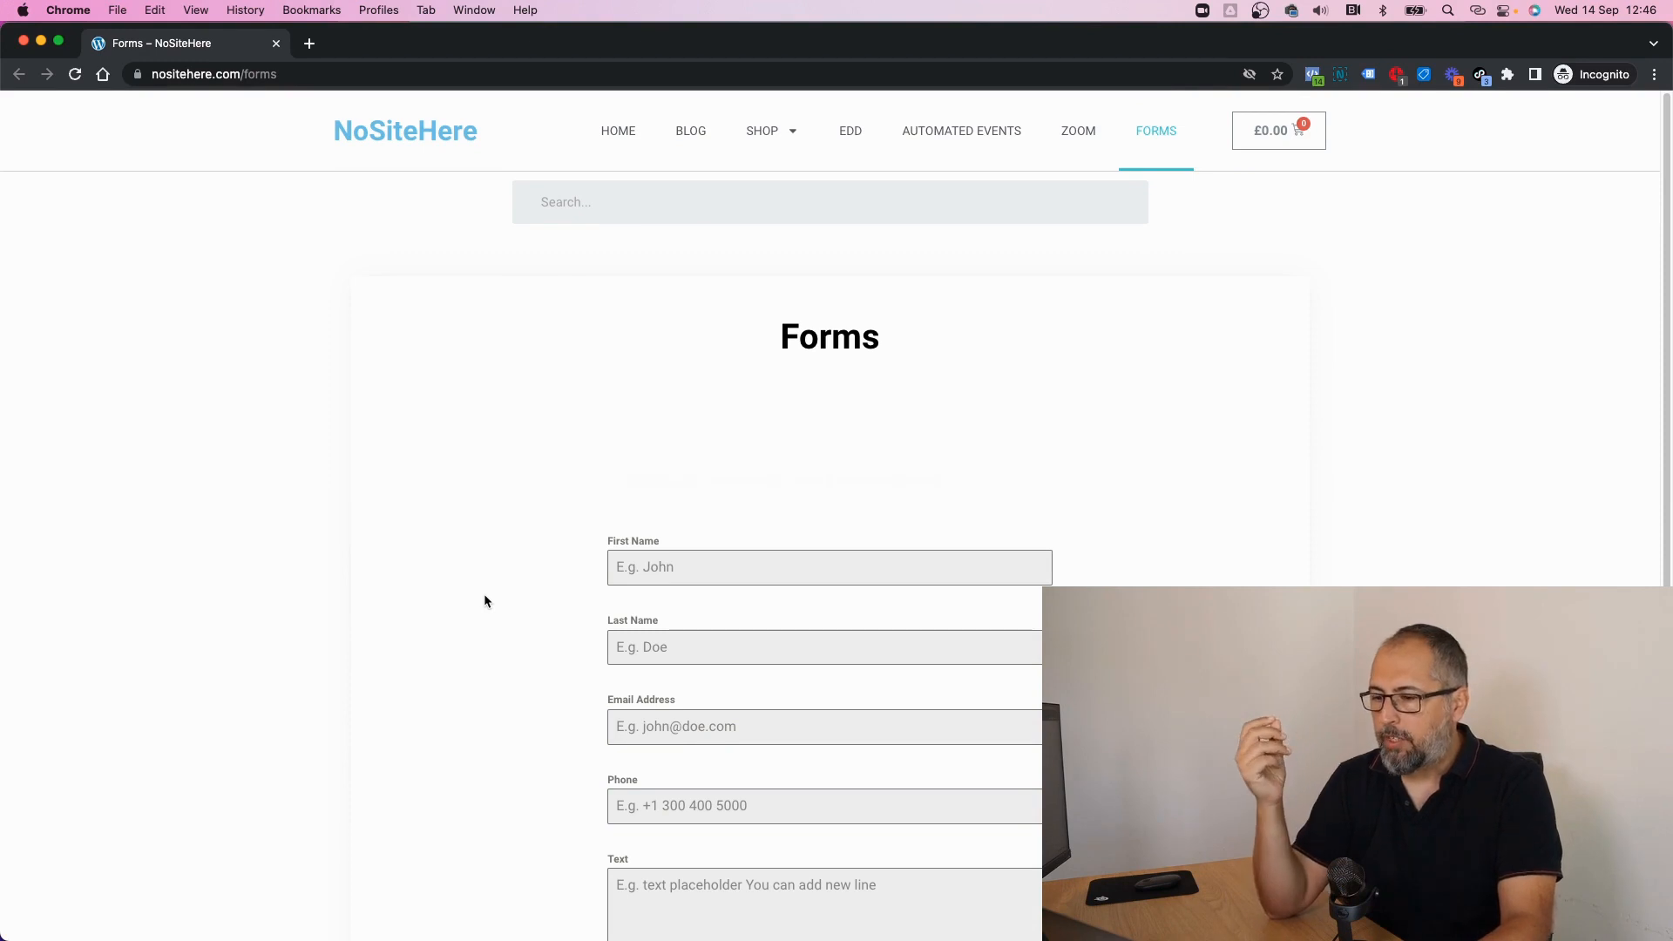
pyautogui.scroll(-3)
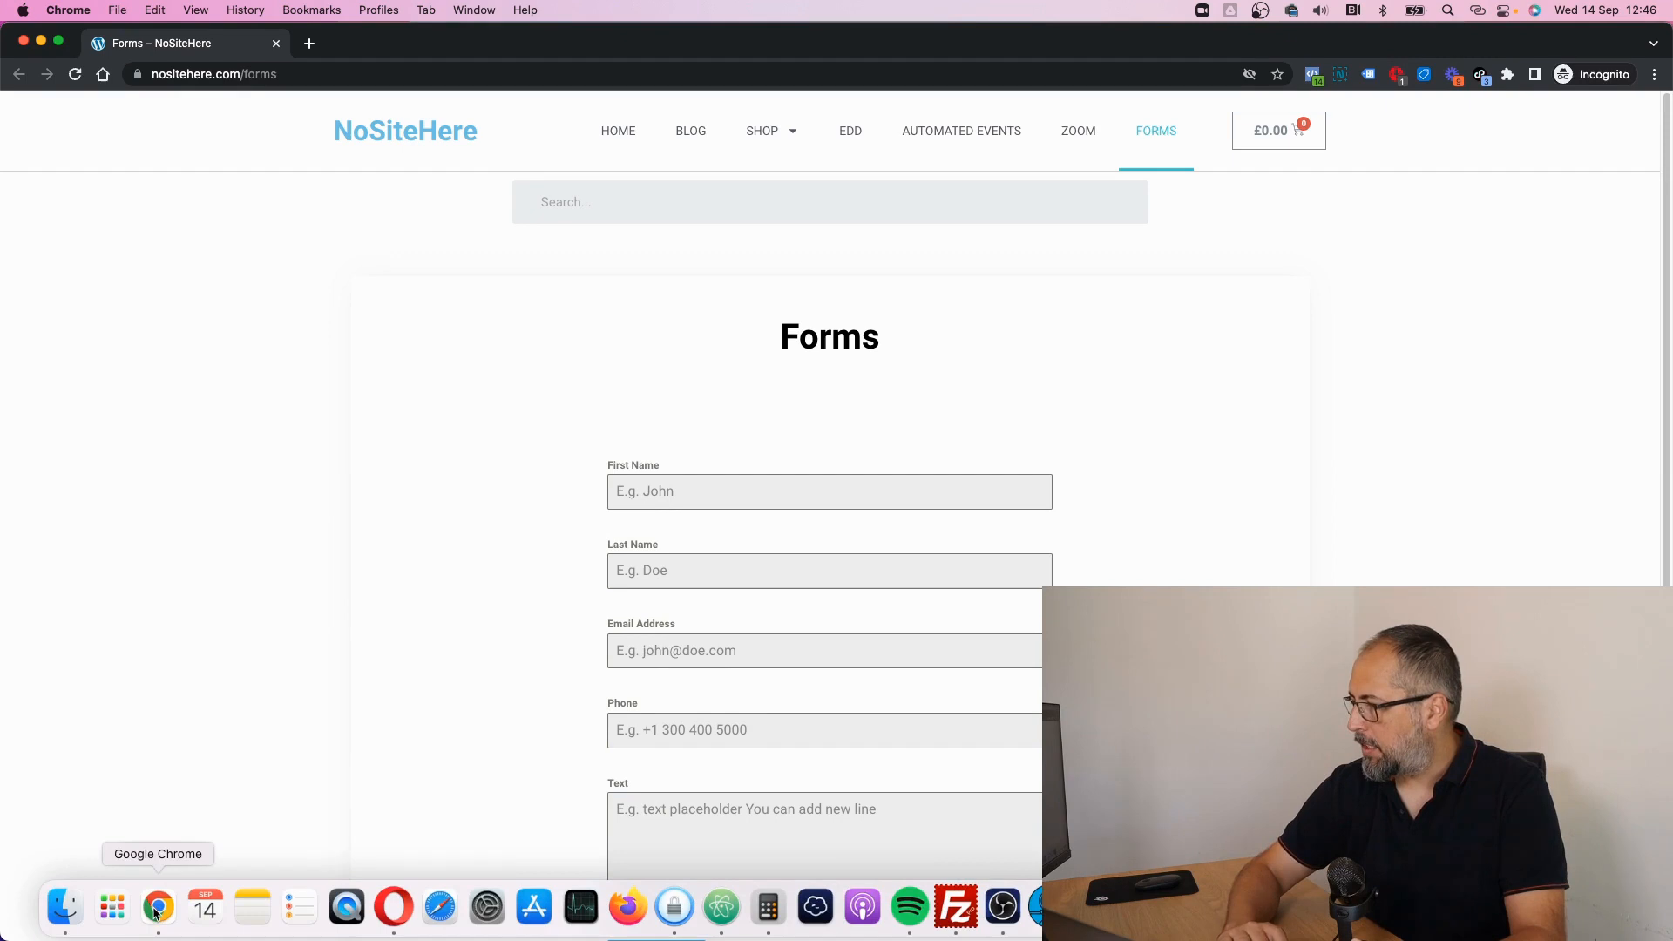
pyautogui.rightClick(157, 906)
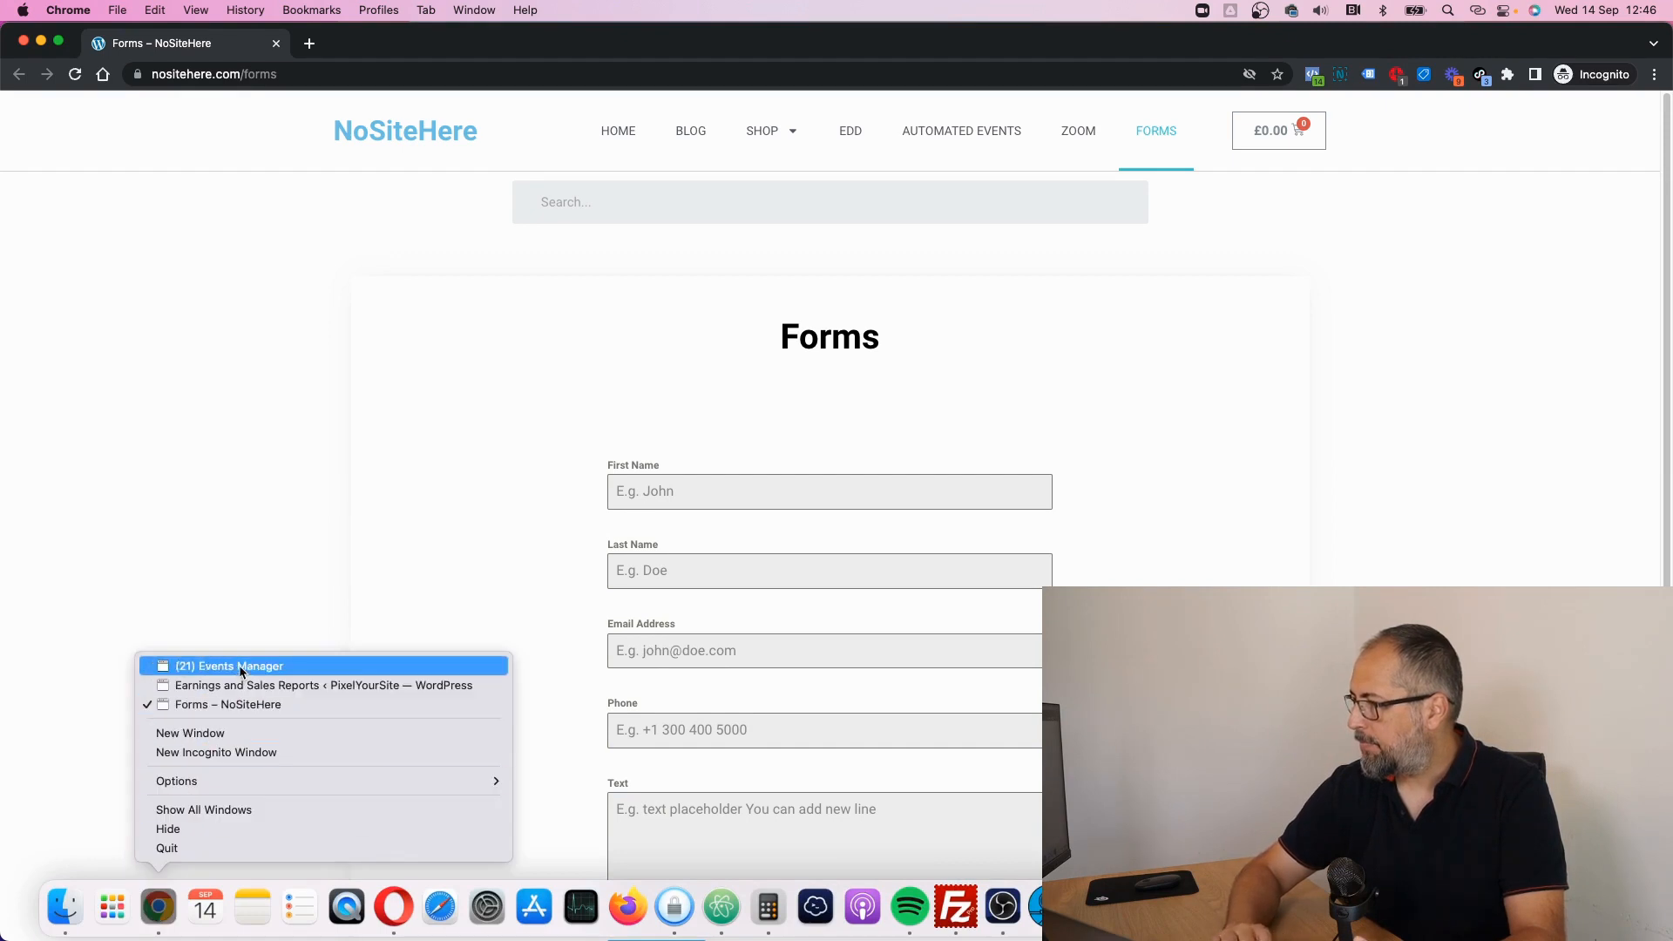
# - Review the received Form test event in the Events Manager window, then list open windows
pyautogui.click(230, 666)
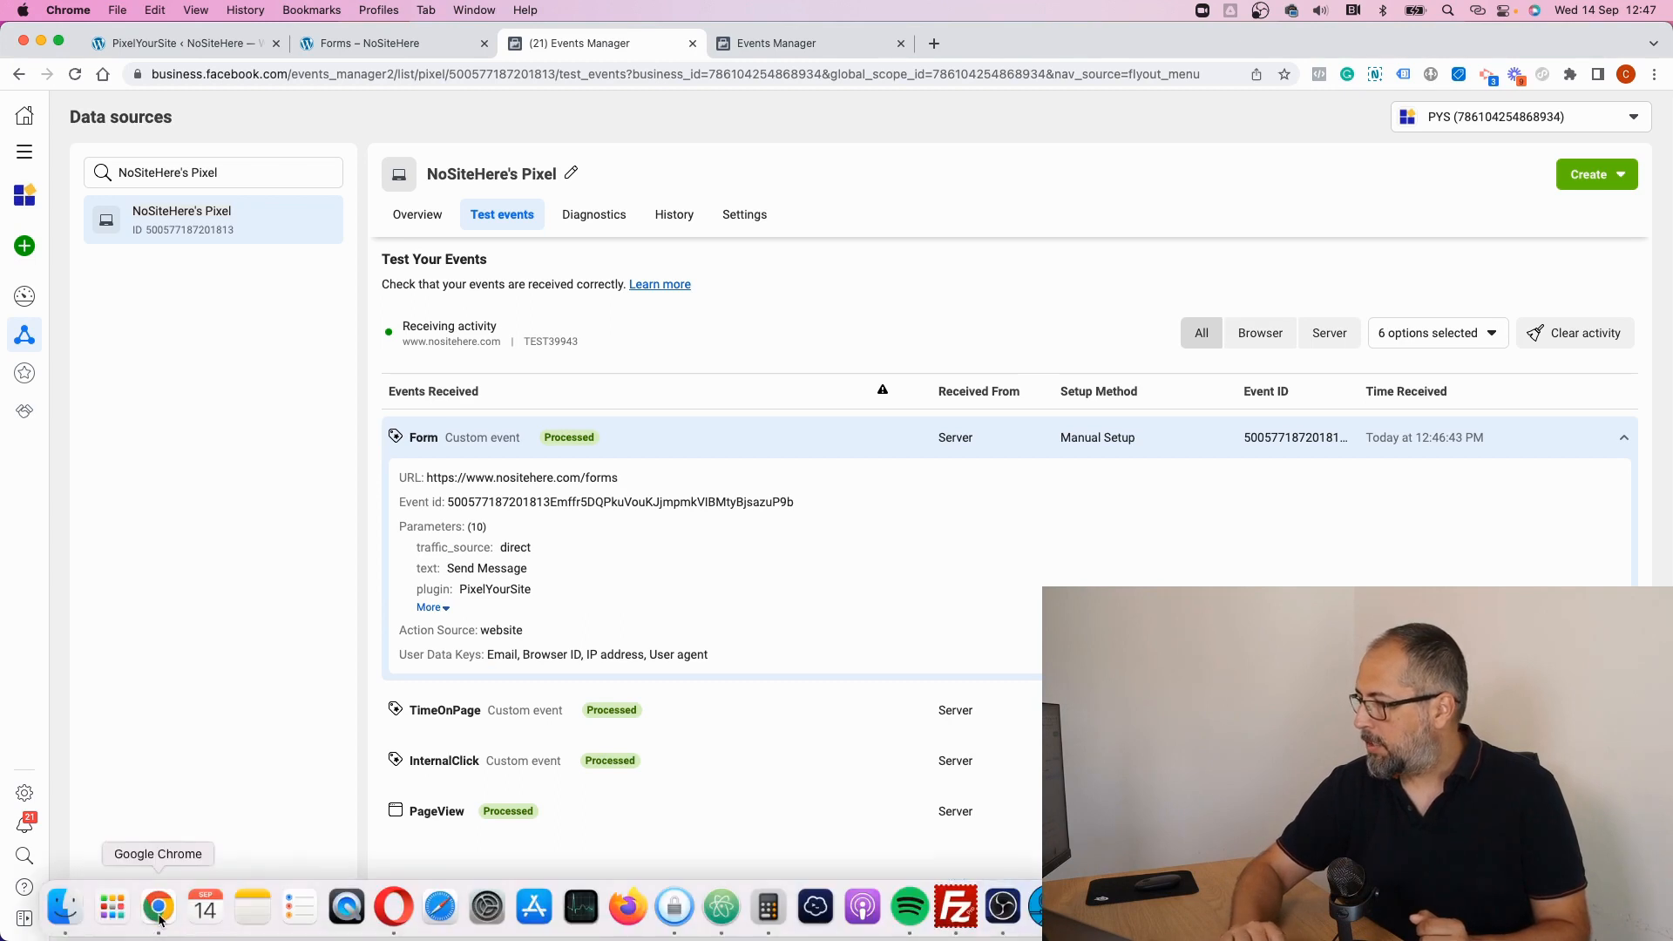
pyautogui.rightClick(157, 908)
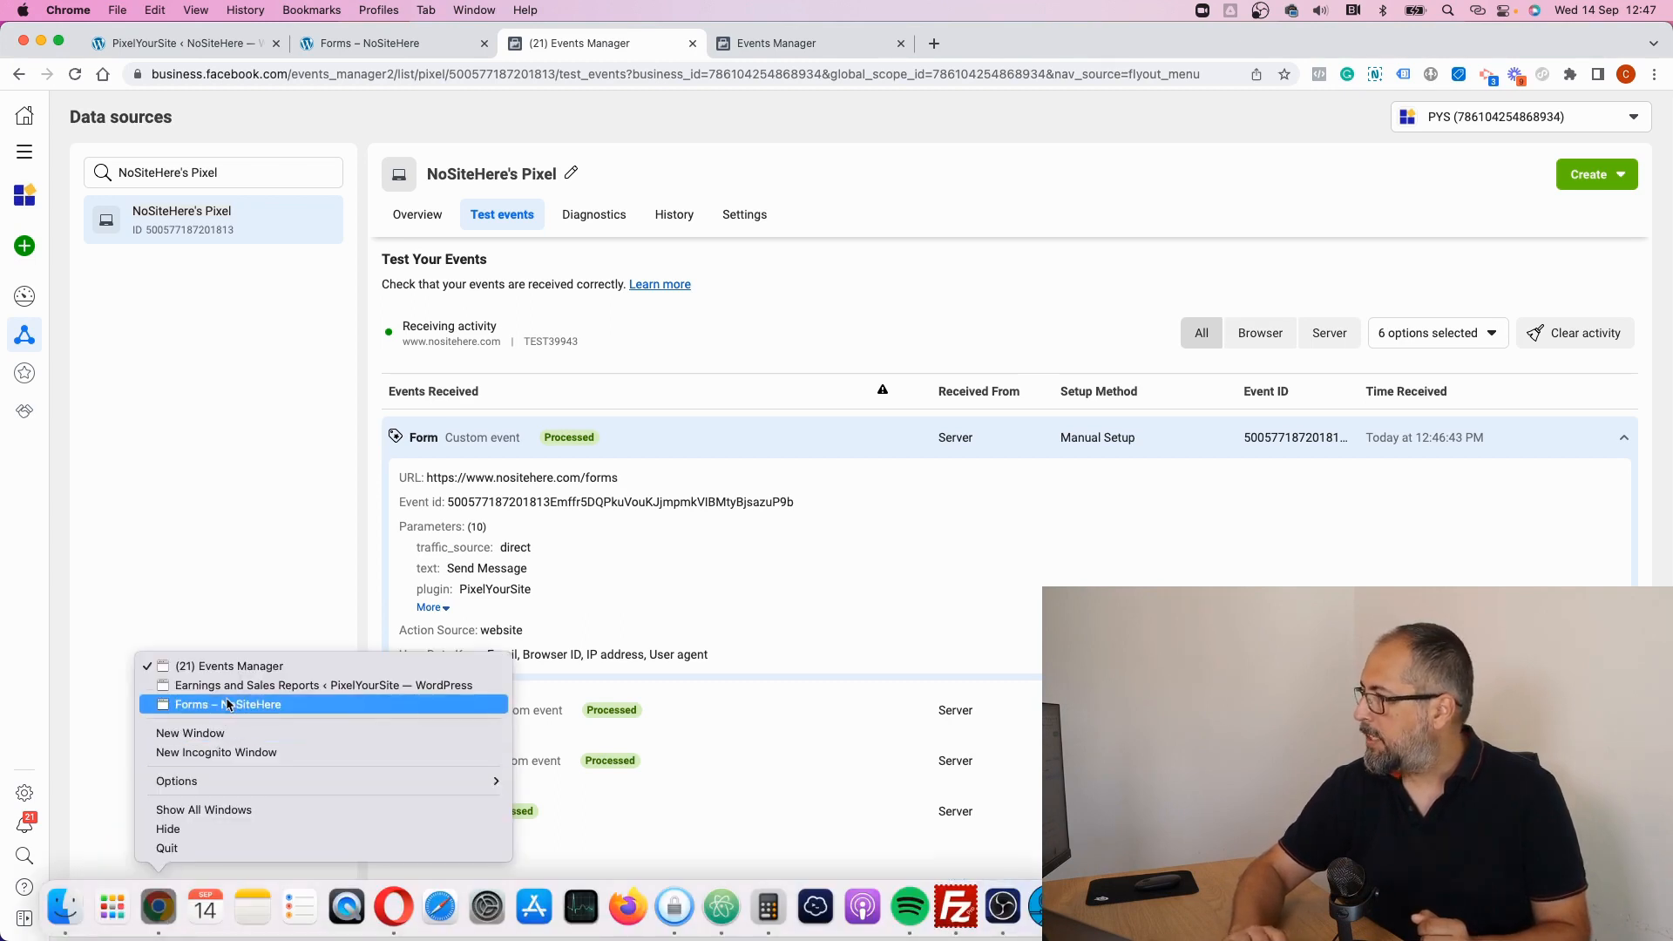
# - Inspect the First Name input's markup showing its name attribute name-1-first-name
pyautogui.click(227, 704)
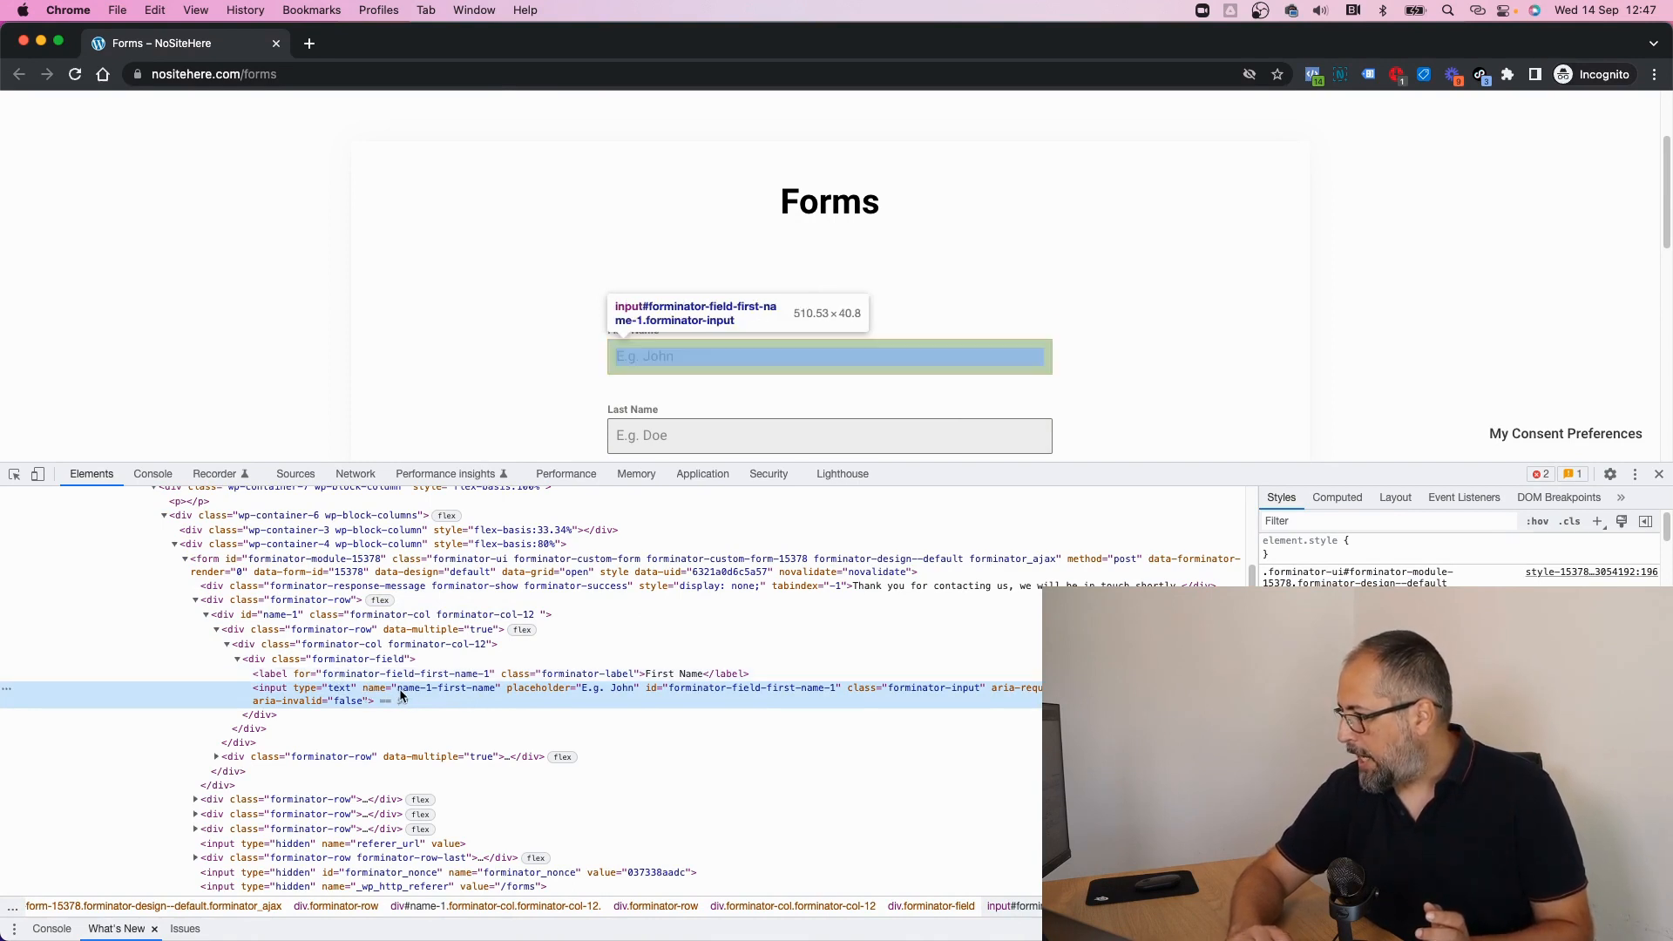
pyautogui.rightClick(402, 694)
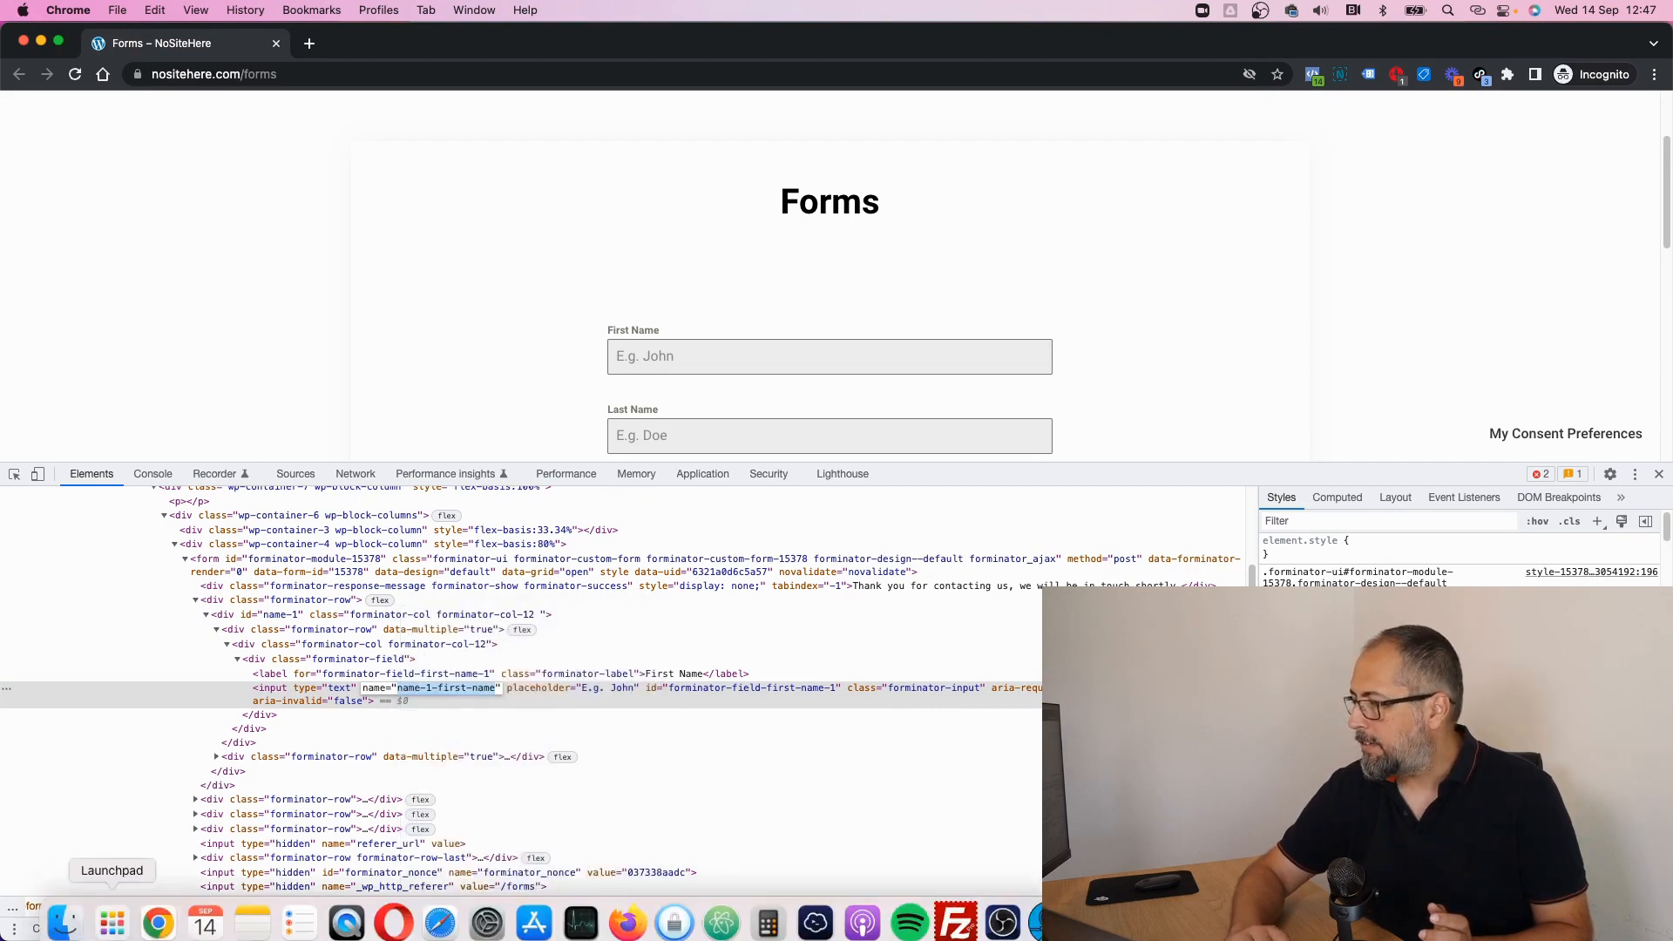
pyautogui.rightClick(157, 916)
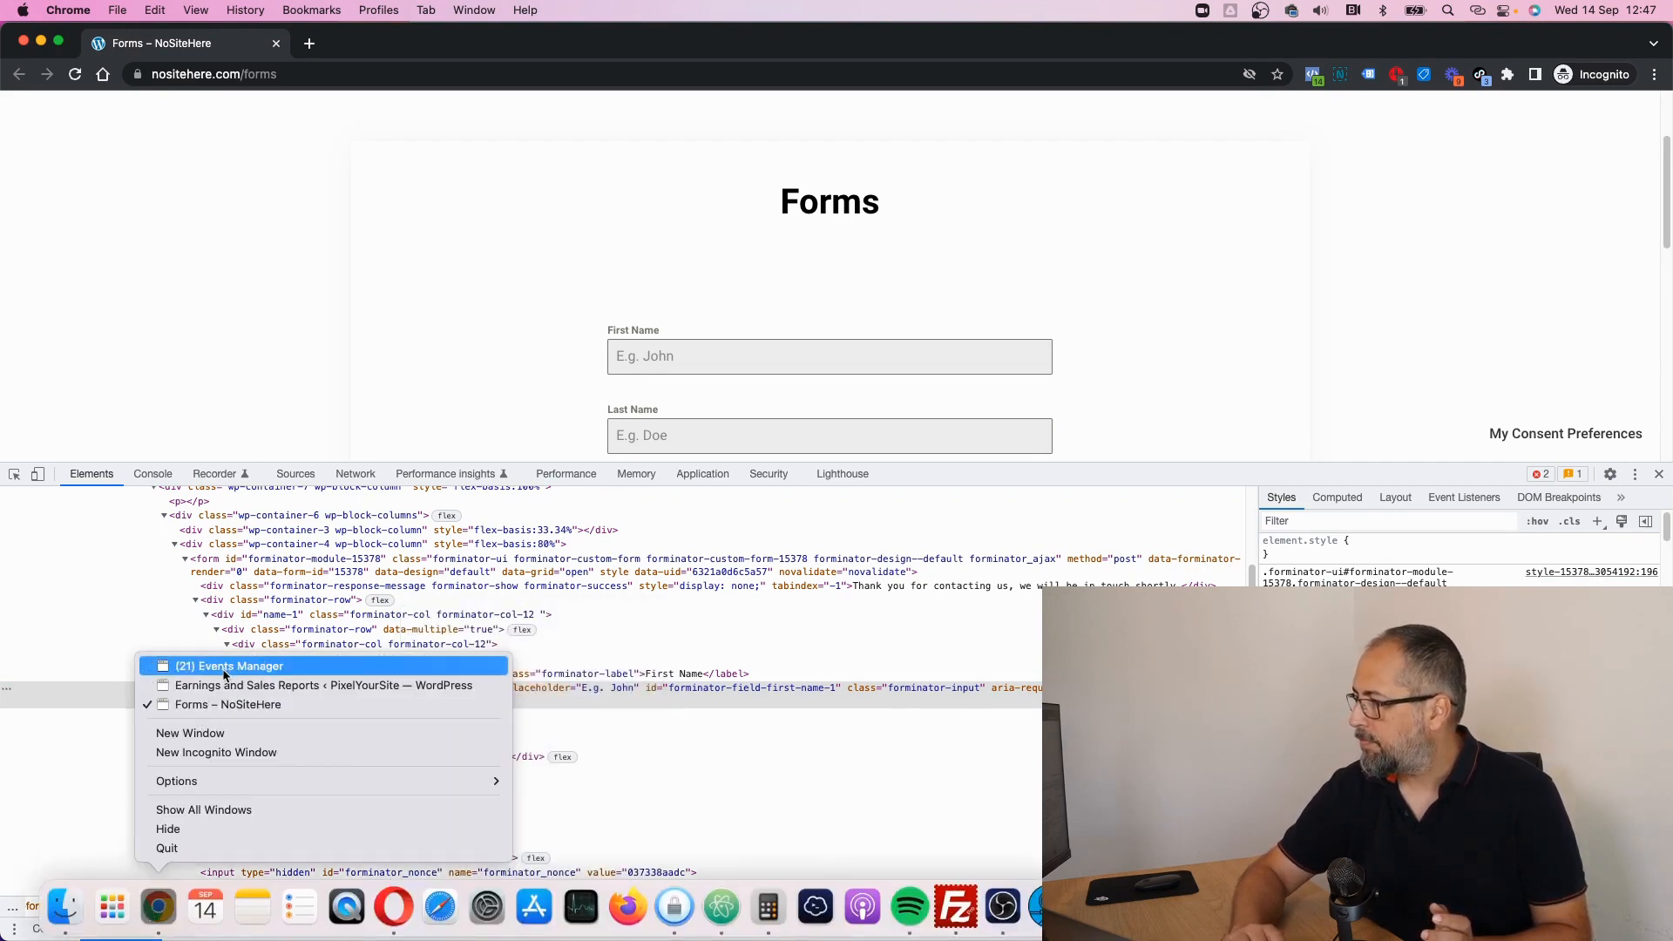
# - Add name-1-first-name to the first-name detection fields in PixelYourSite
pyautogui.click(228, 666)
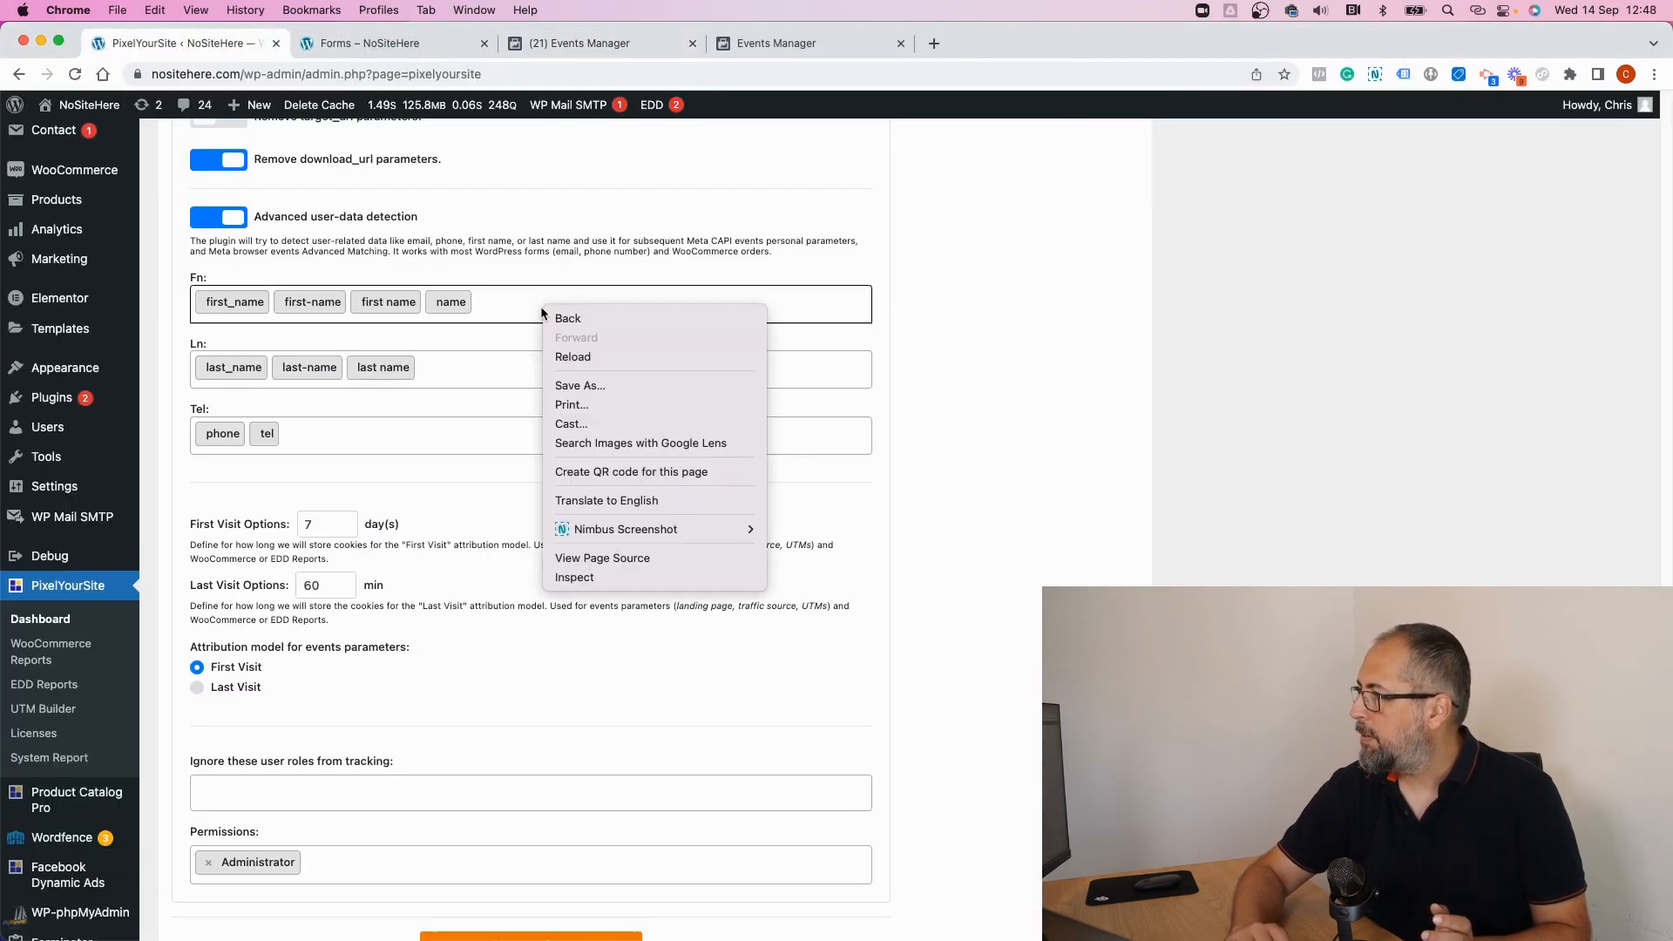
pyautogui.click(525, 301)
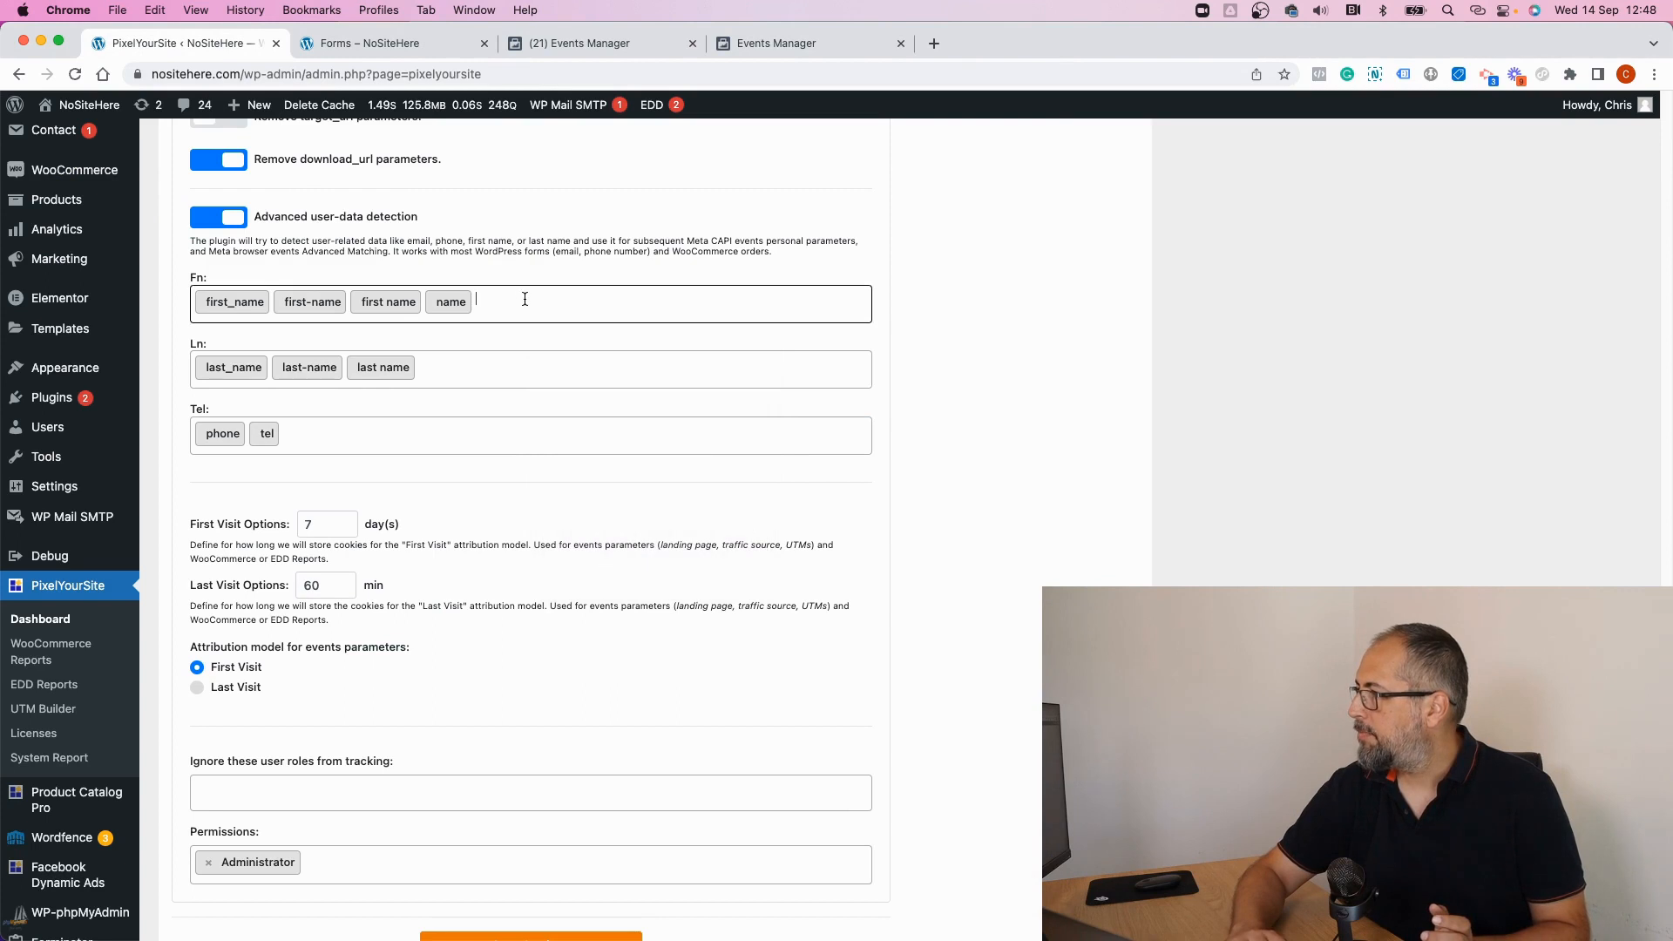
pyautogui.write('name-1-first-name')
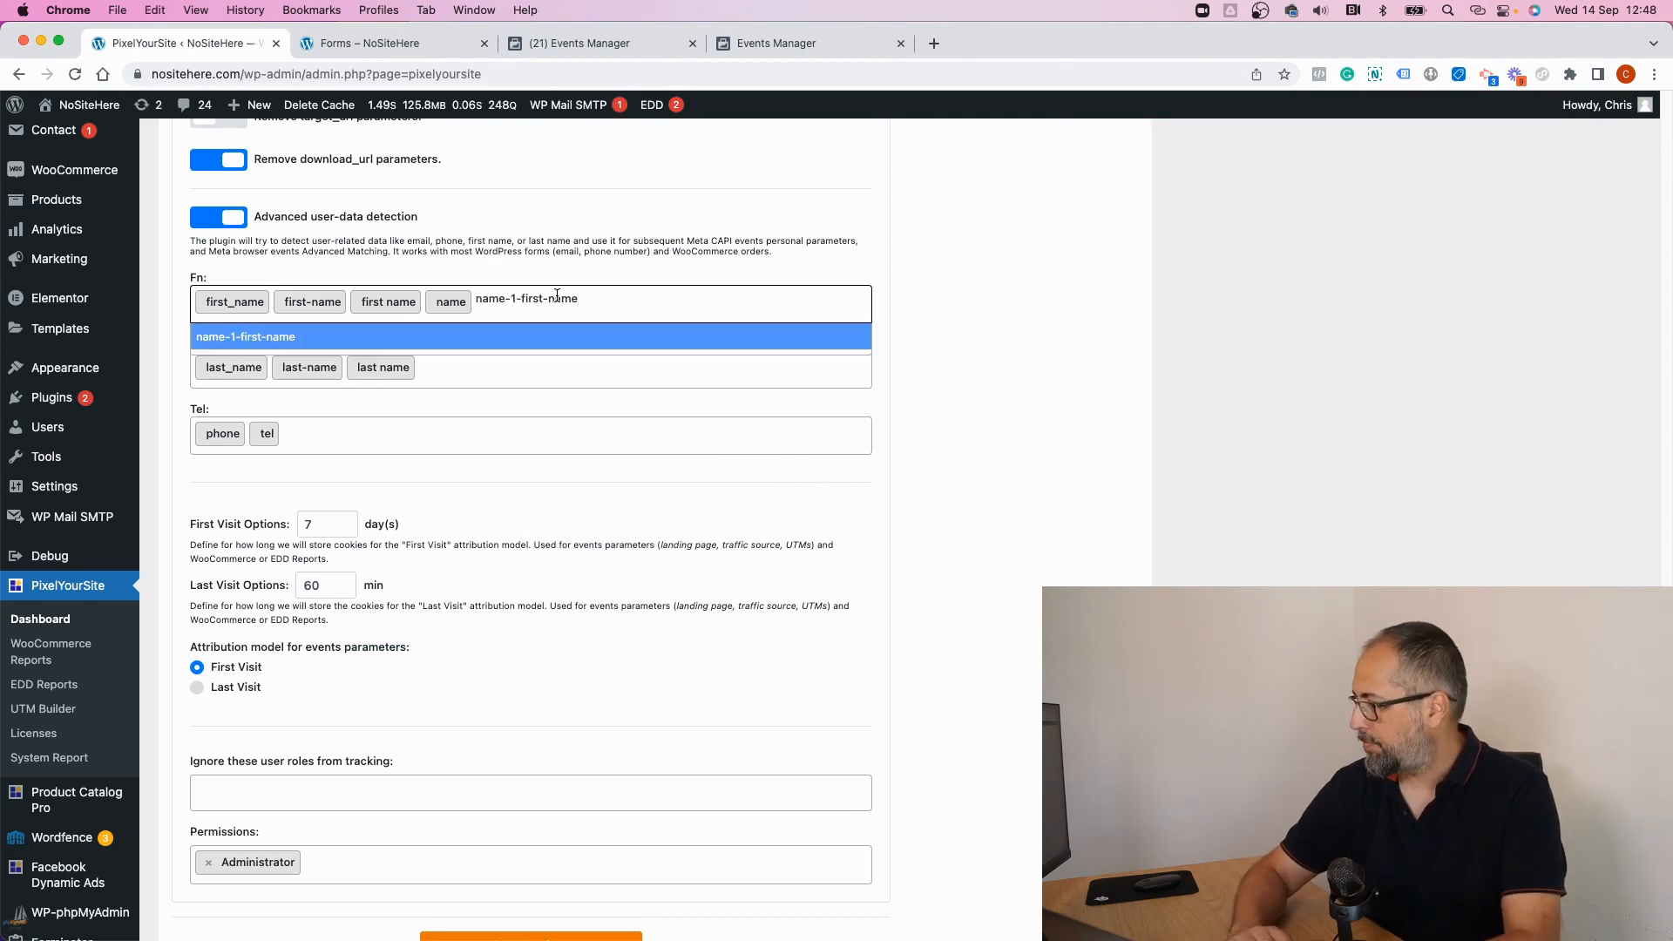
pyautogui.click(244, 337)
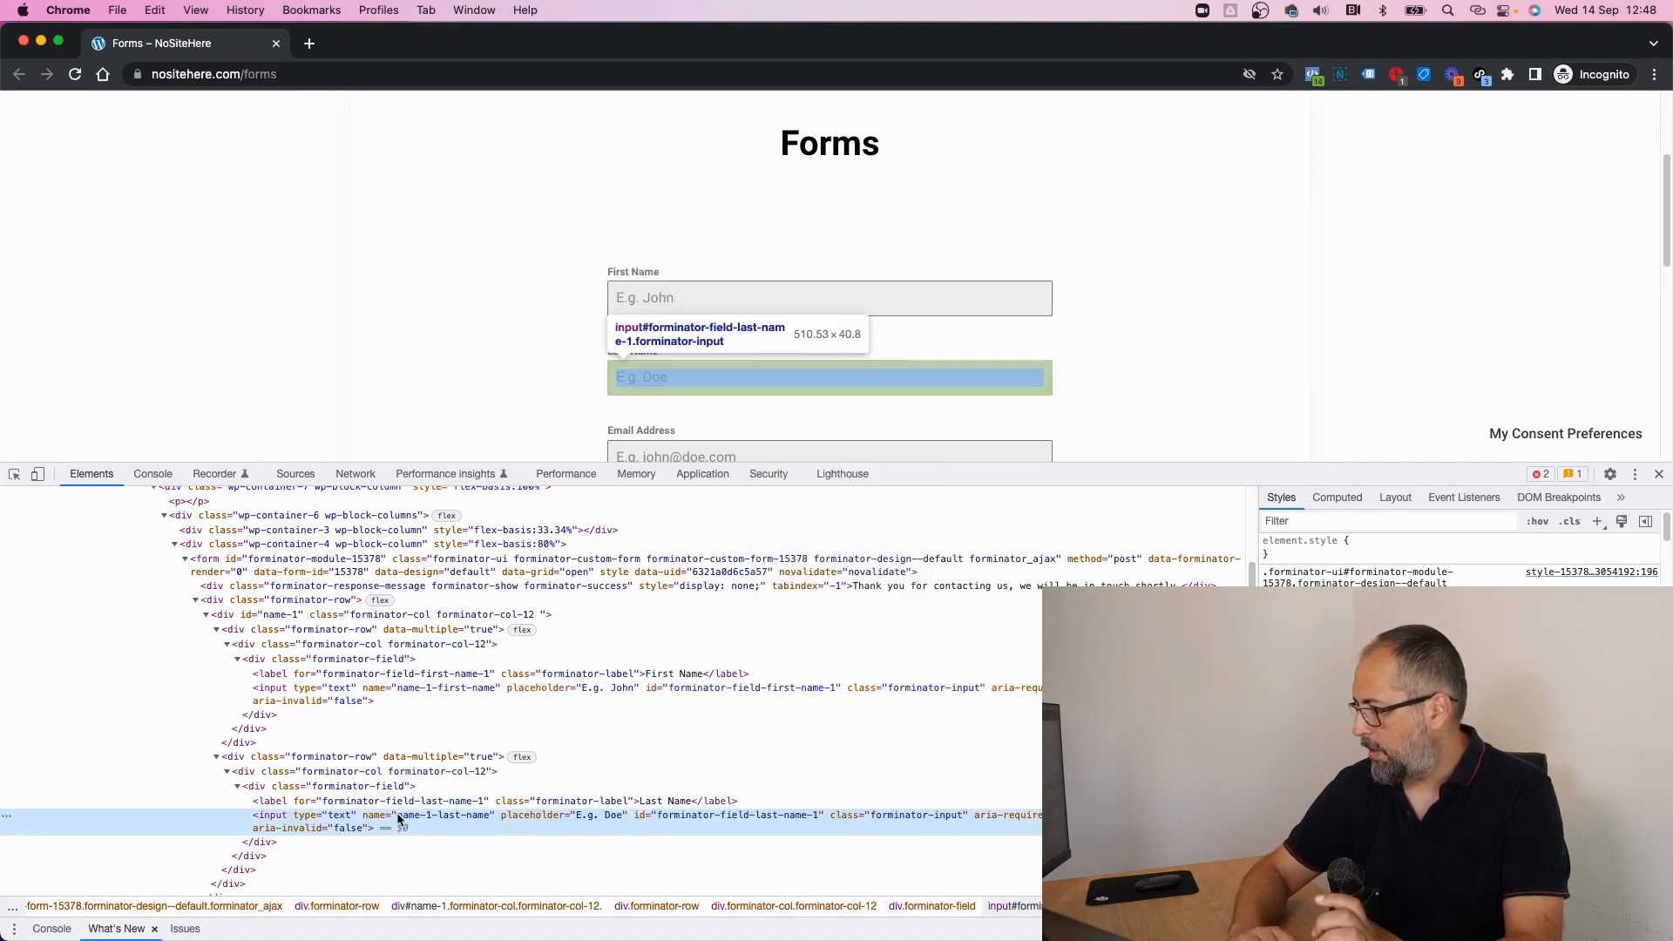
# - Inspect the Last Name input and add name-1-last-name to the last-name detection fields
pyautogui.rightClick(401, 821)
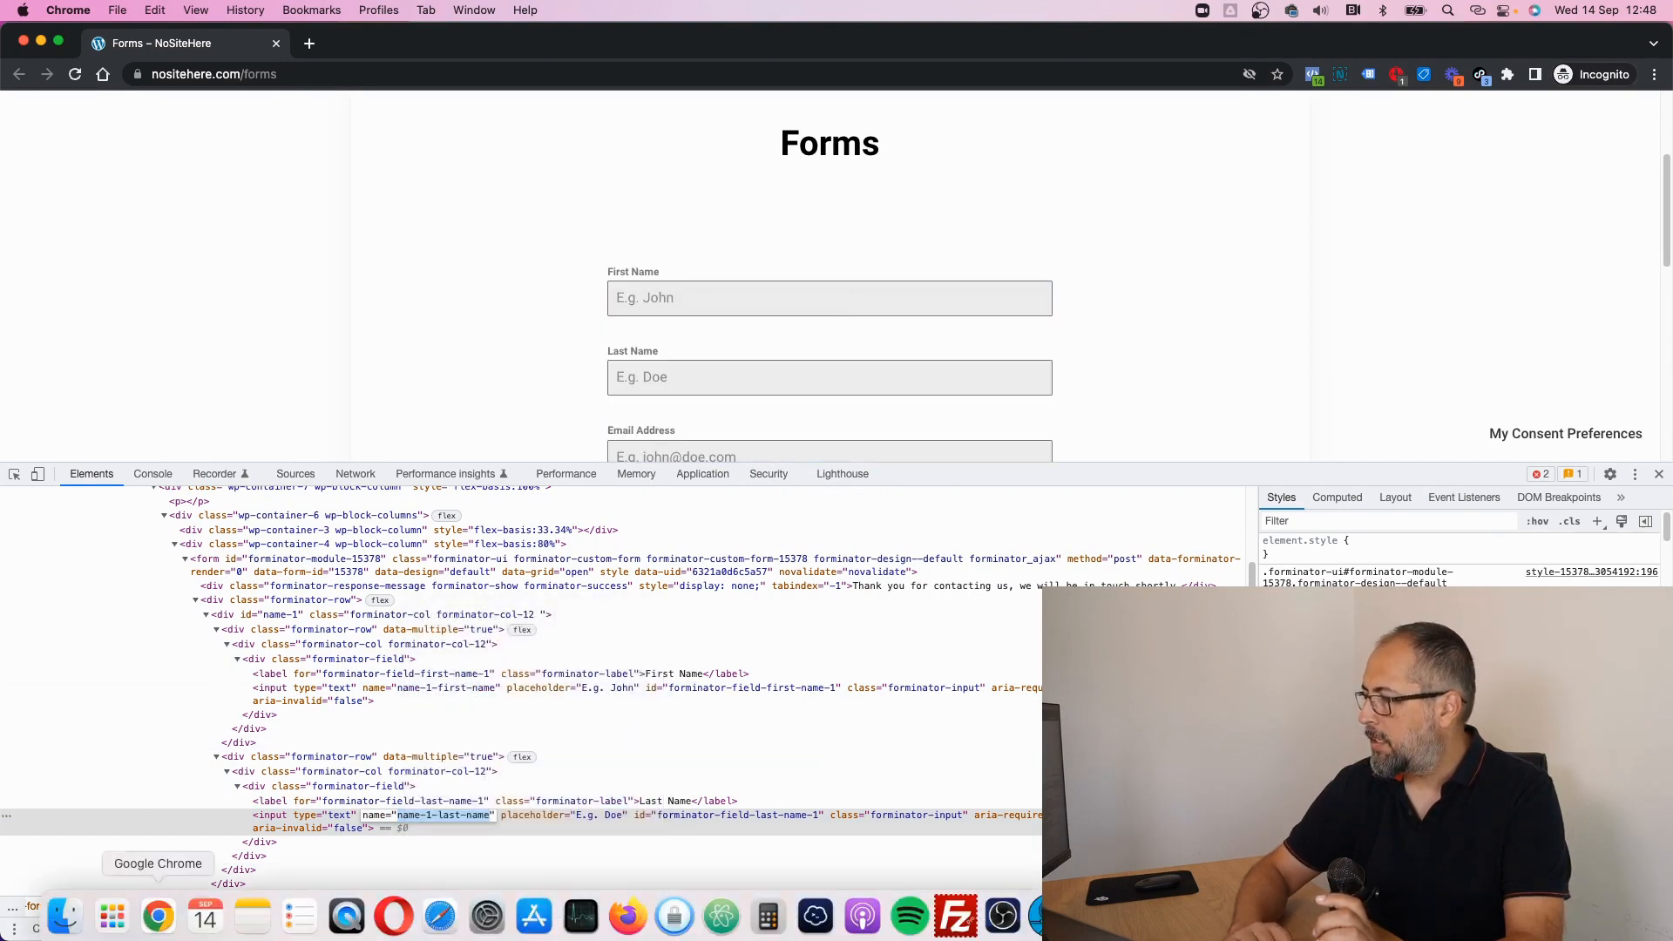
pyautogui.rightClick(157, 915)
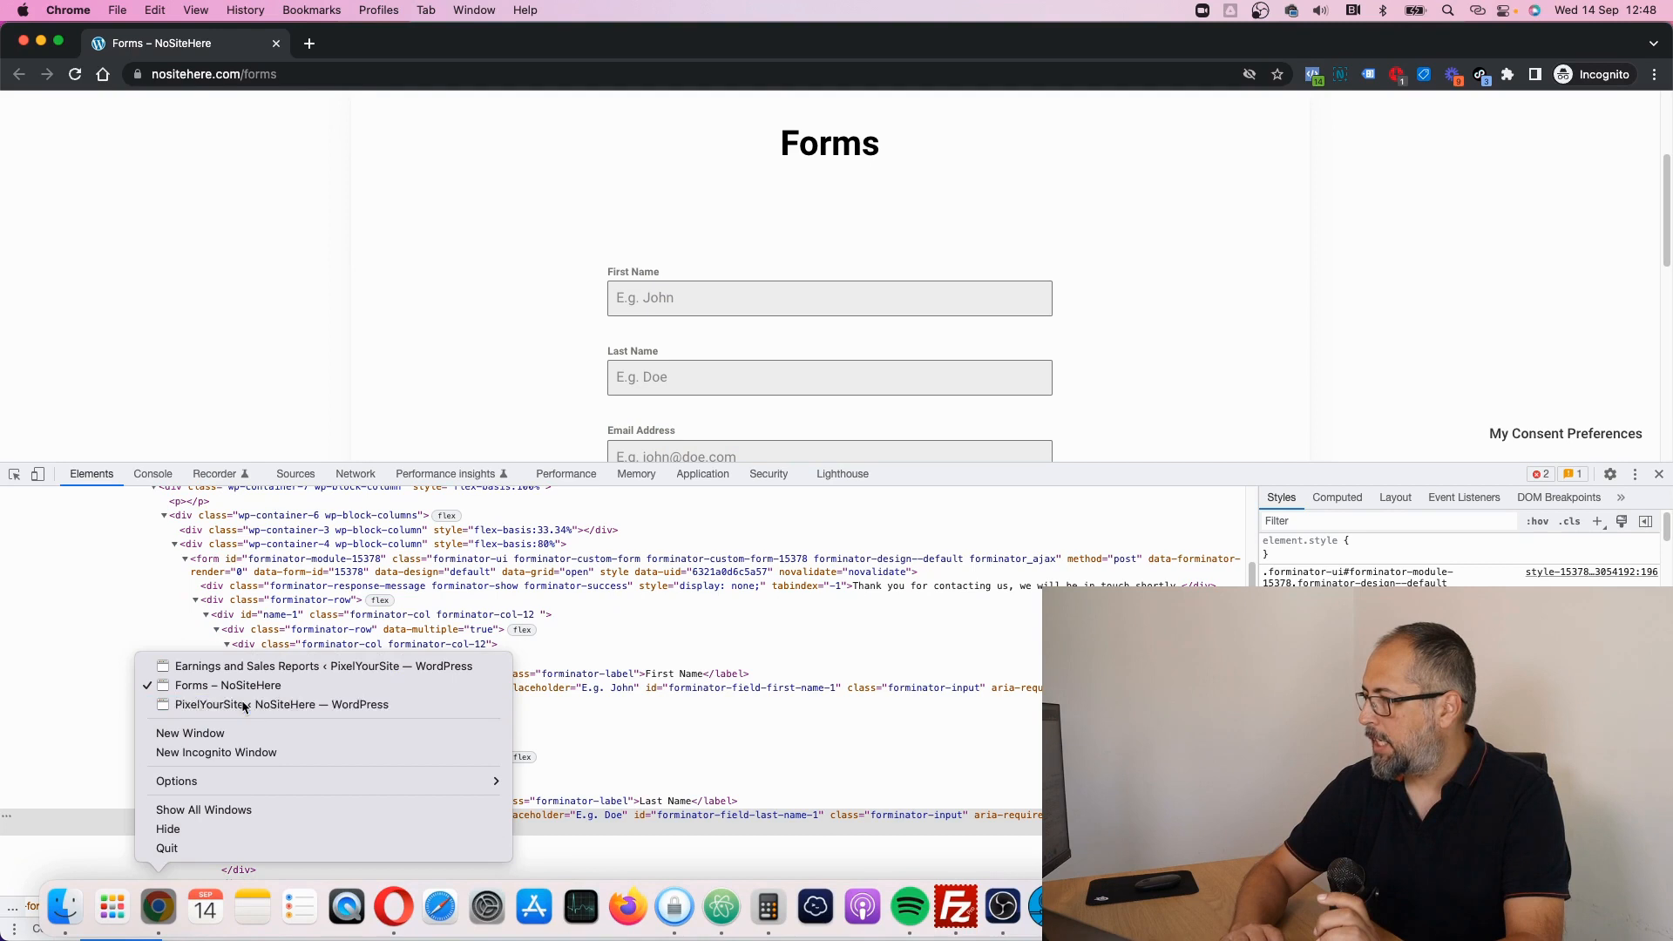
pyautogui.click(280, 704)
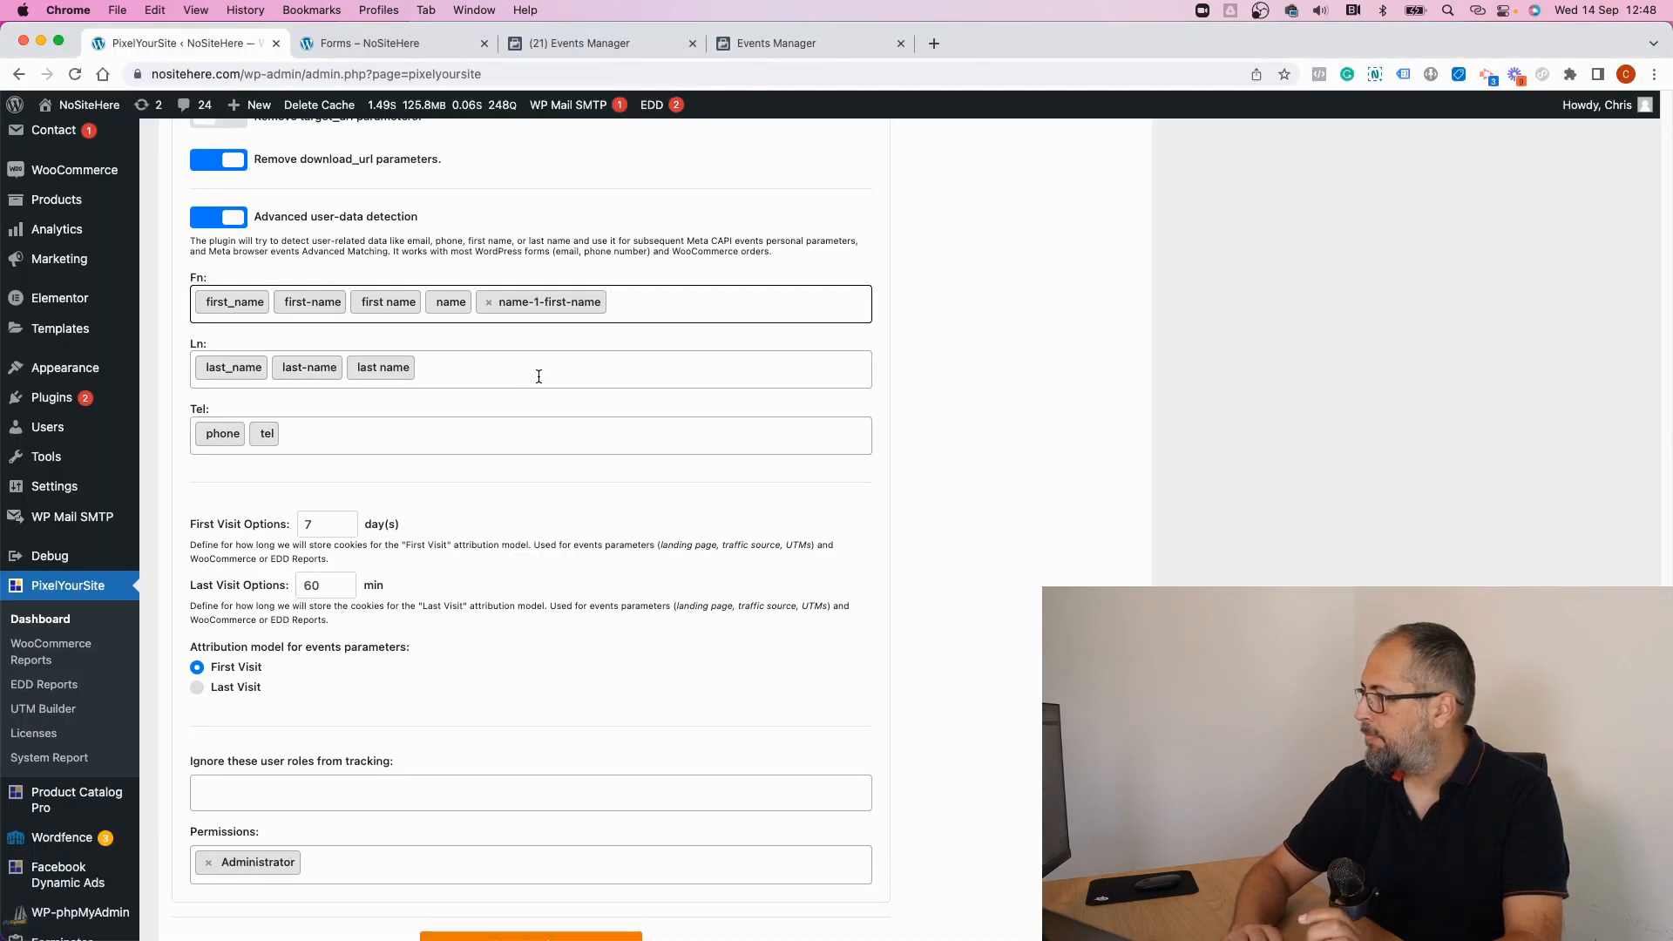
pyautogui.write('name-1-last-name')
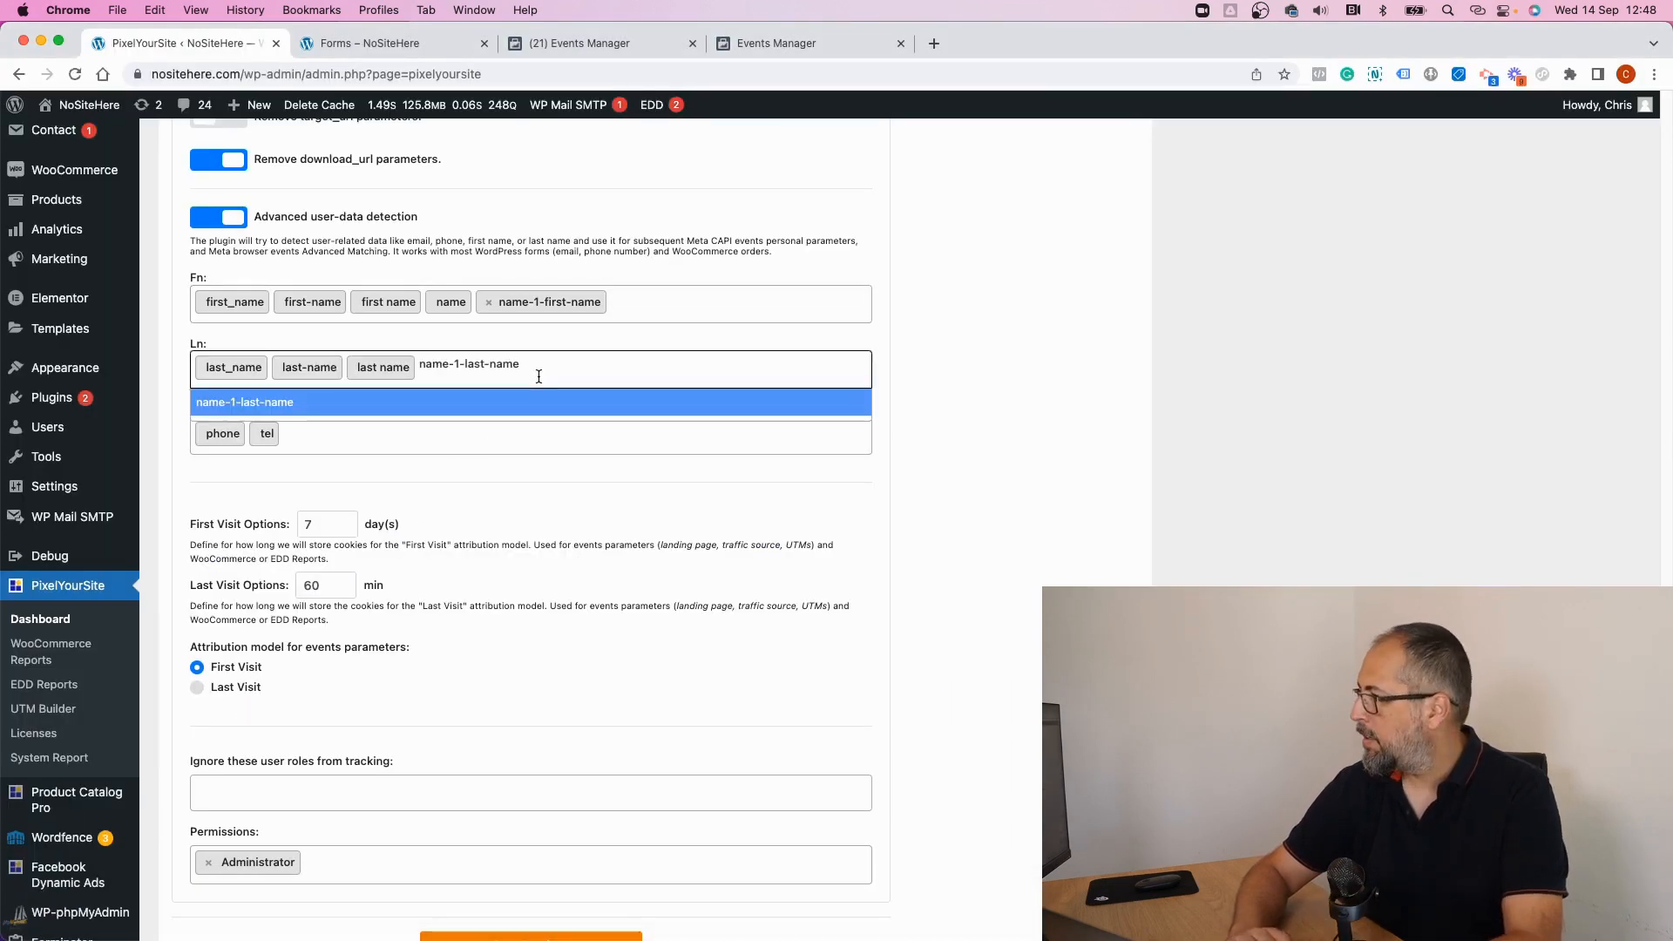
pyautogui.click(244, 403)
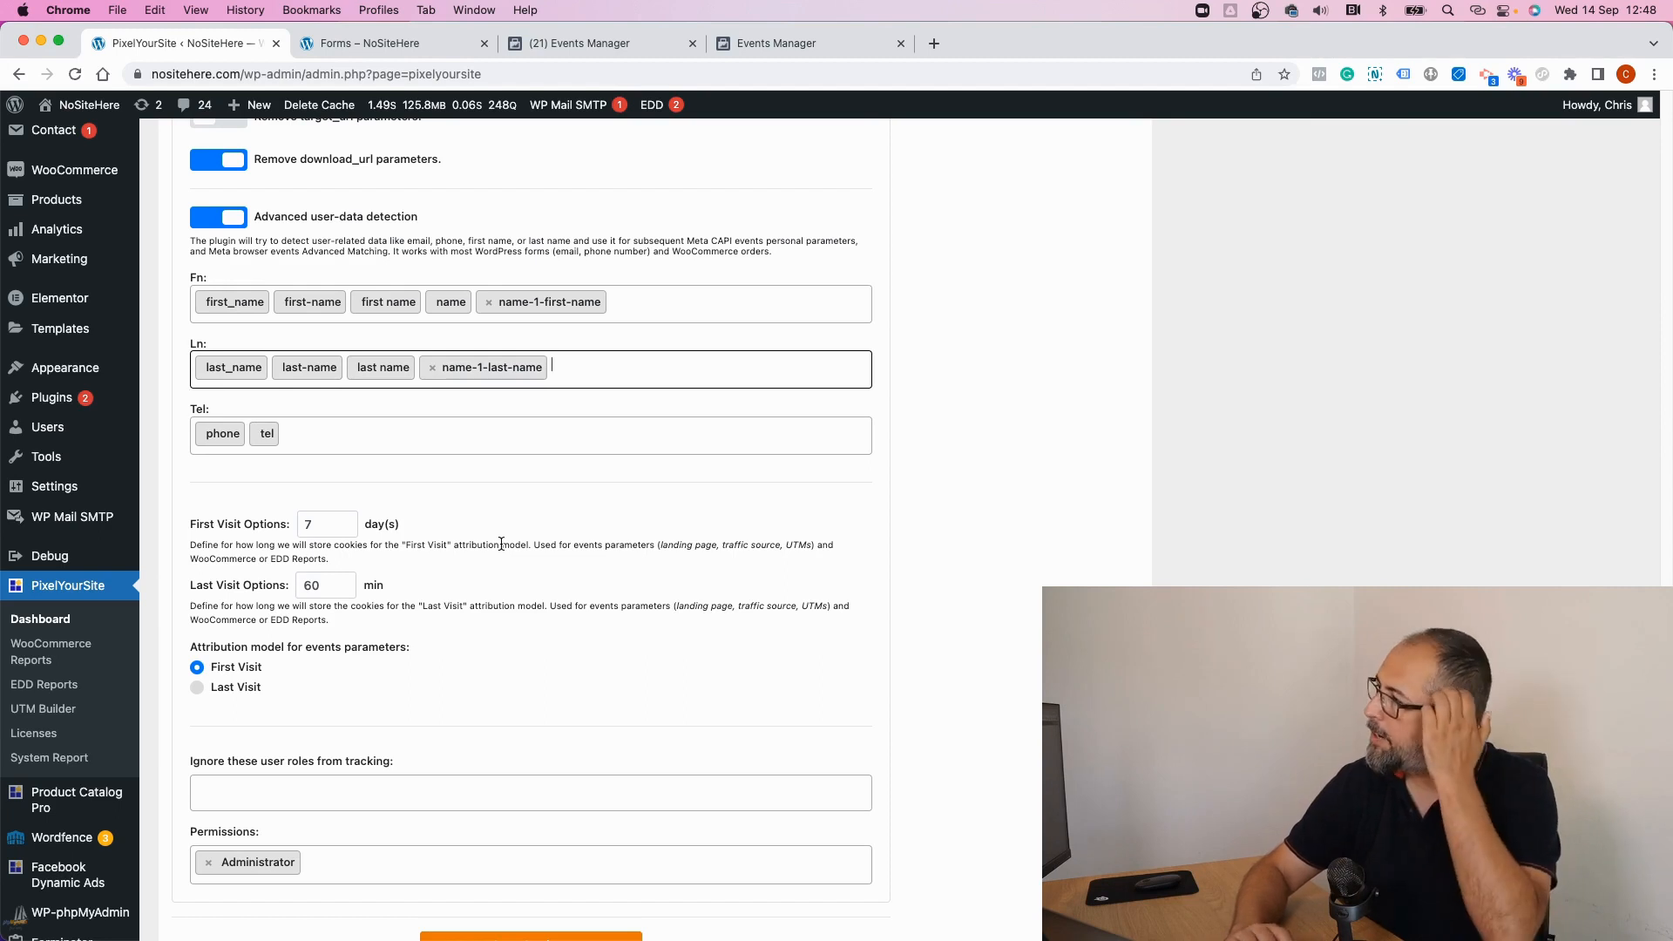
# - Inspect the Forms page Phone field's markup to find its name attribute
pyautogui.click(368, 42)
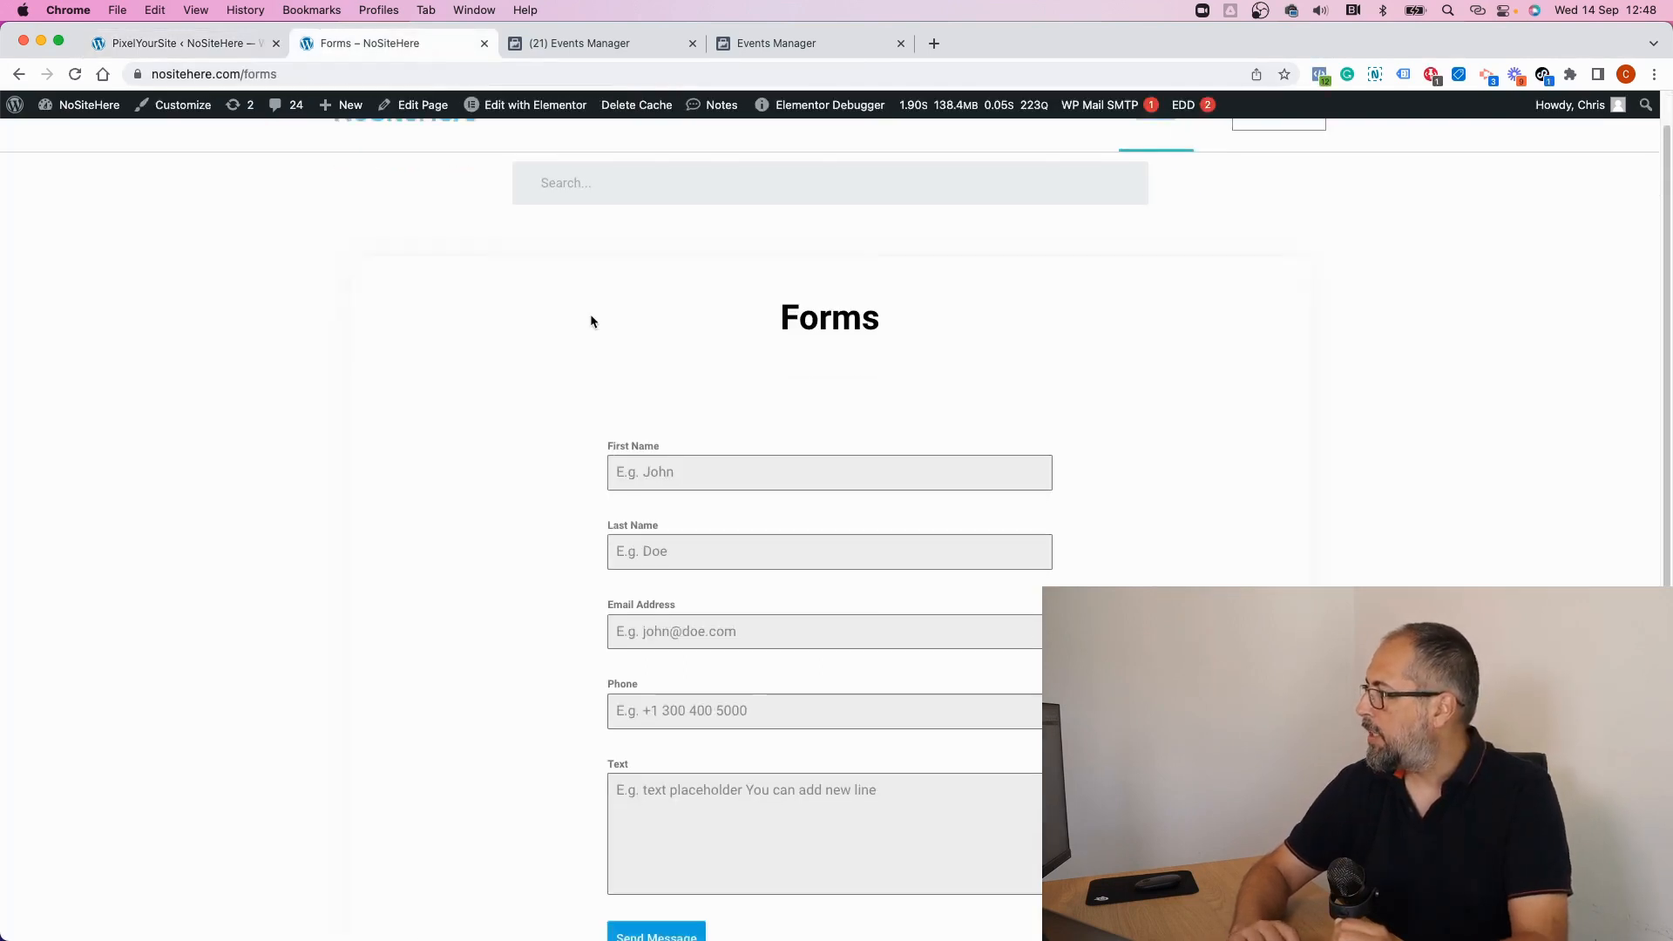
pyautogui.rightClick(829, 387)
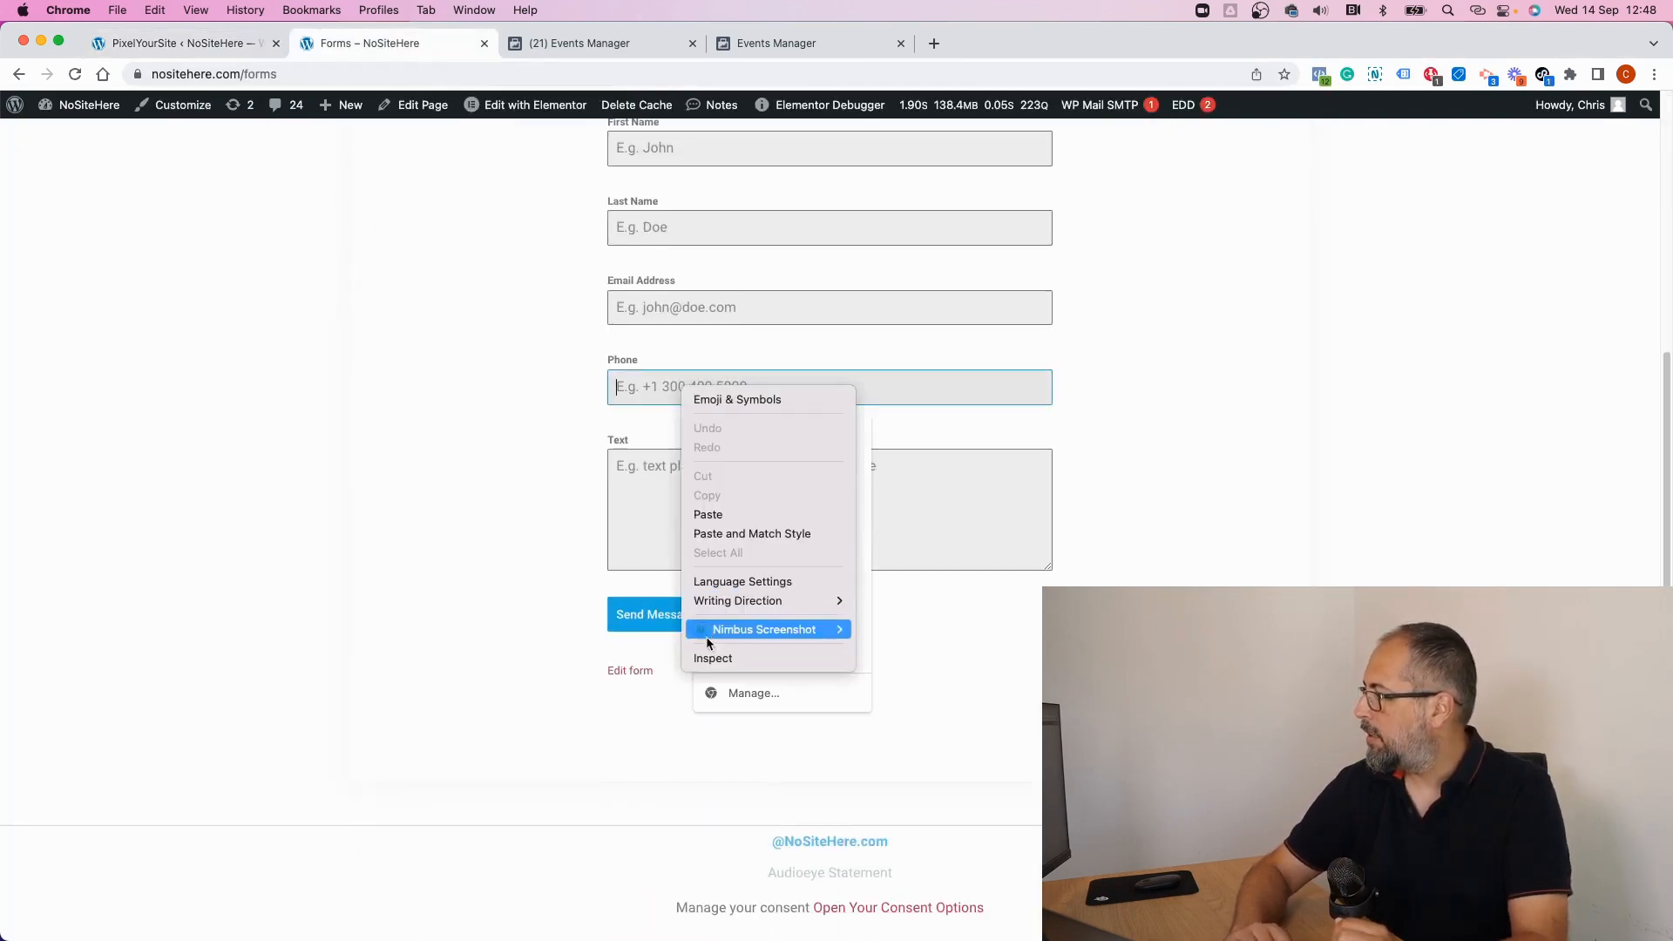
pyautogui.click(713, 659)
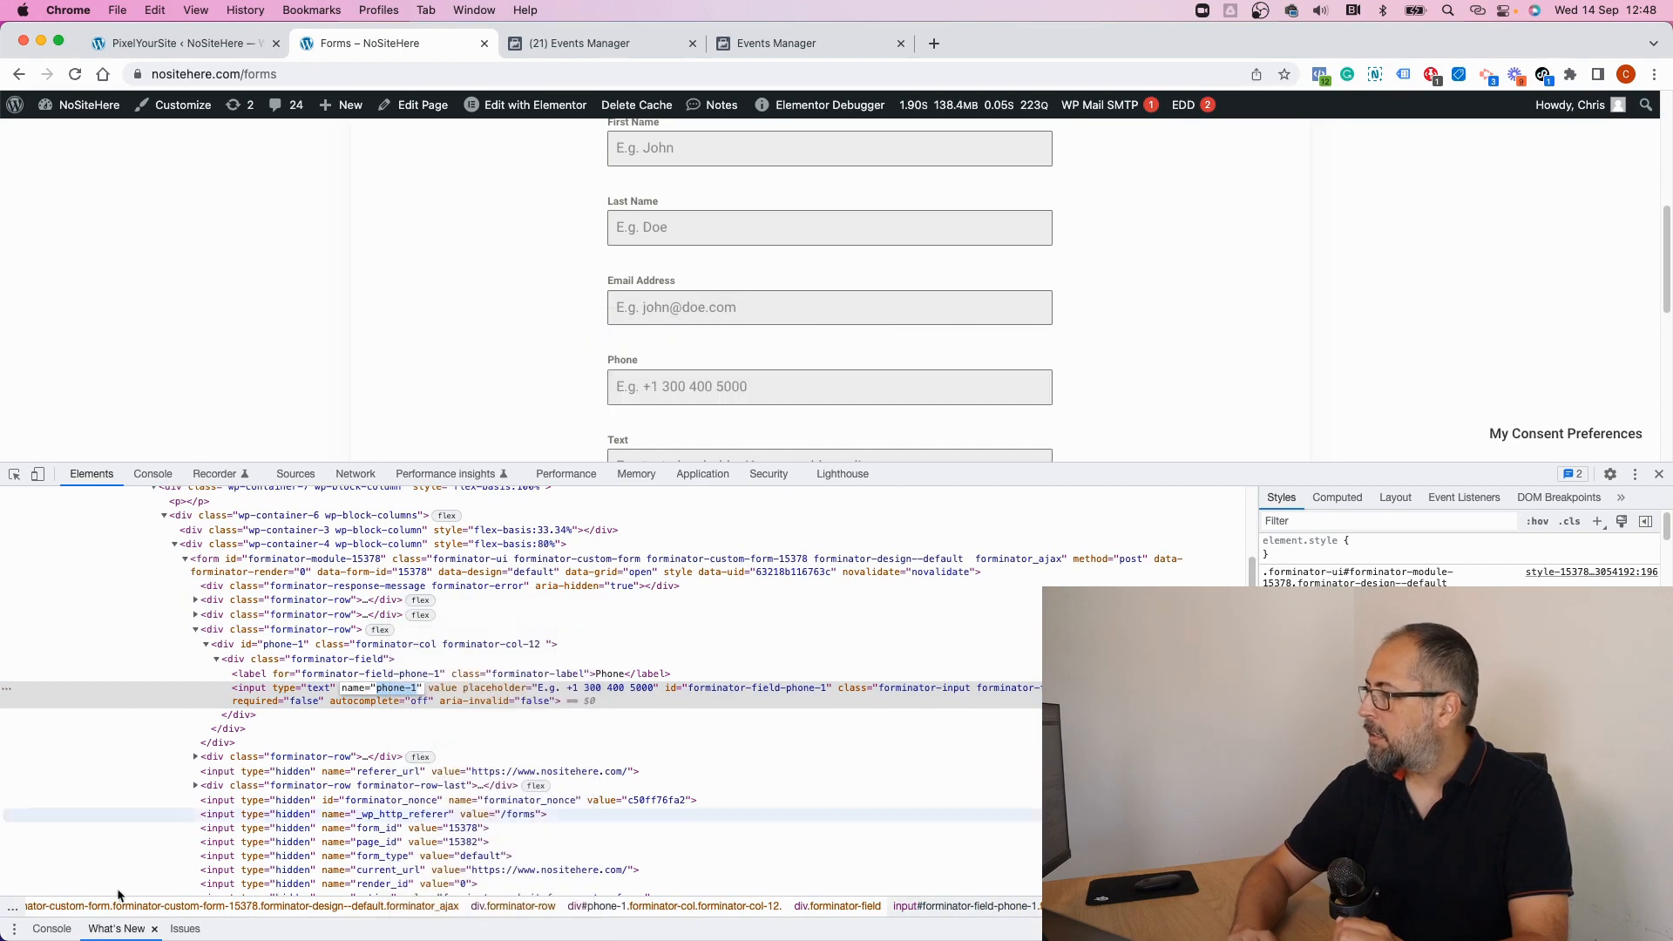
# - Save the PixelYourSite user-data detection settings with phone-1 added
pyautogui.click(181, 42)
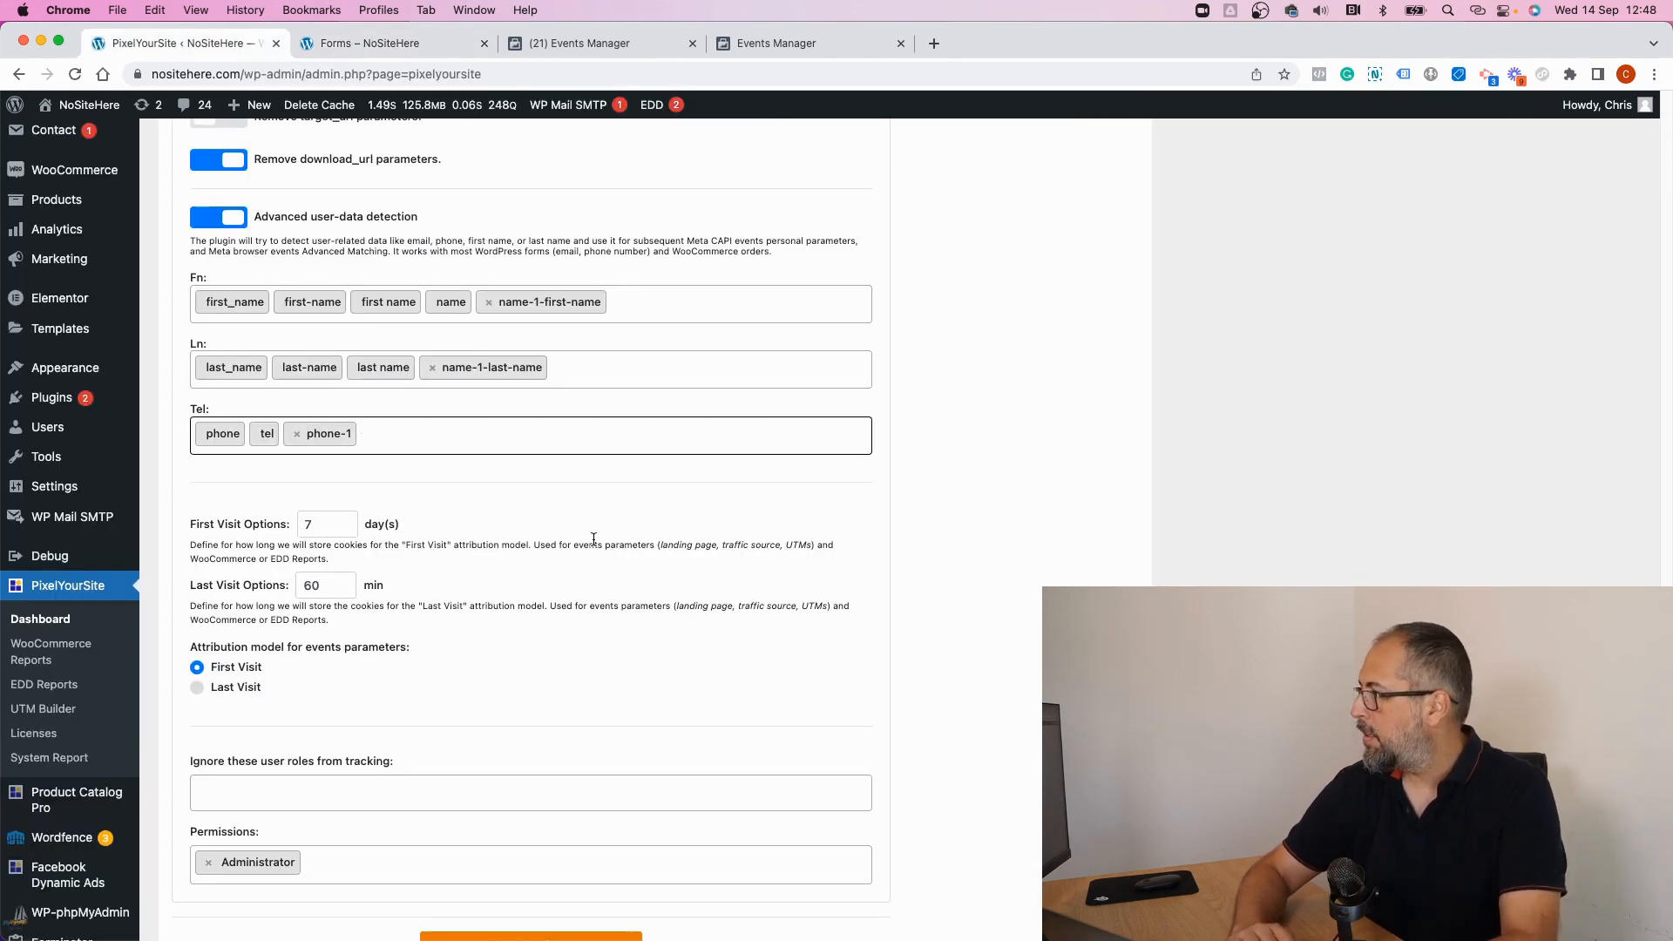
pyautogui.scroll(-3)
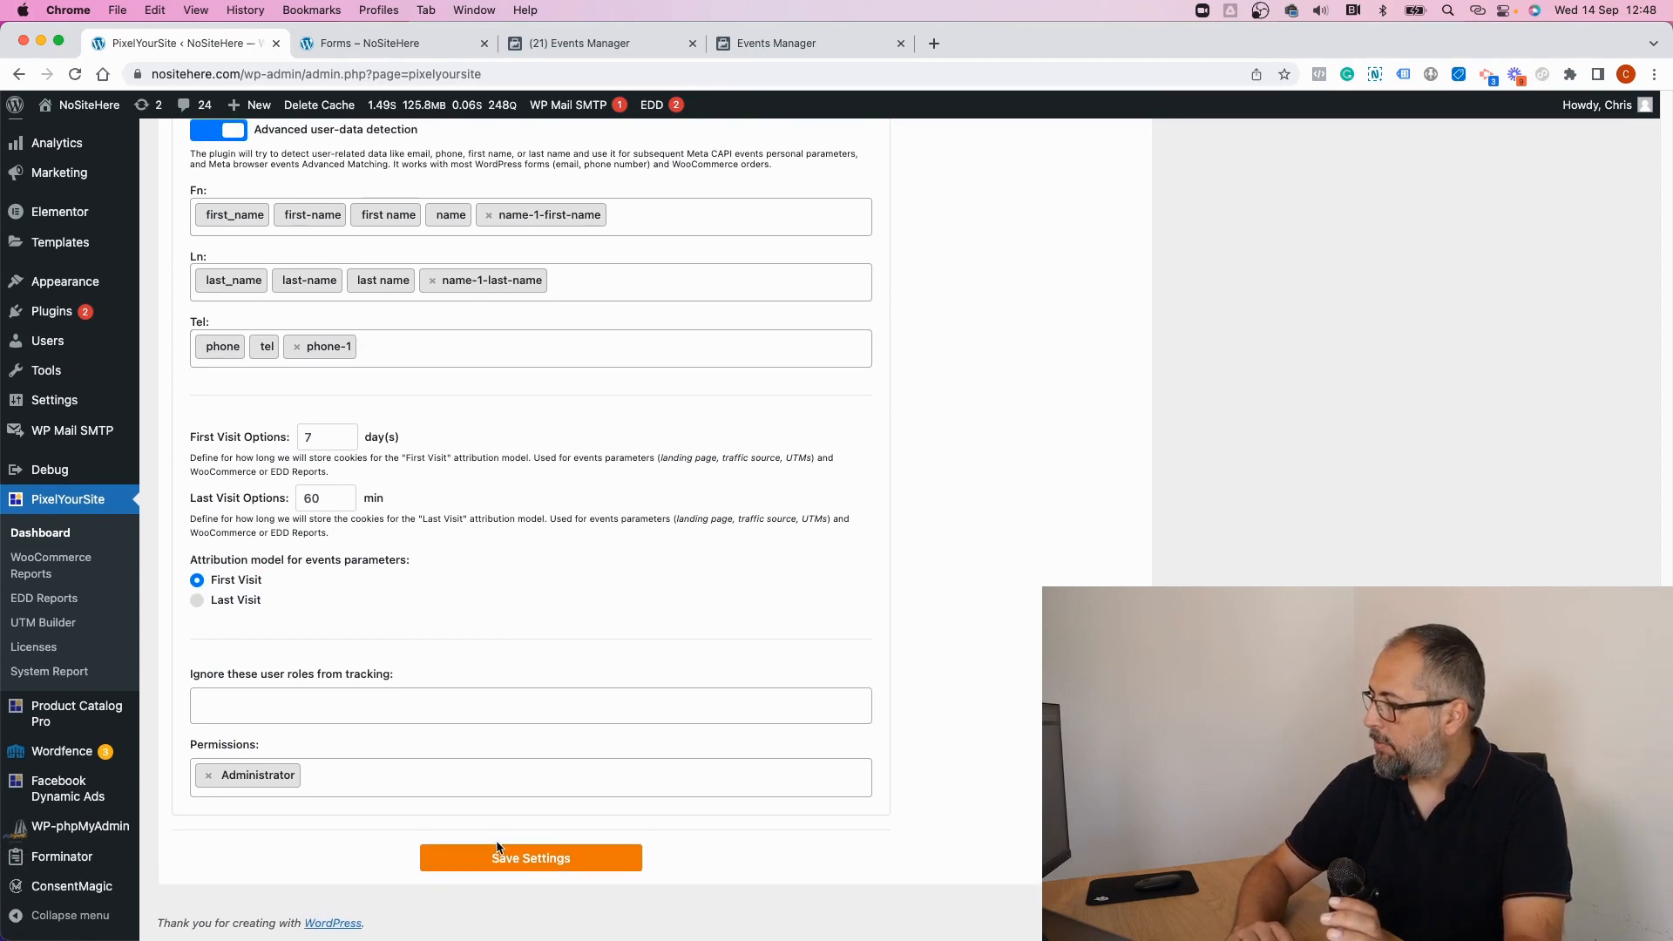
pyautogui.click(529, 857)
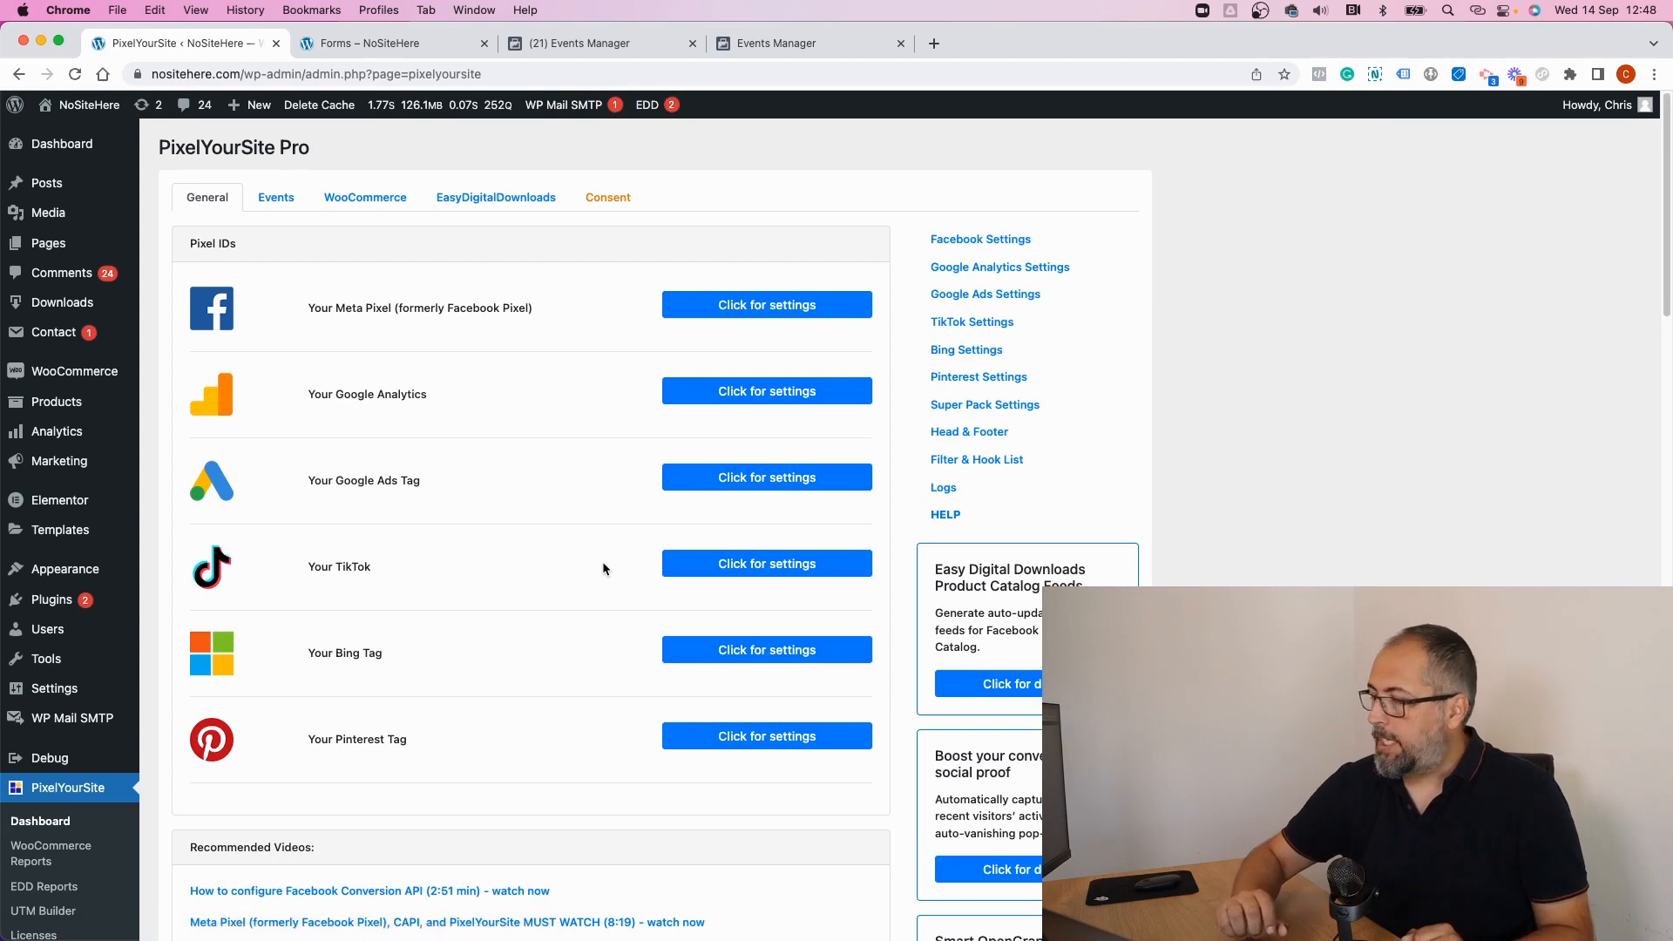
pyautogui.moveTo(179, 826)
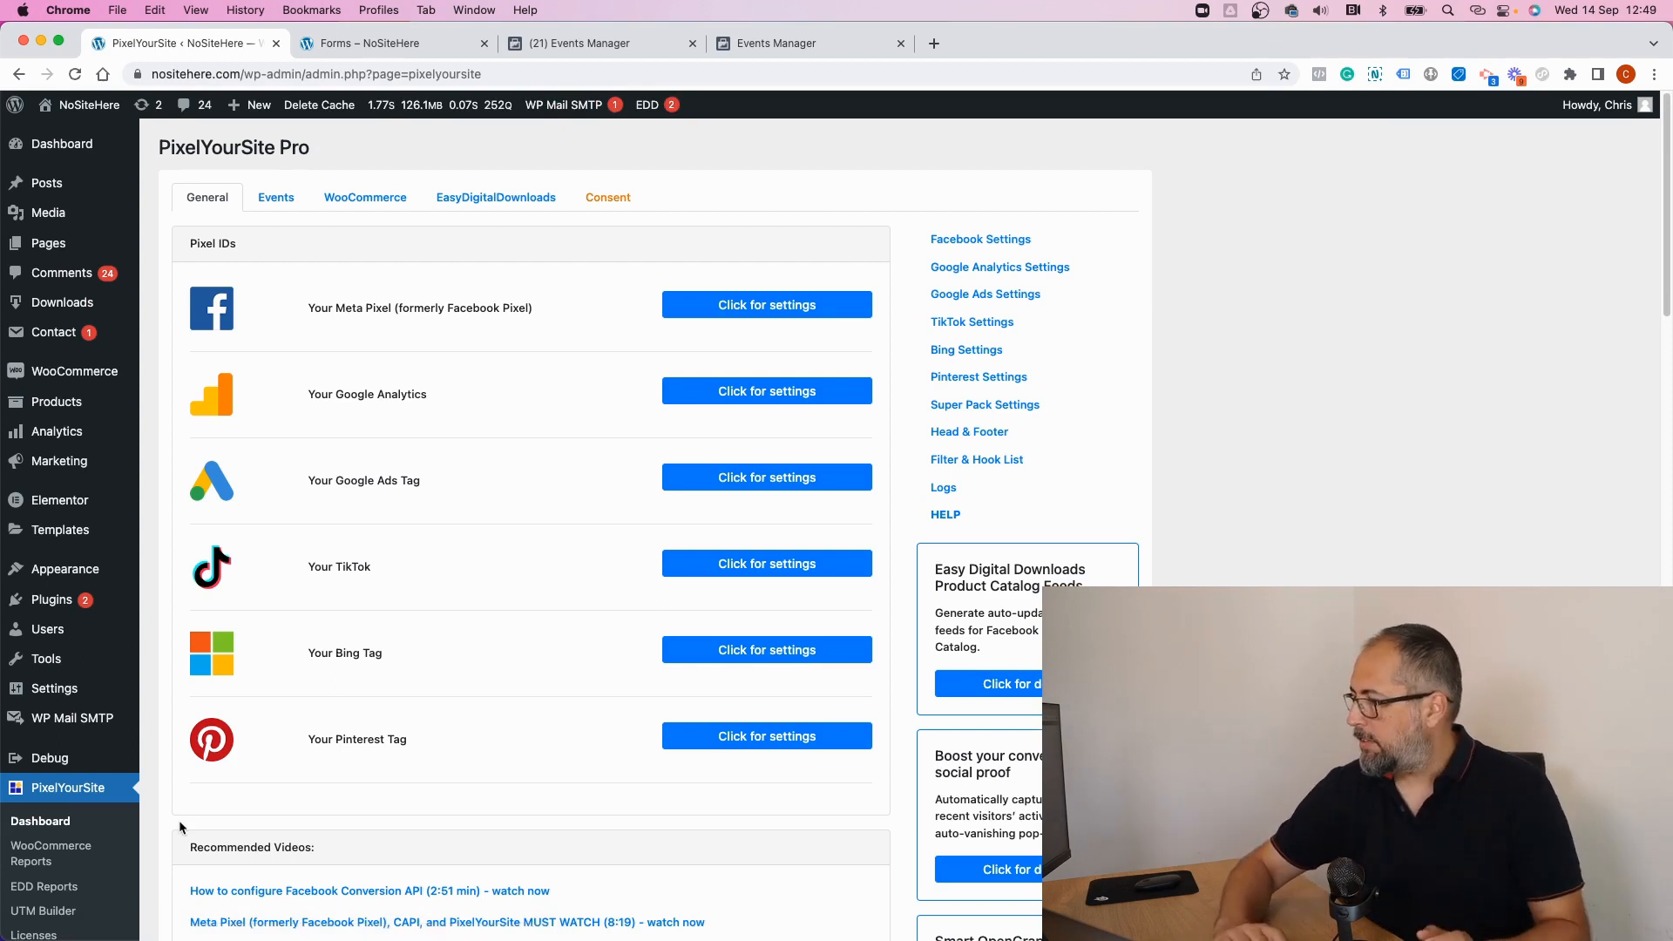
# - Reopen the NoSiteHere Forms page in a new incognito window
pyautogui.rightClick(157, 908)
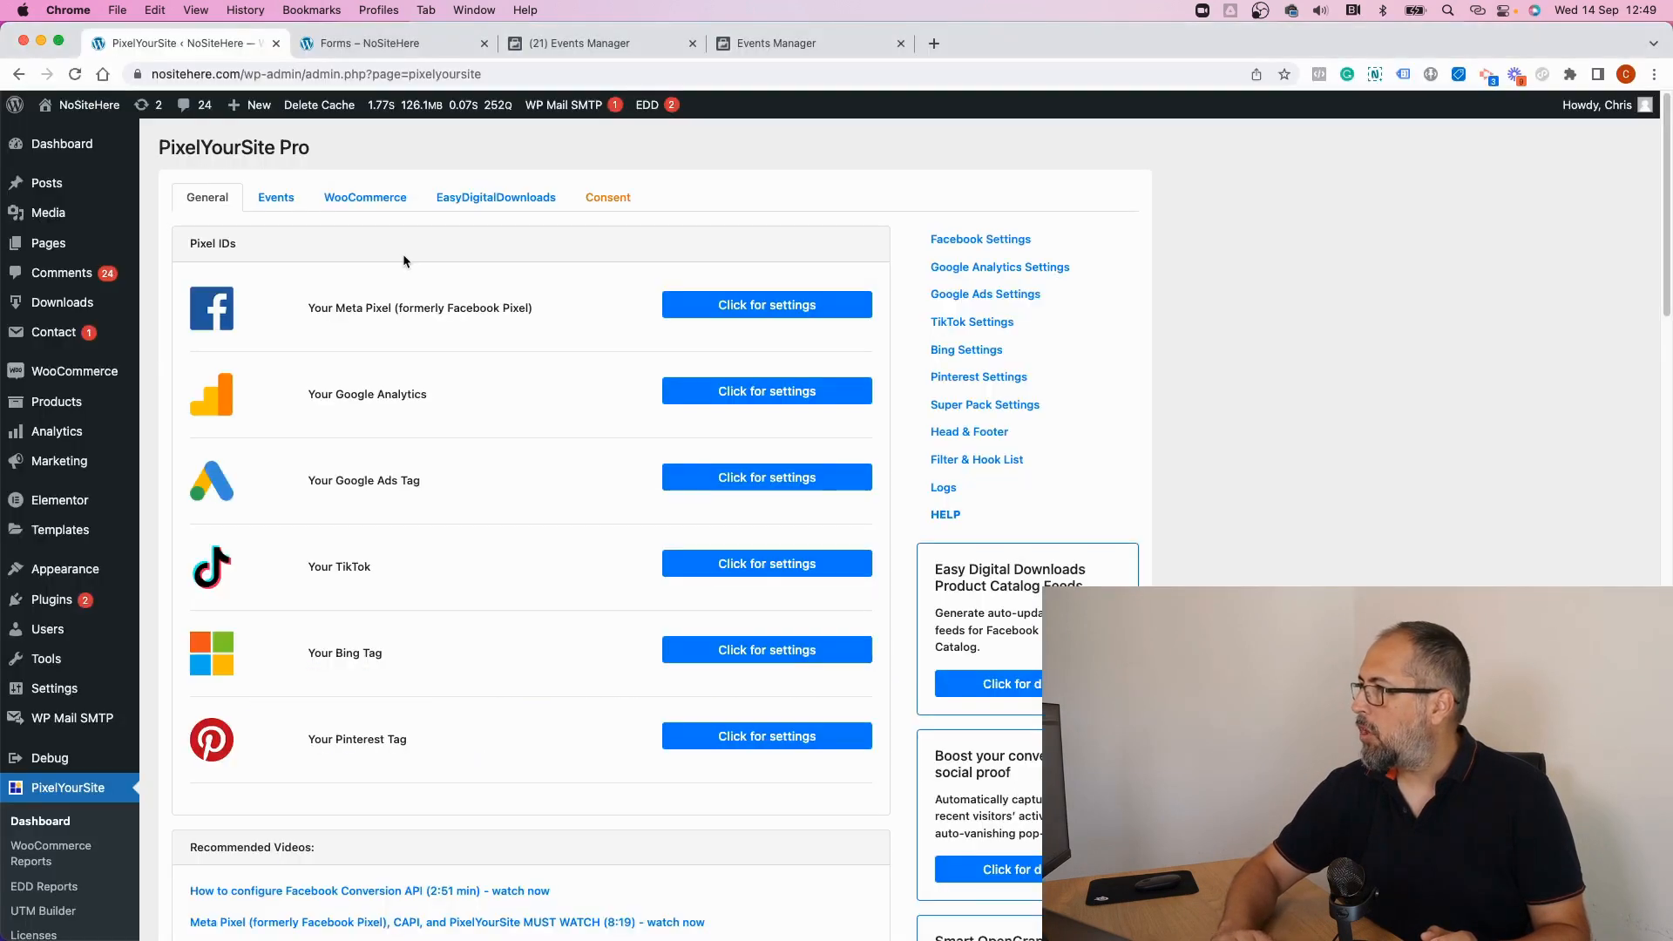
pyautogui.click(373, 42)
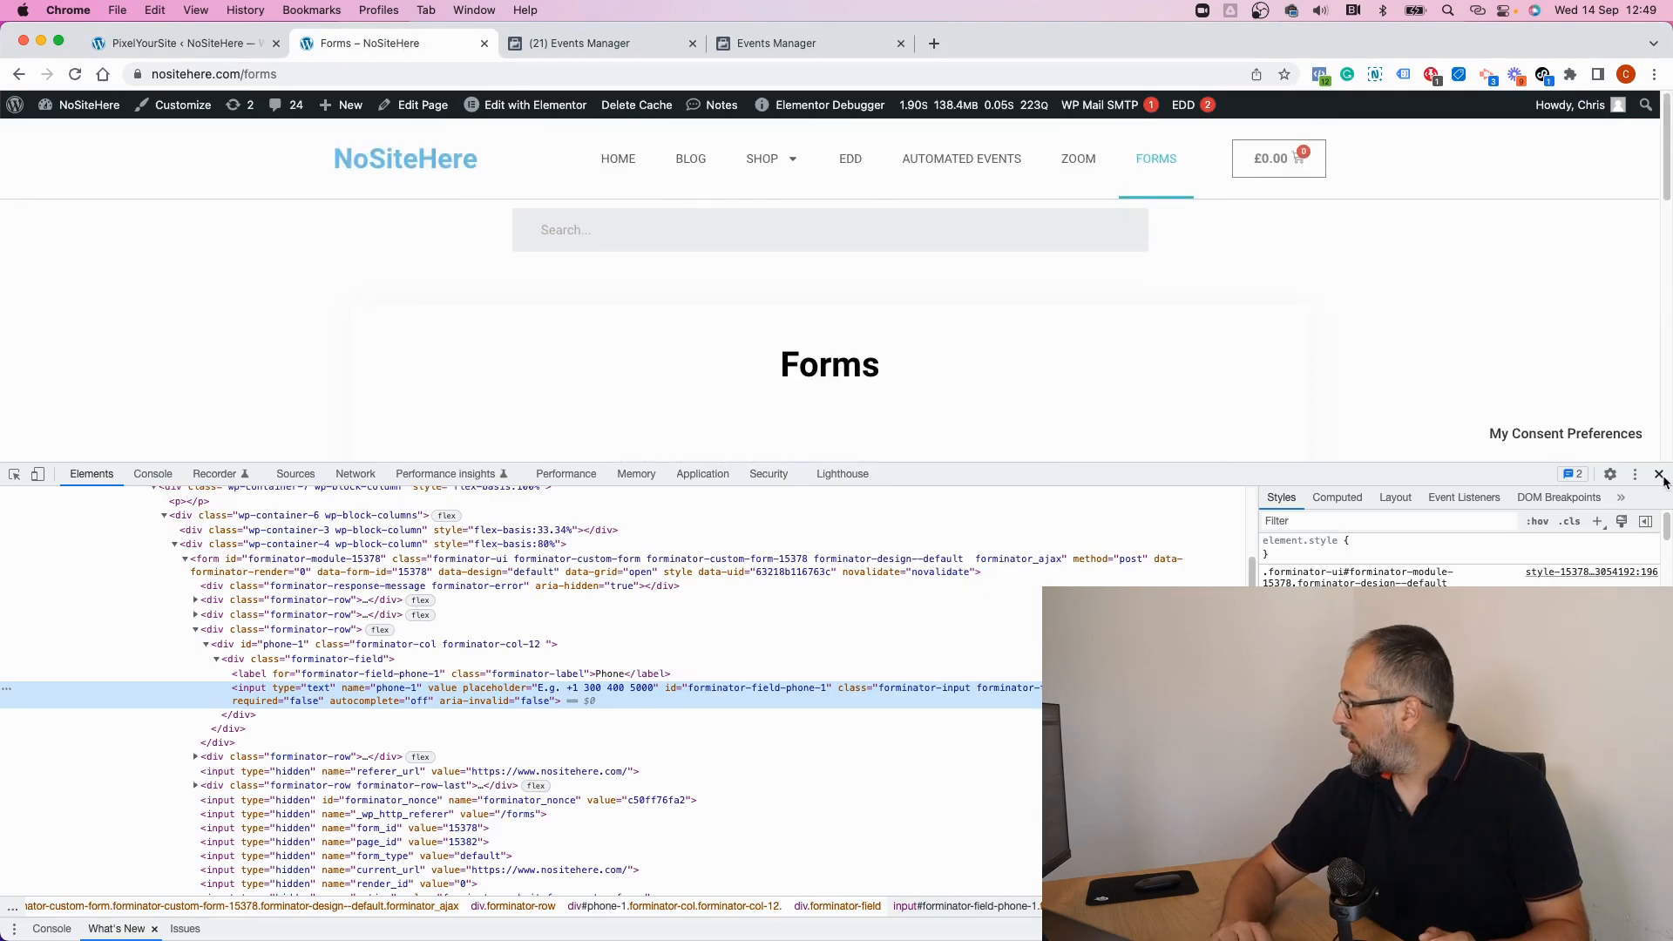
pyautogui.rightClick(1156, 159)
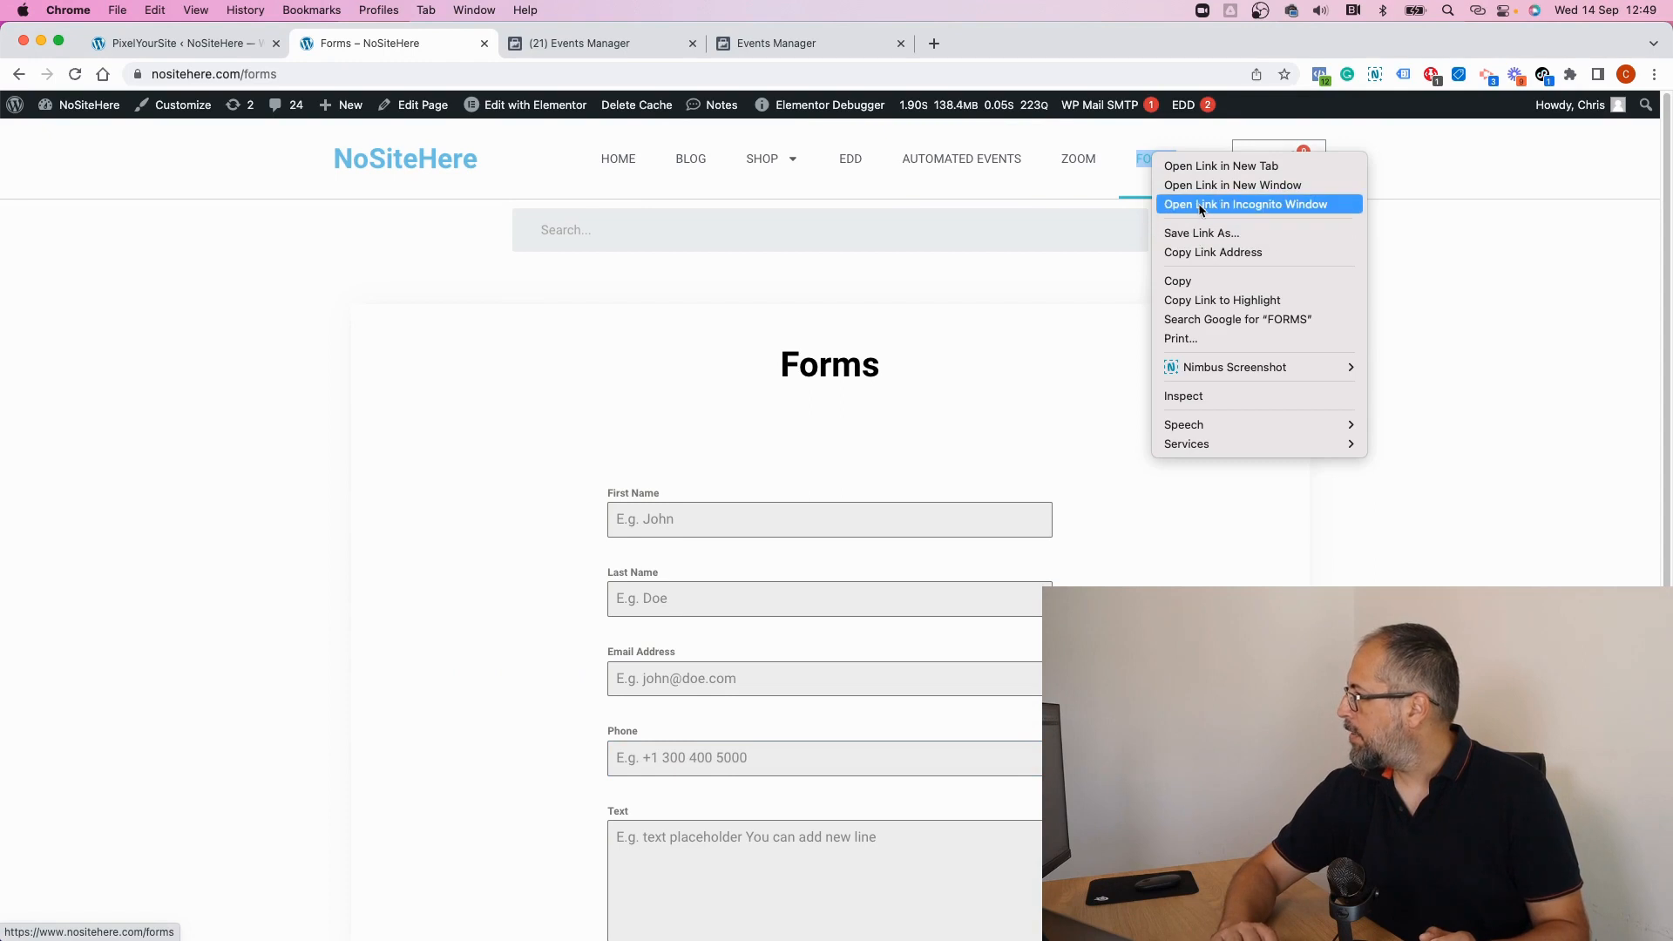
pyautogui.click(1244, 204)
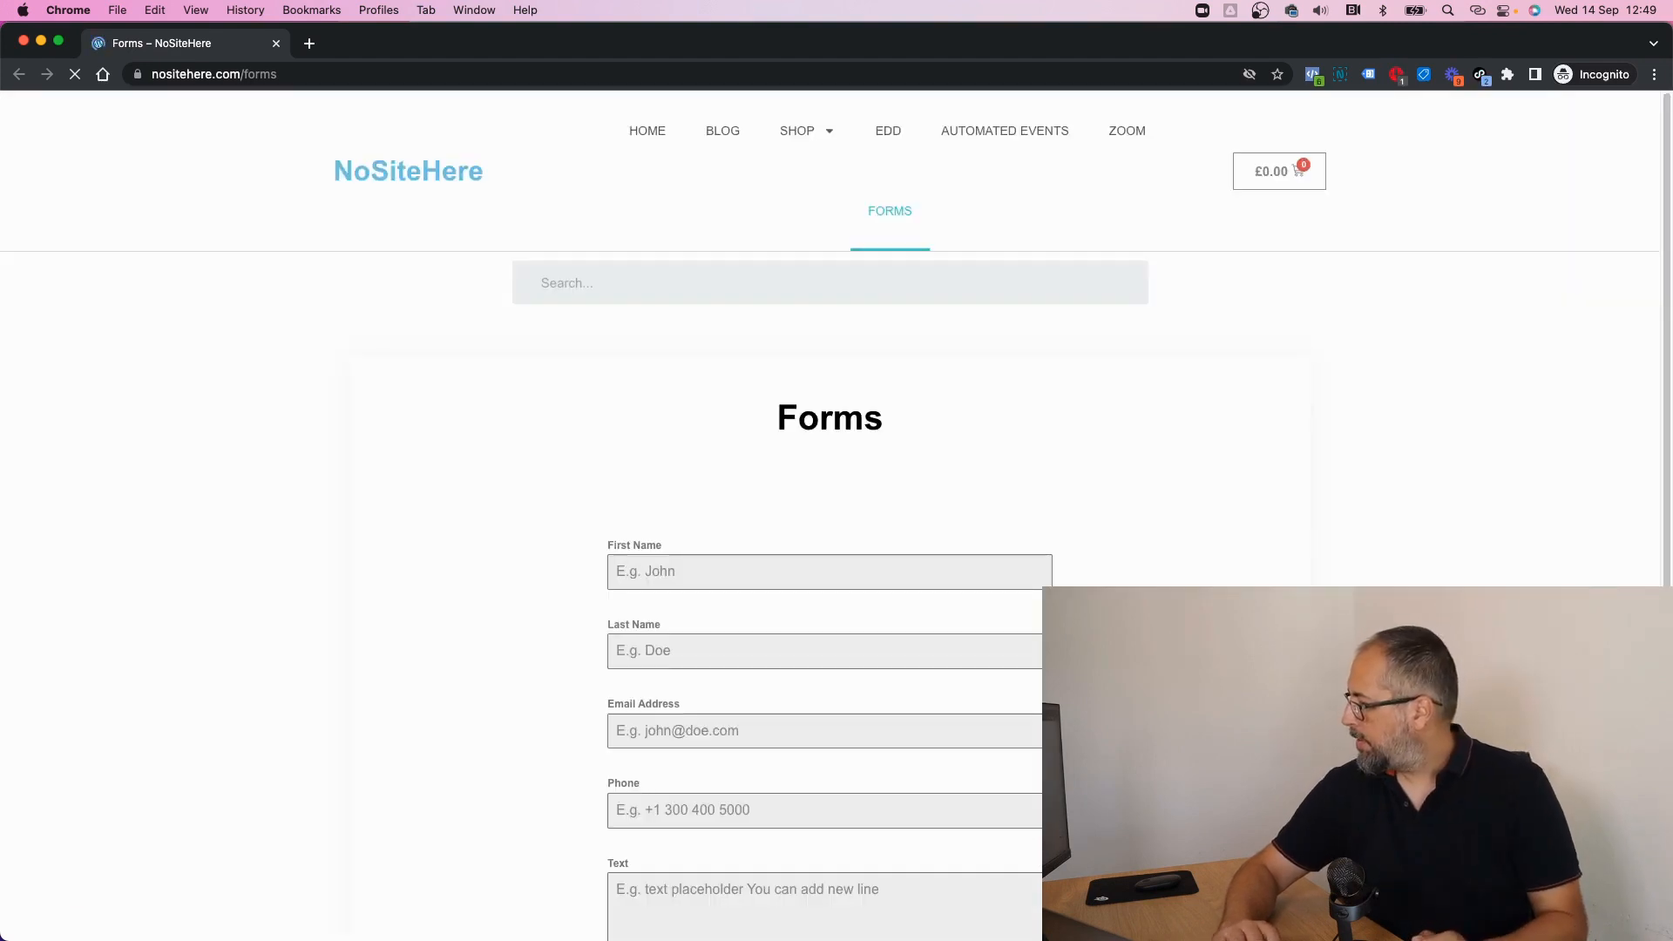
# - Submit the contact form with first name 'jon' and the other fields filled in
pyautogui.click(829, 572)
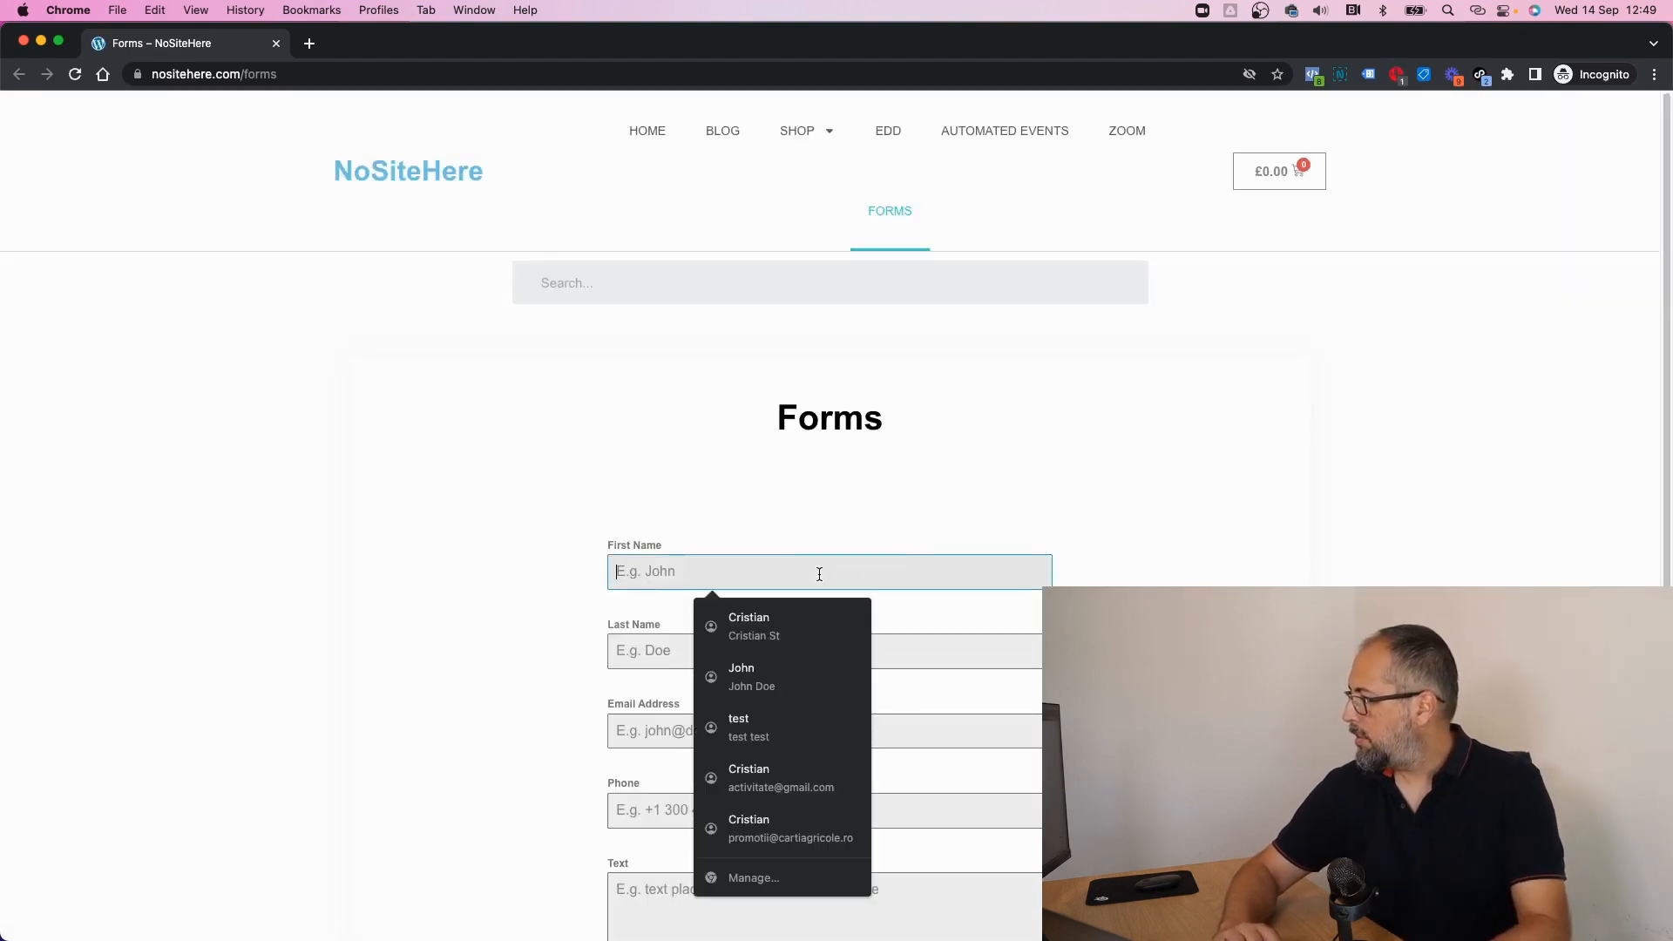
pyautogui.write('jon')
pyautogui.click(830, 906)
pyautogui.write('some text here')
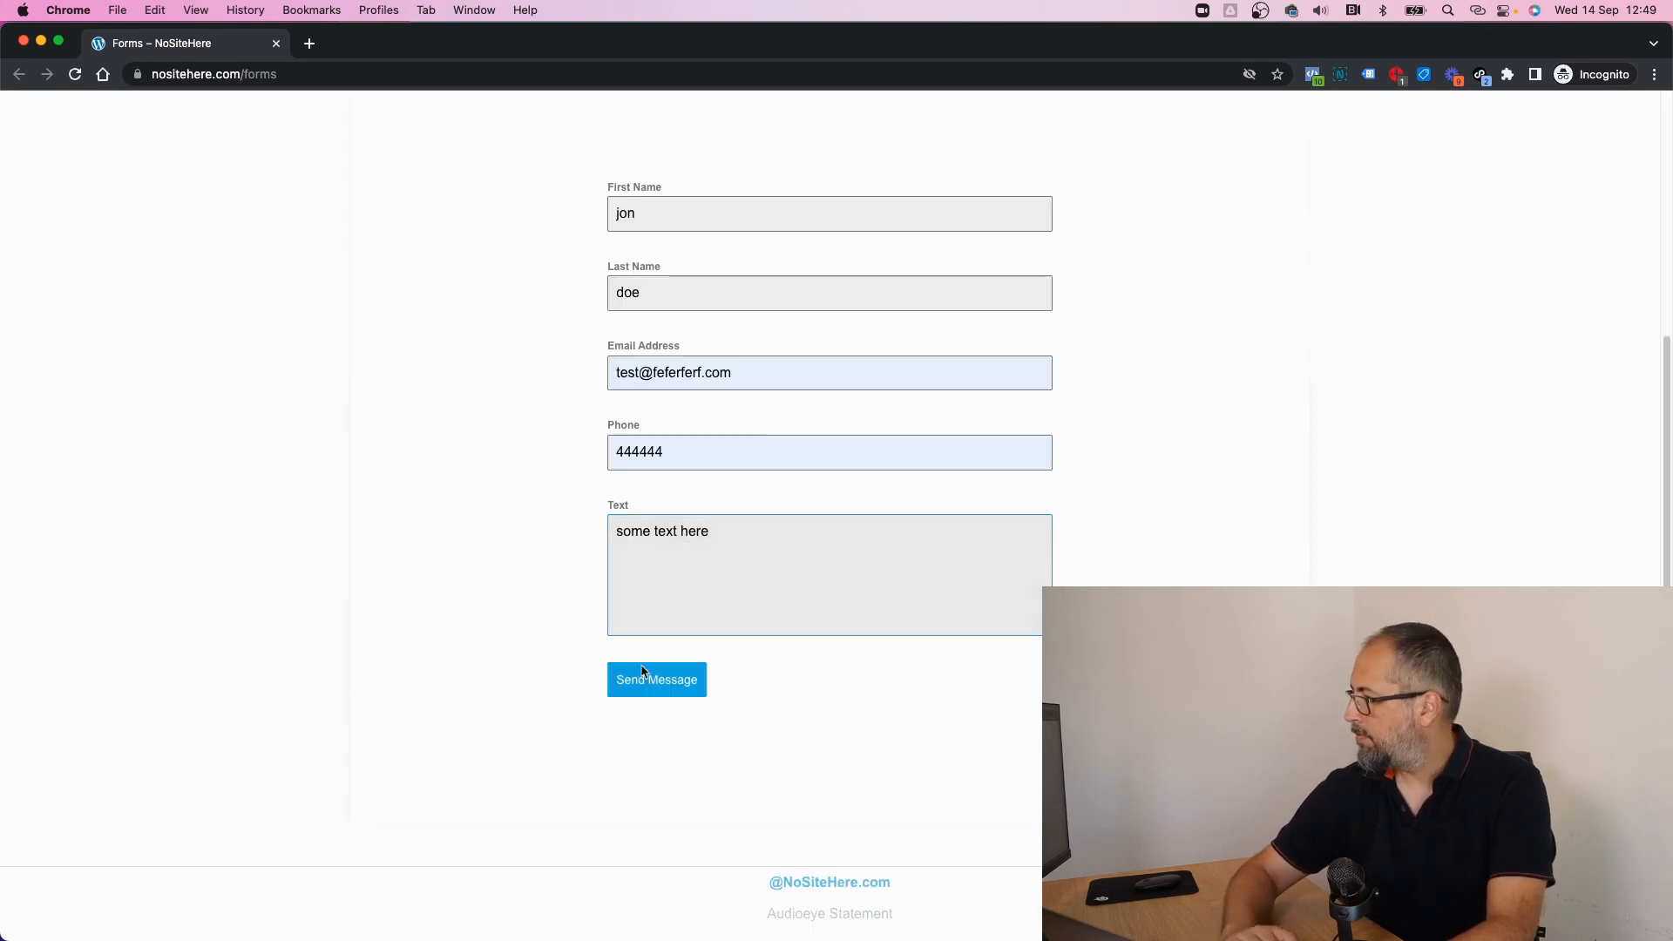
pyautogui.click(657, 678)
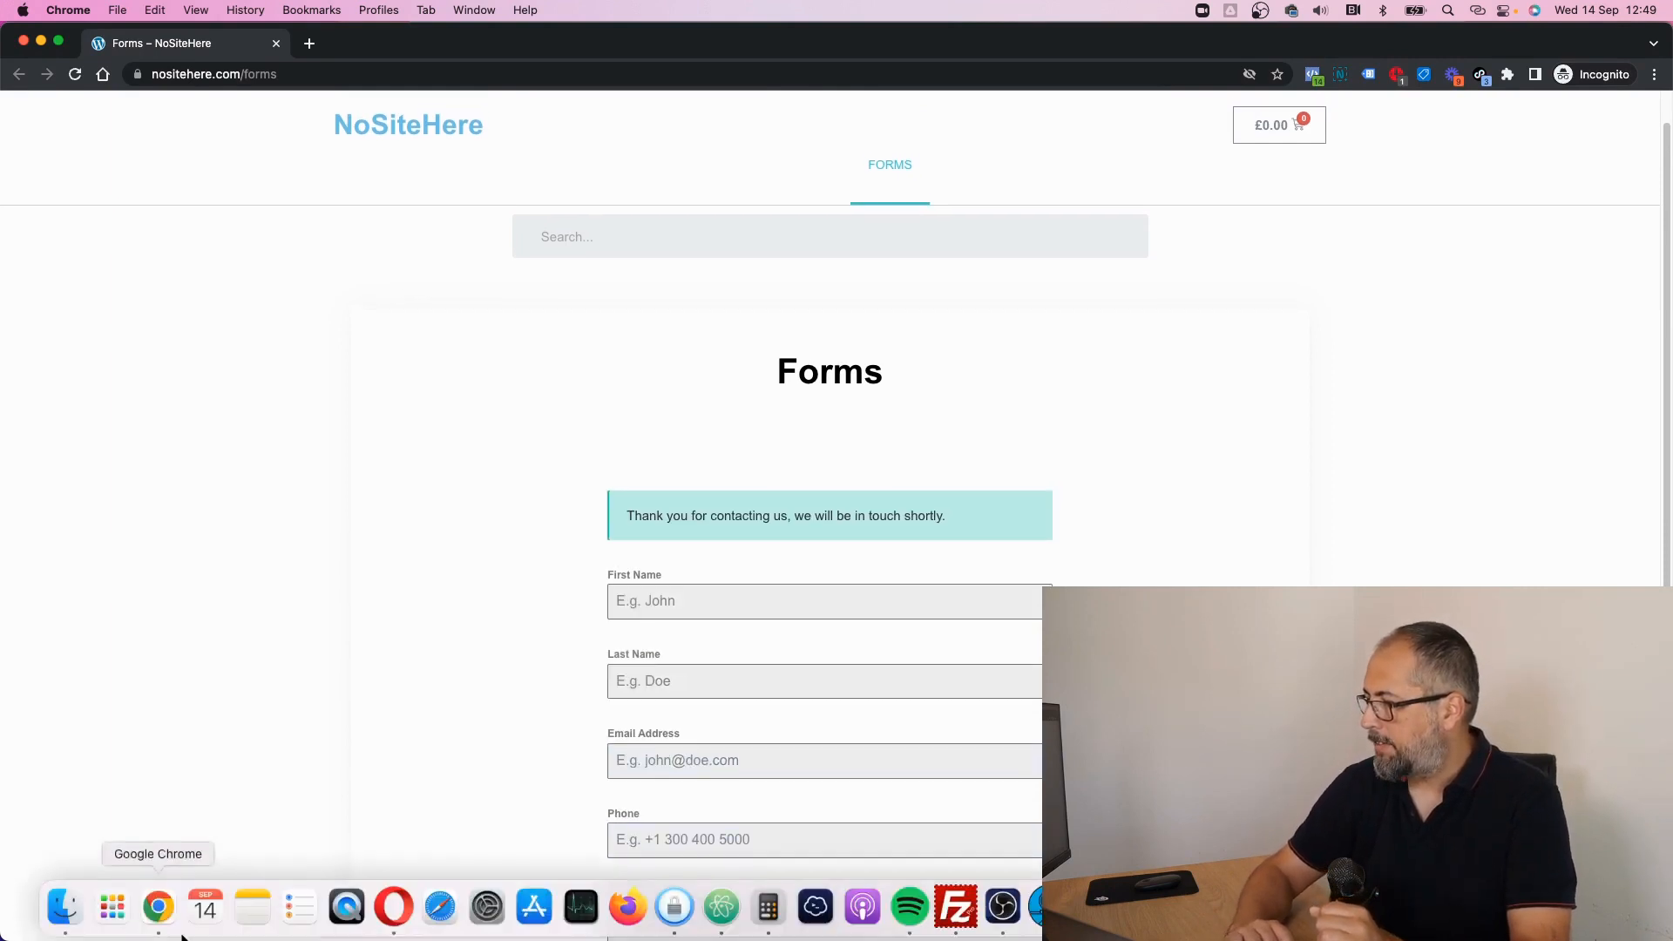
pyautogui.rightClick(157, 908)
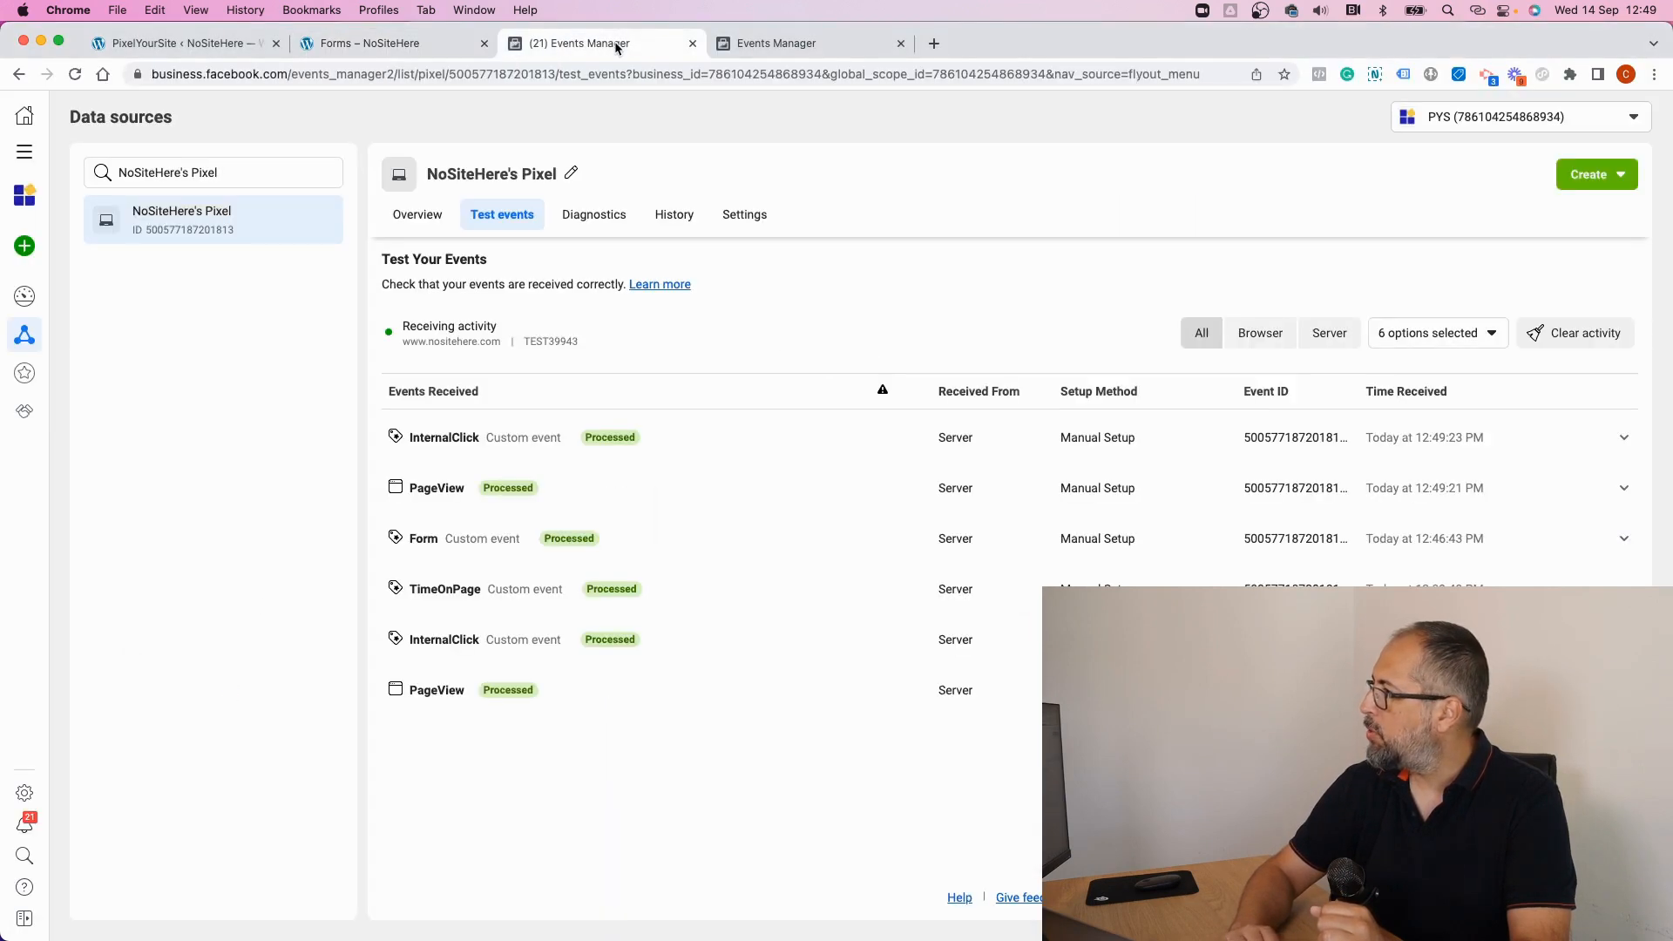
pyautogui.moveTo(811, 316)
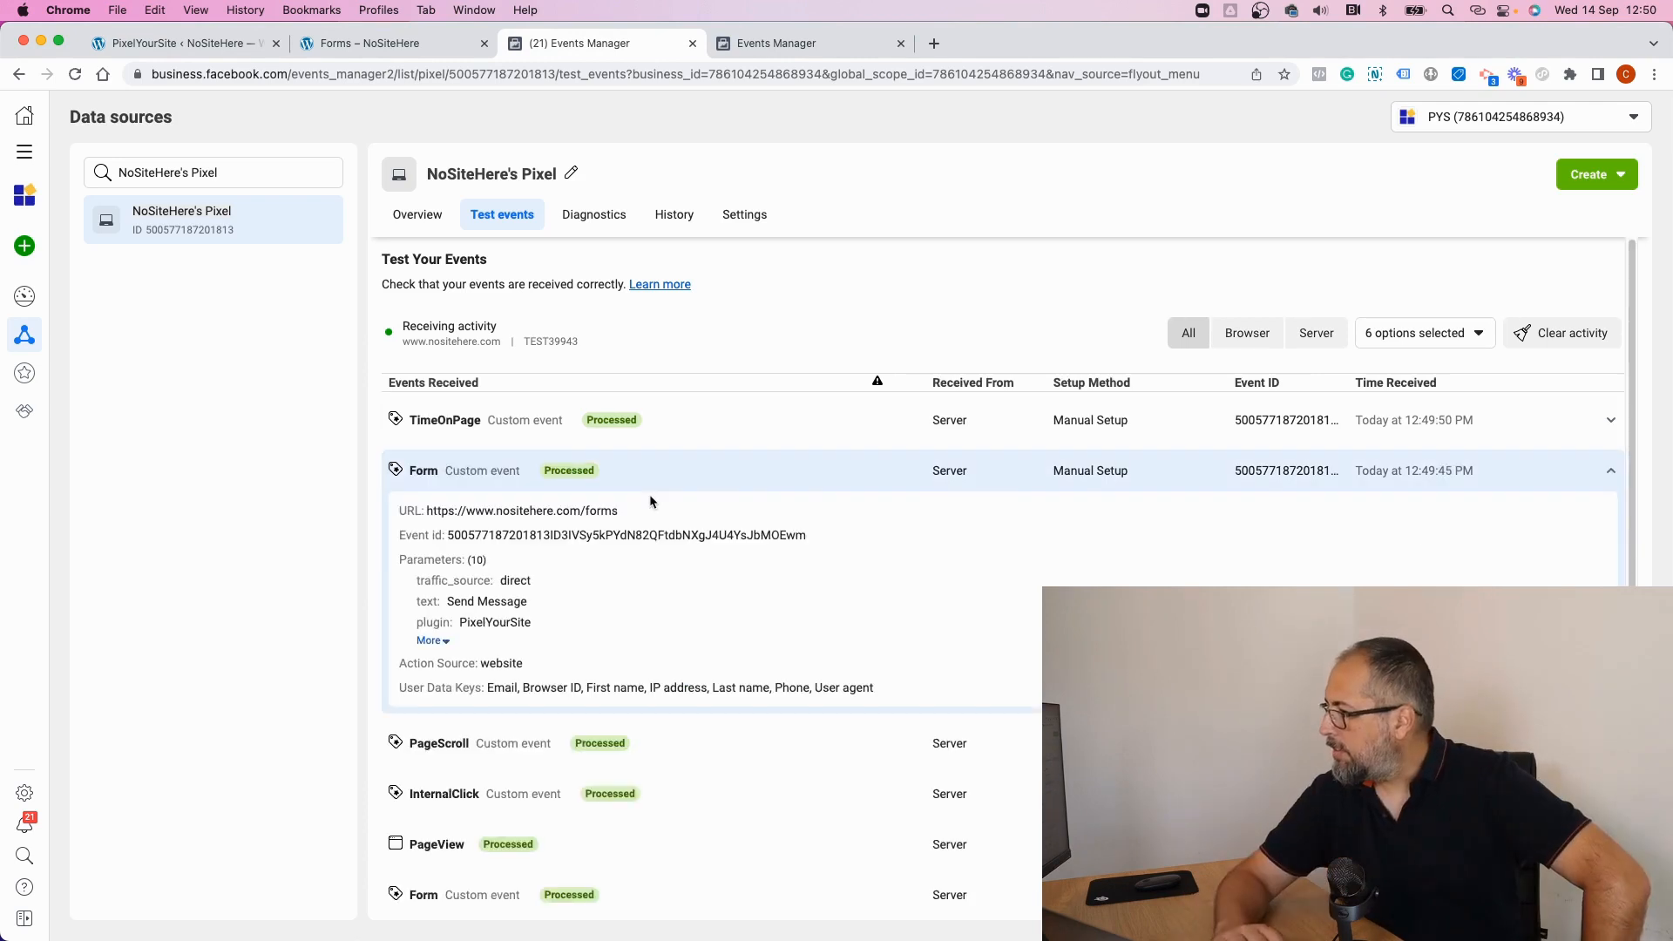
# - Review the expanded Form and TimeOnPage test events showing First name, Last name and Phone keys
pyautogui.scroll(-3)
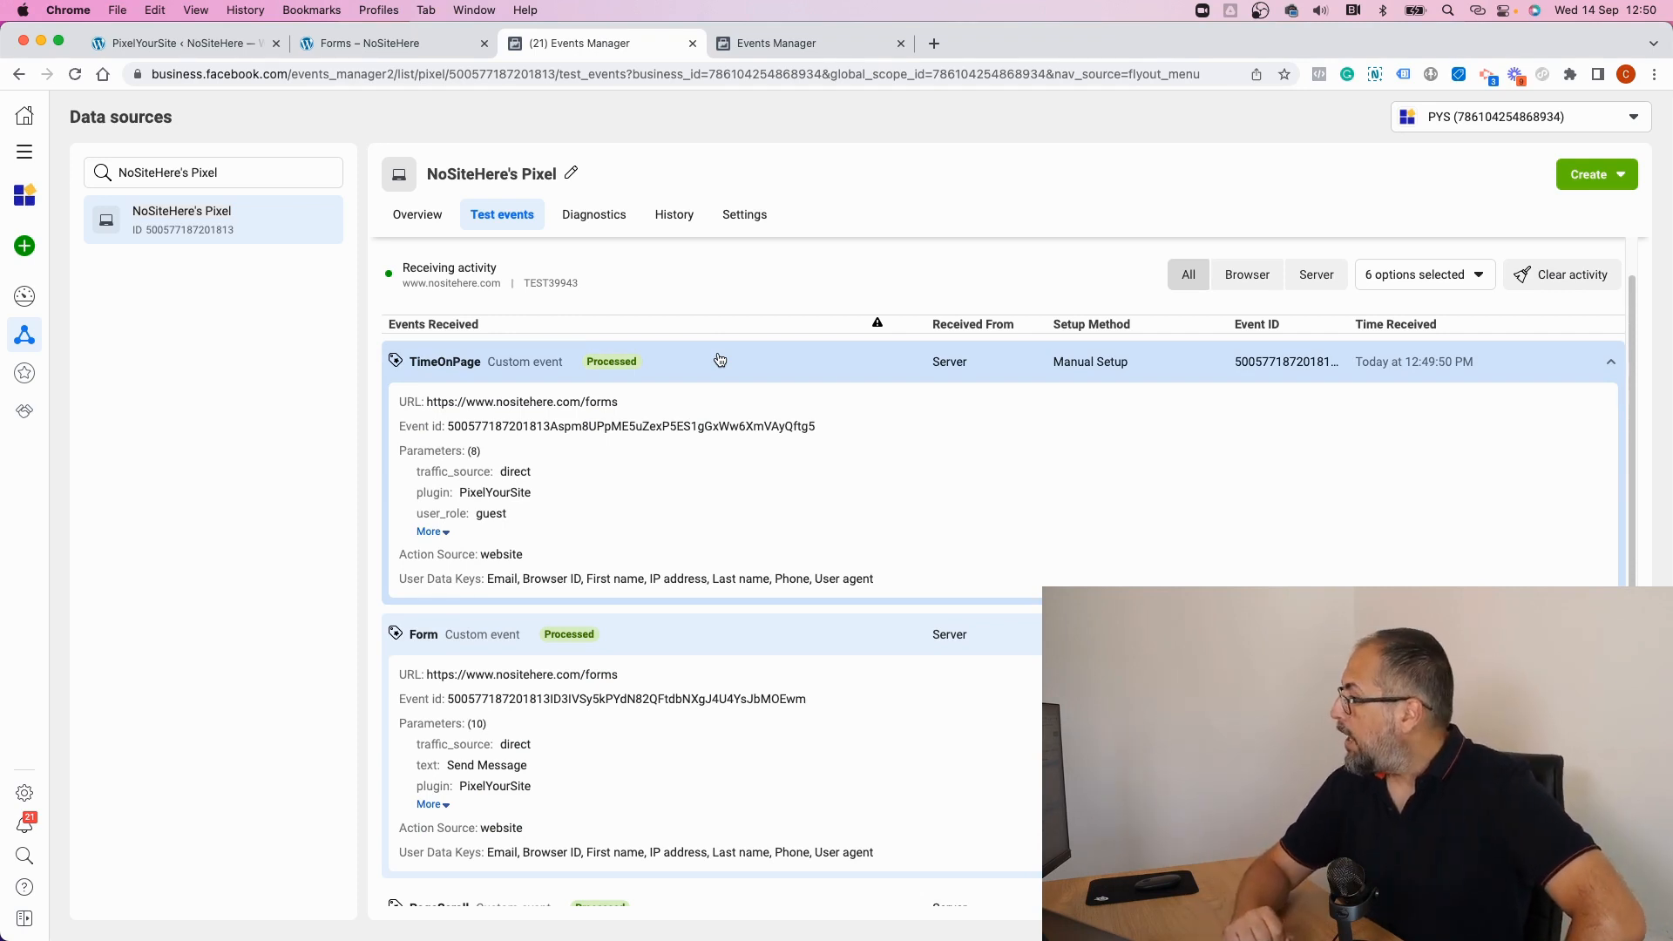
pyautogui.moveTo(486, 579)
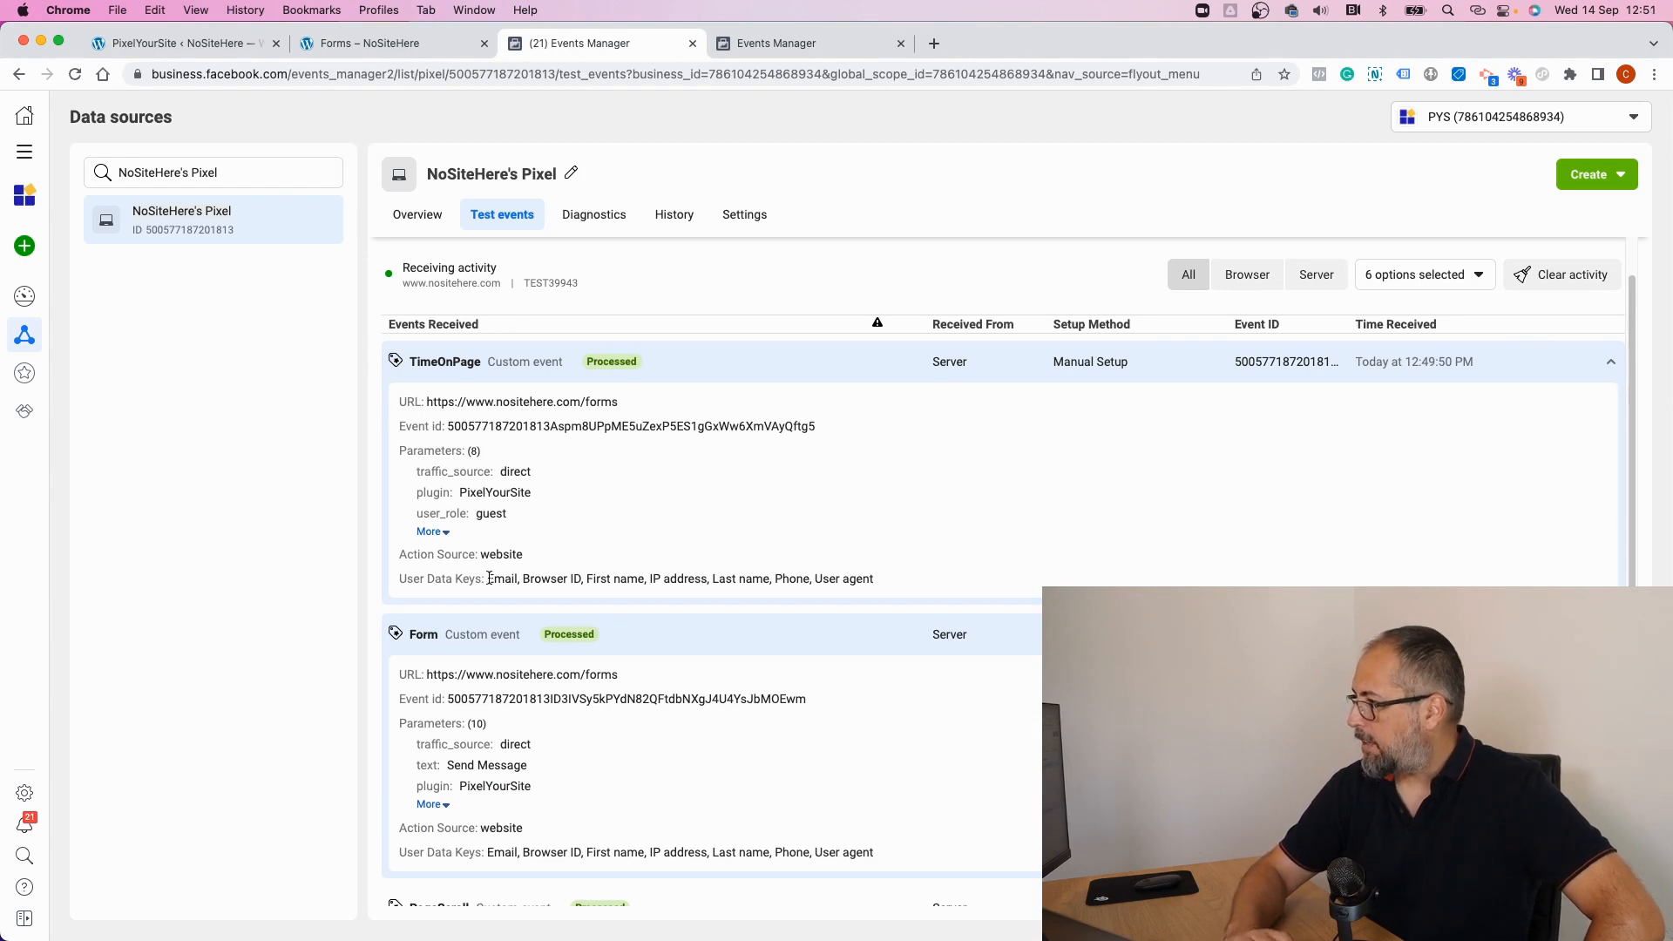
pyautogui.moveTo(885, 585)
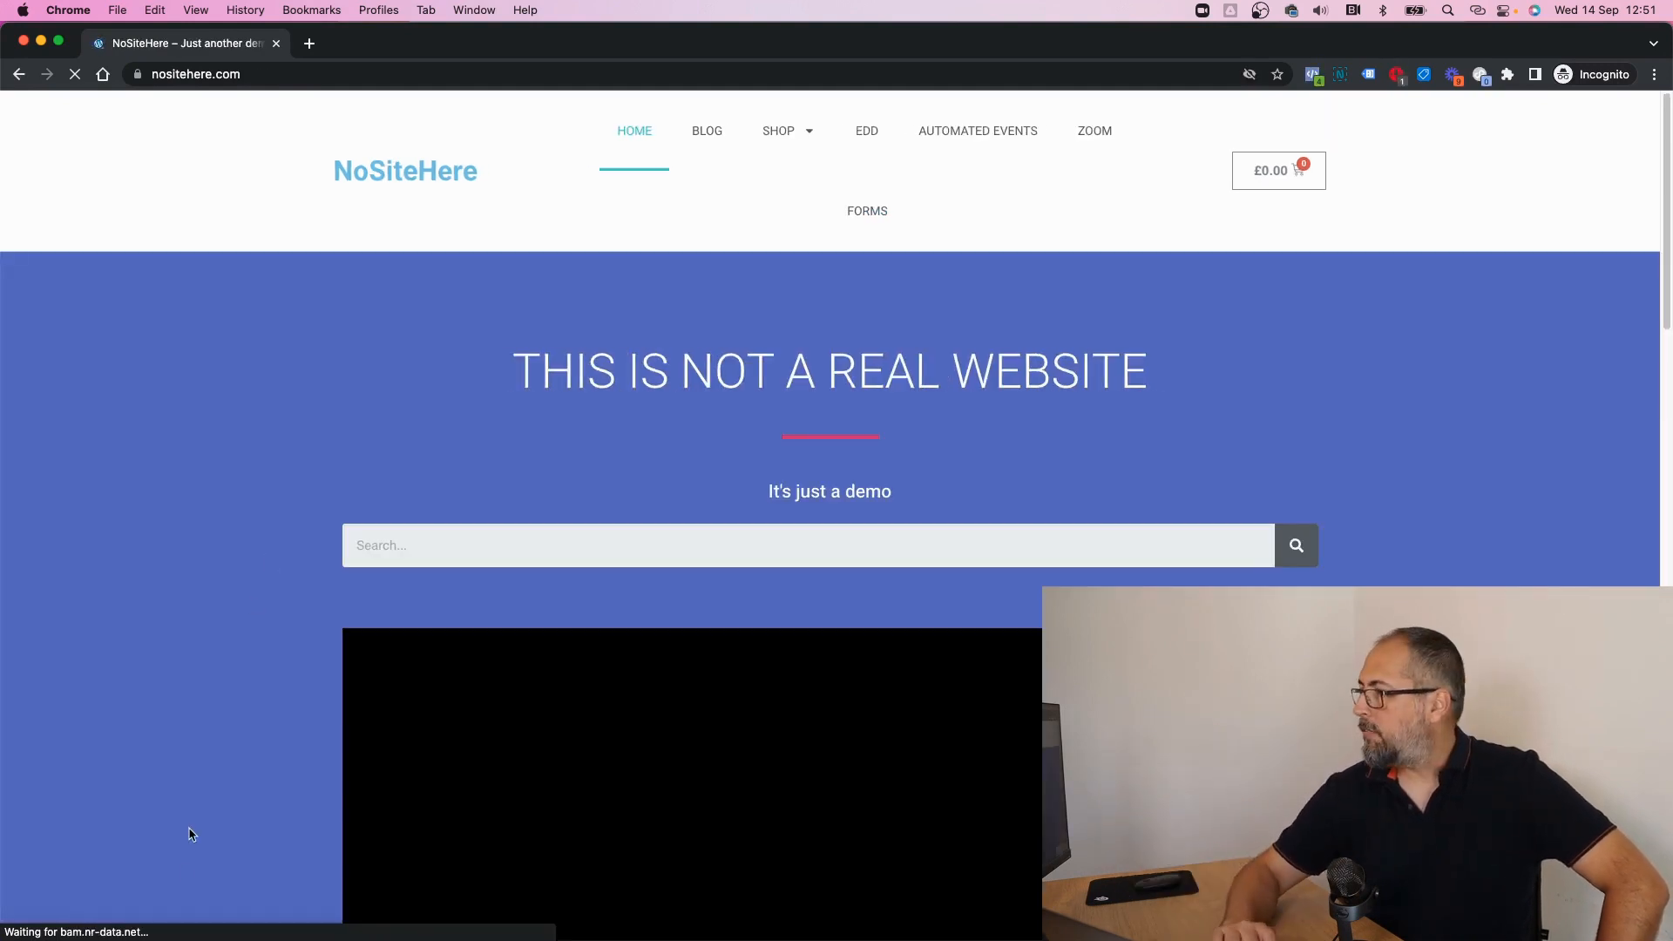
# - Return to the Events Manager window via Chrome's Dock menu and collapse the expanded event details
pyautogui.rightClick(159, 908)
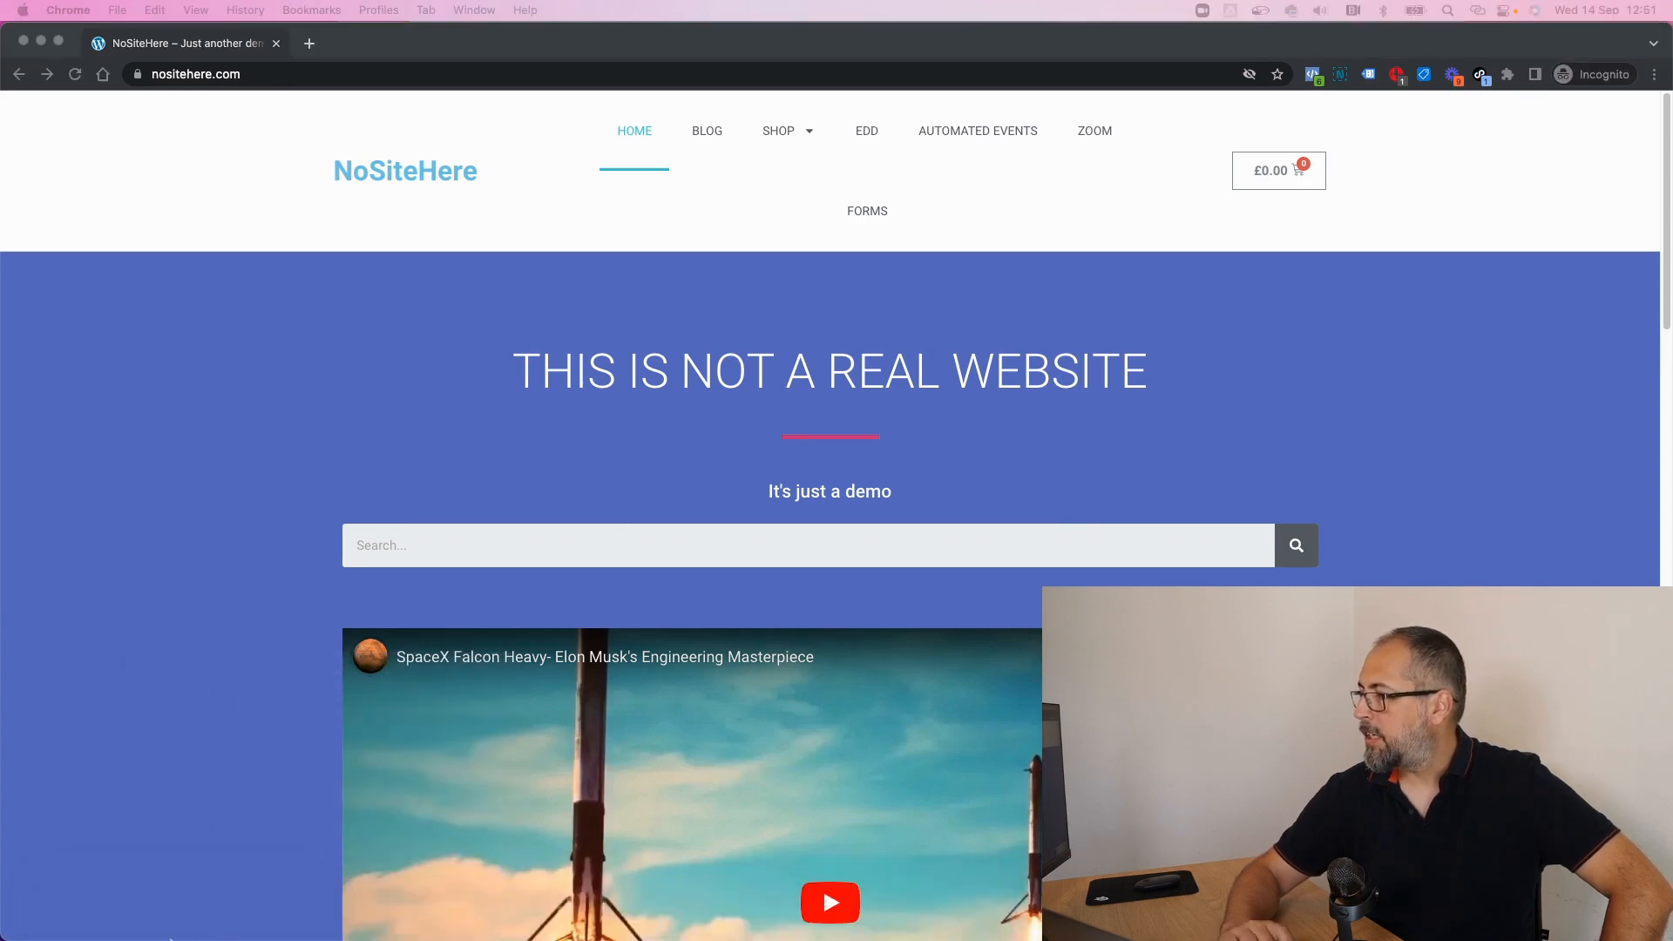
pyautogui.rightClick(156, 908)
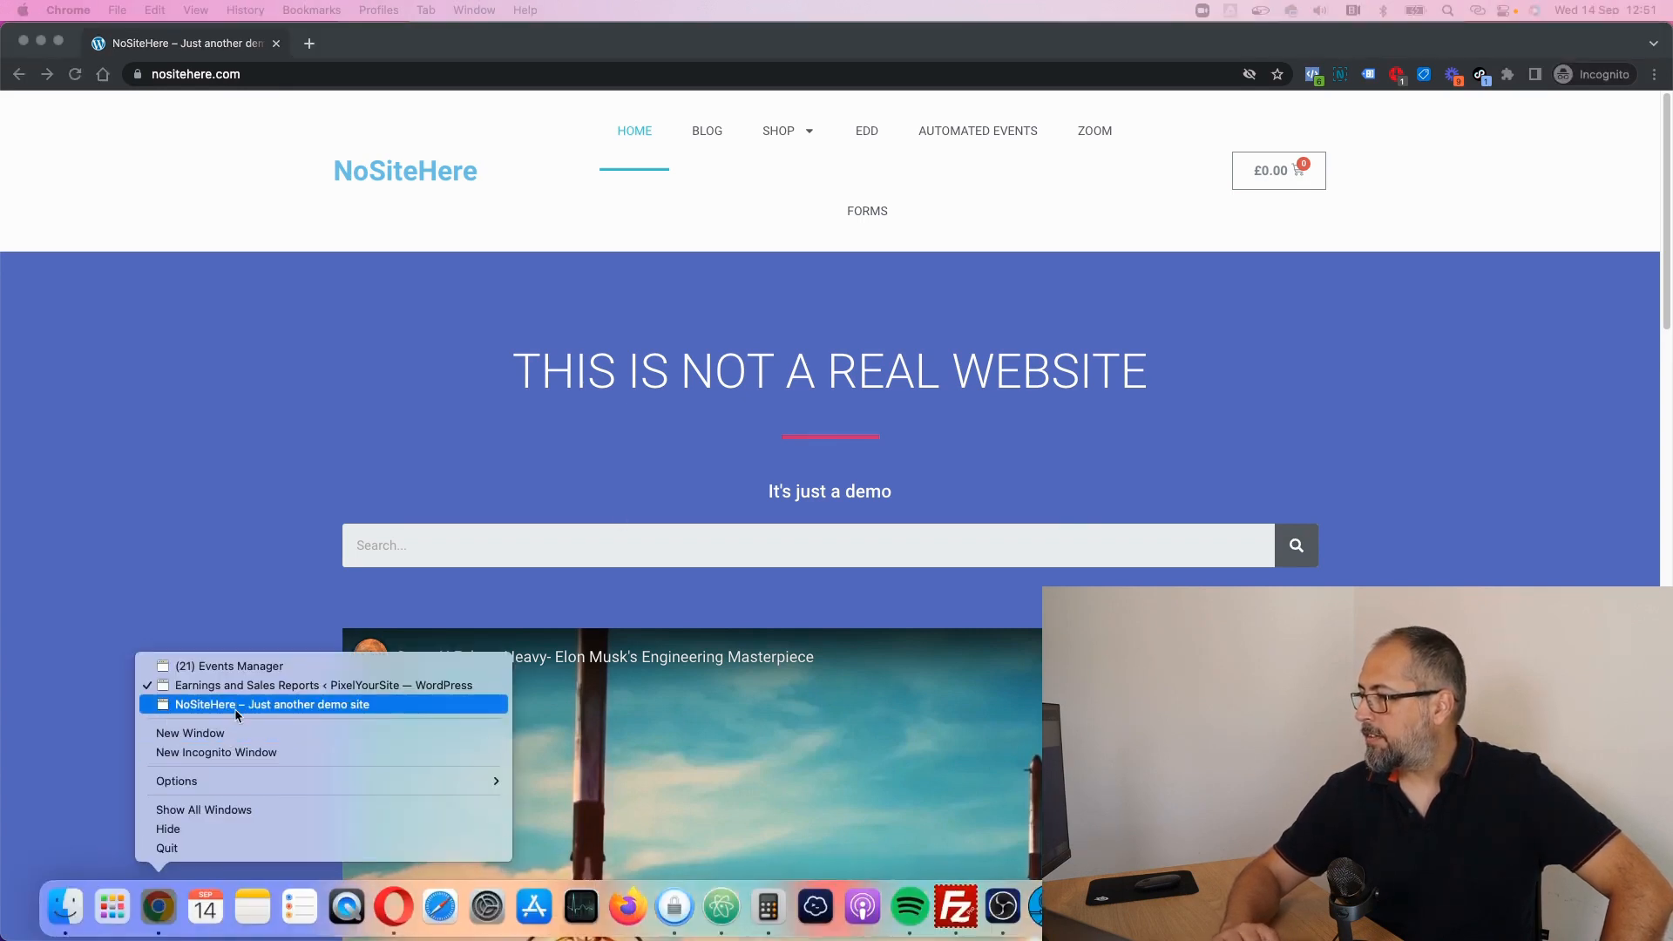
pyautogui.click(229, 665)
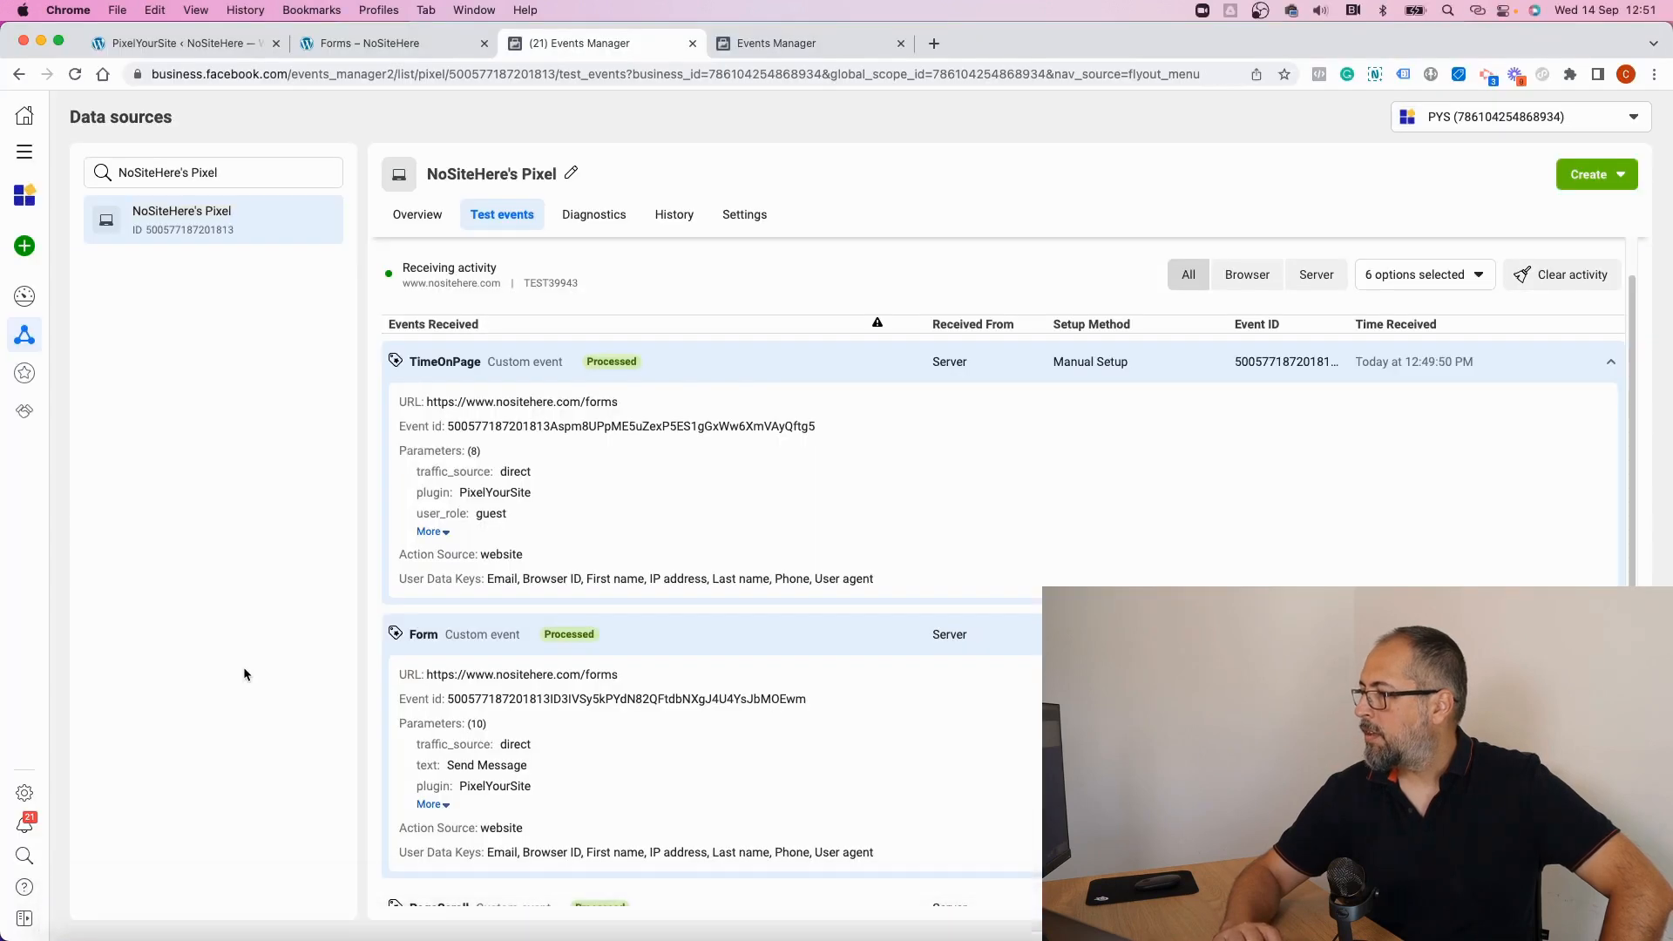
pyautogui.click(1610, 361)
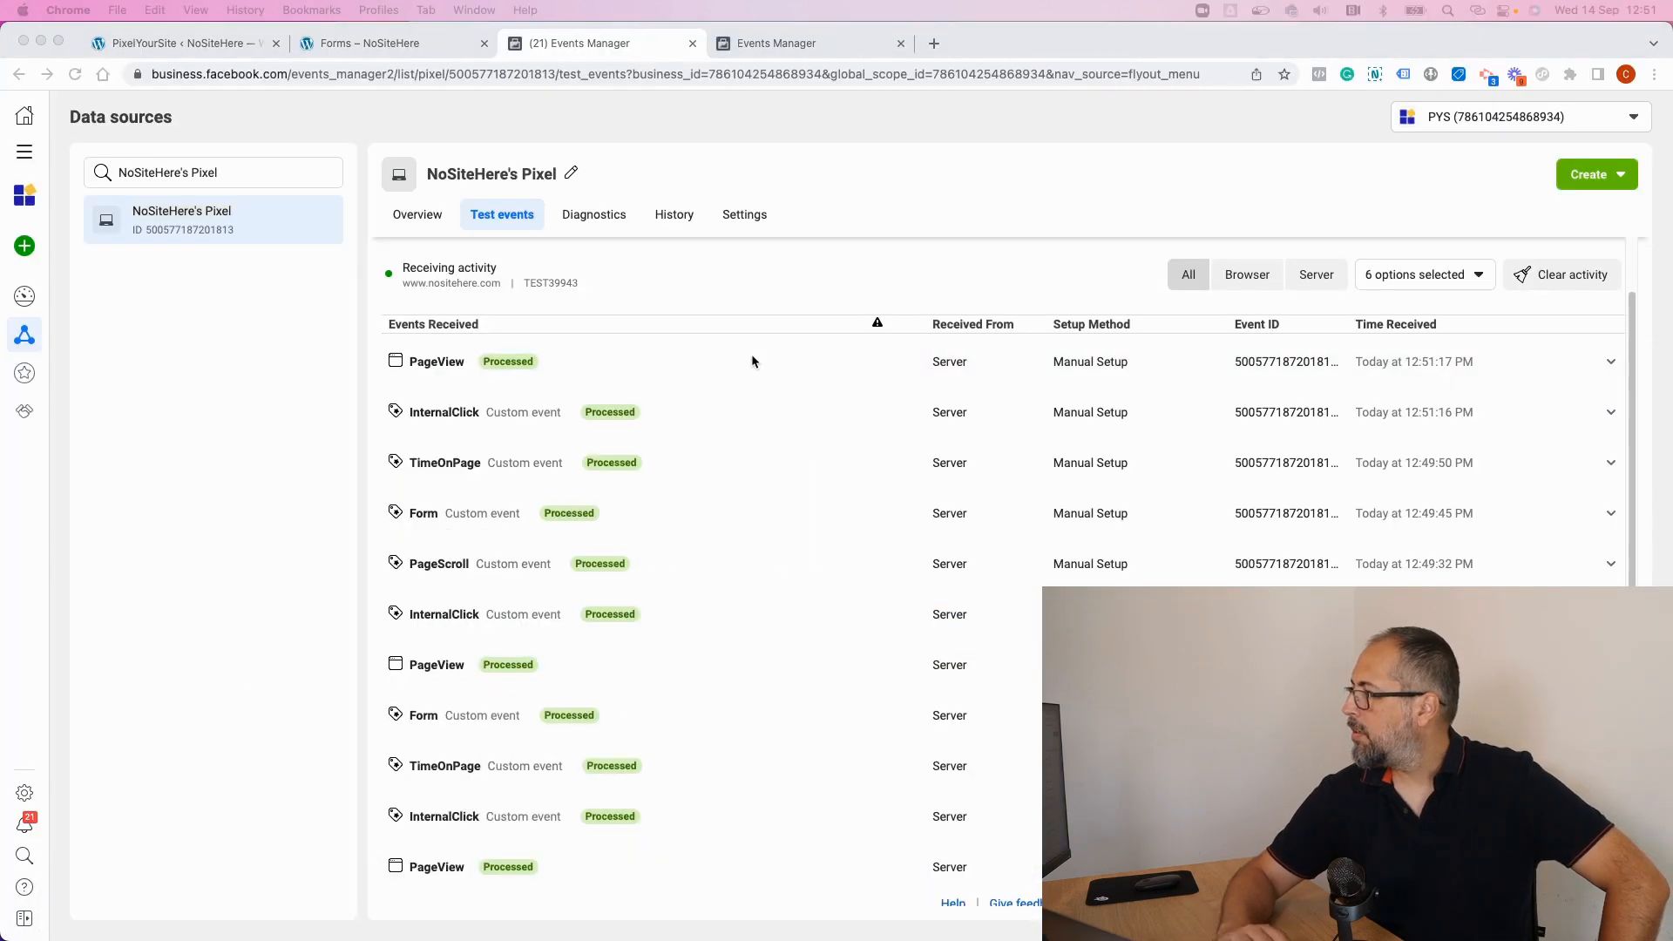